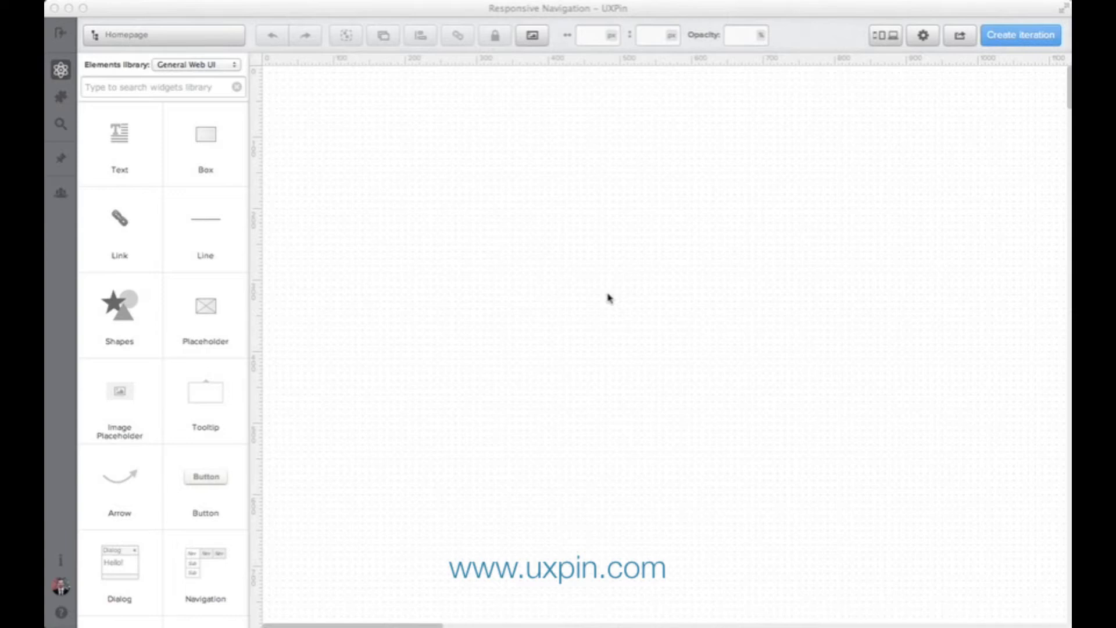
{"action": "mouse_move", "coordinate": [914, 52]}
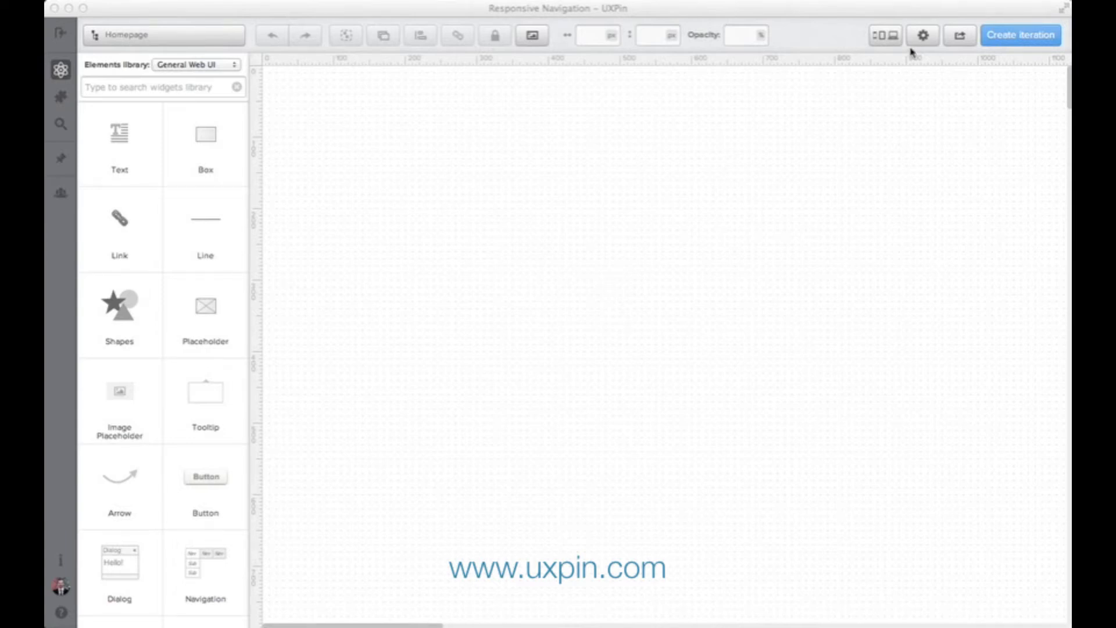
{"action": "mouse_move", "coordinate": [922, 34]}
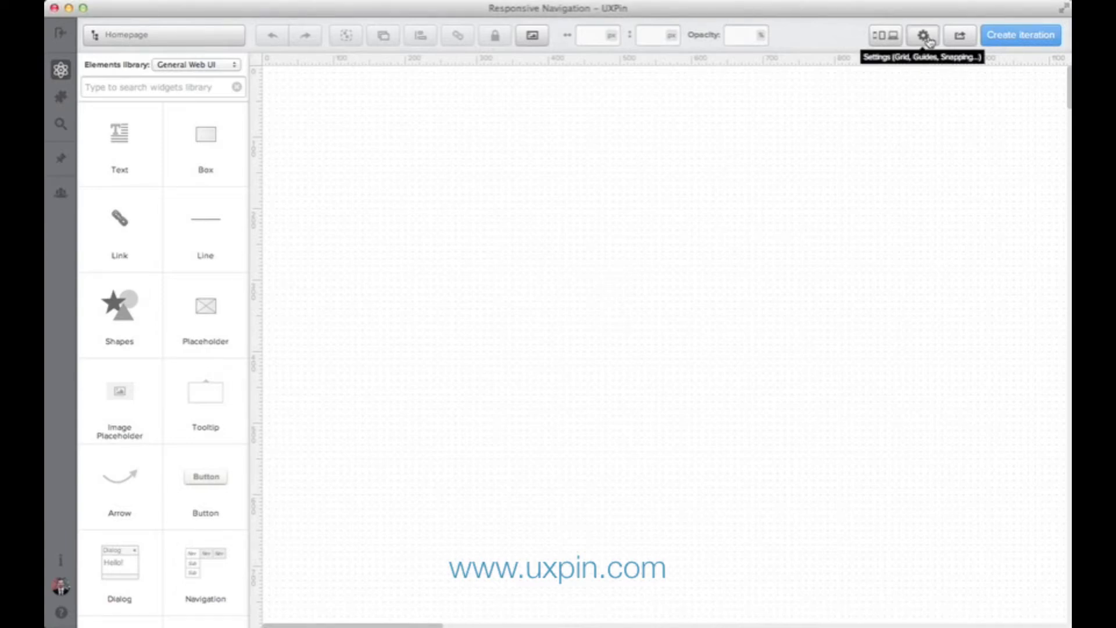
- Turn on the column grid in the canvas grid and guide settings
{"action": "left_click", "coordinate": [923, 34]}
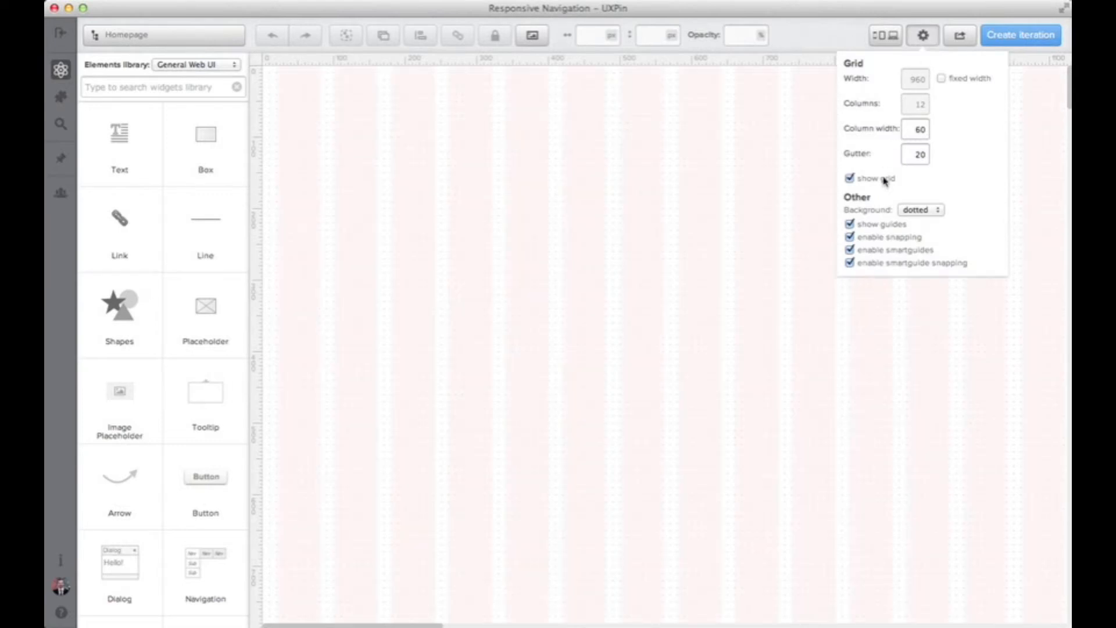
{"action": "left_click", "coordinate": [923, 35]}
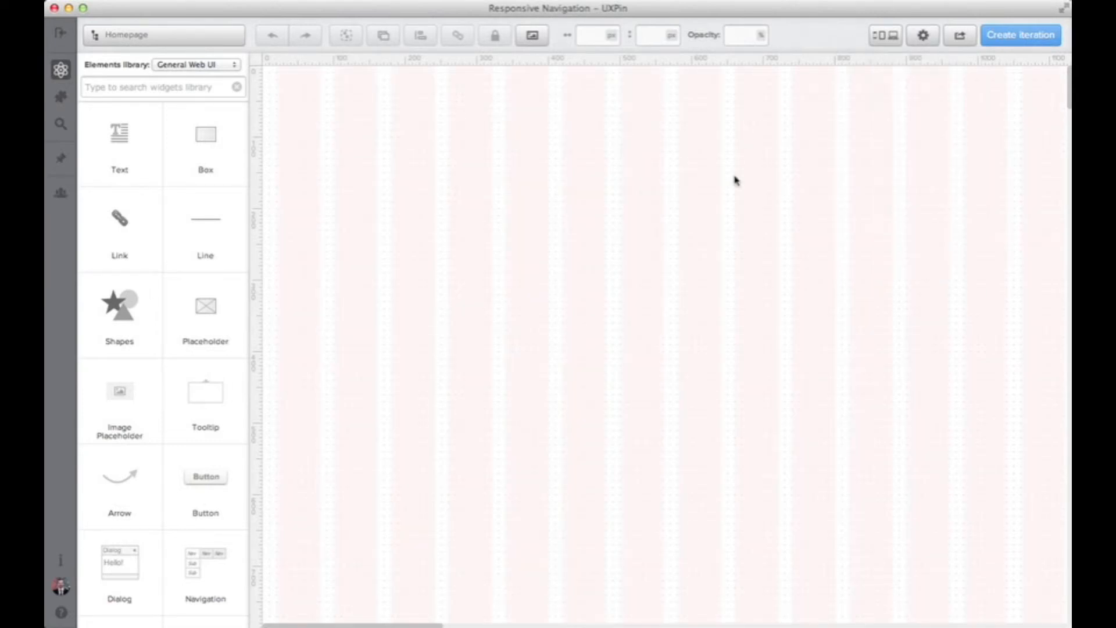
{"action": "mouse_move", "coordinate": [849, 122]}
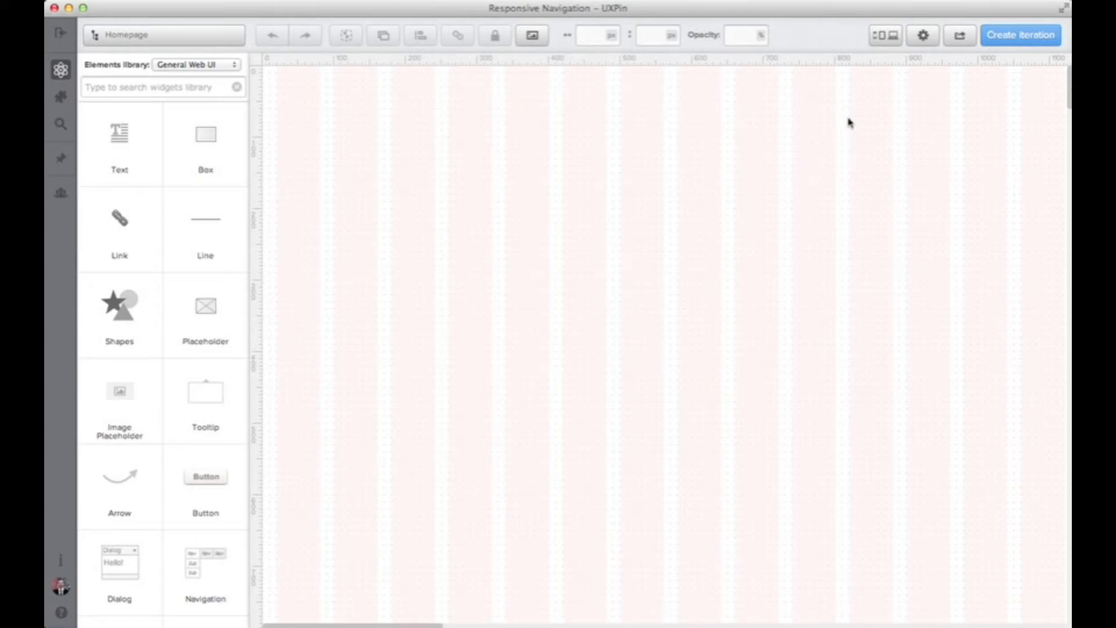
- Add the Wide websites (1224px) breakpoint and delete the Default breakpoint
{"action": "left_click", "coordinate": [885, 35]}
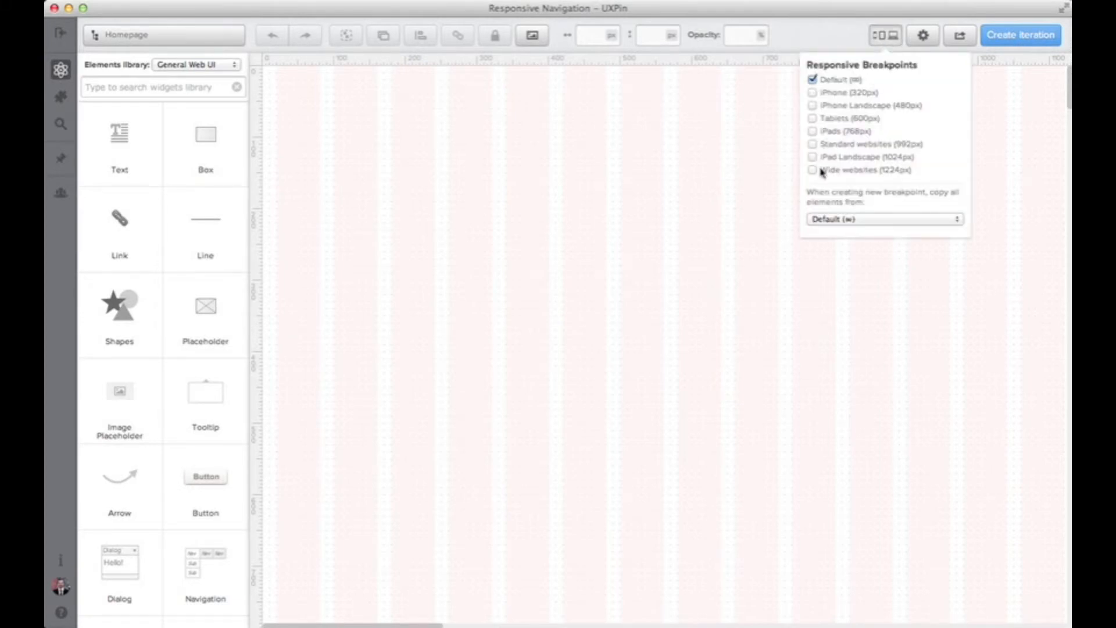
{"action": "left_click", "coordinate": [812, 170]}
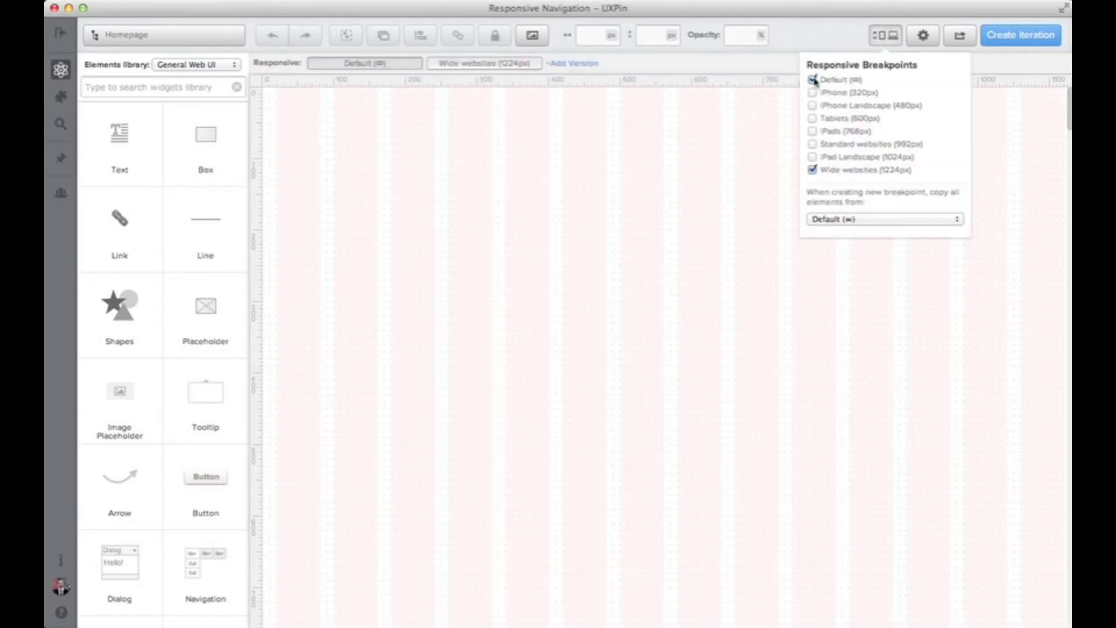
{"action": "left_click", "coordinate": [815, 80]}
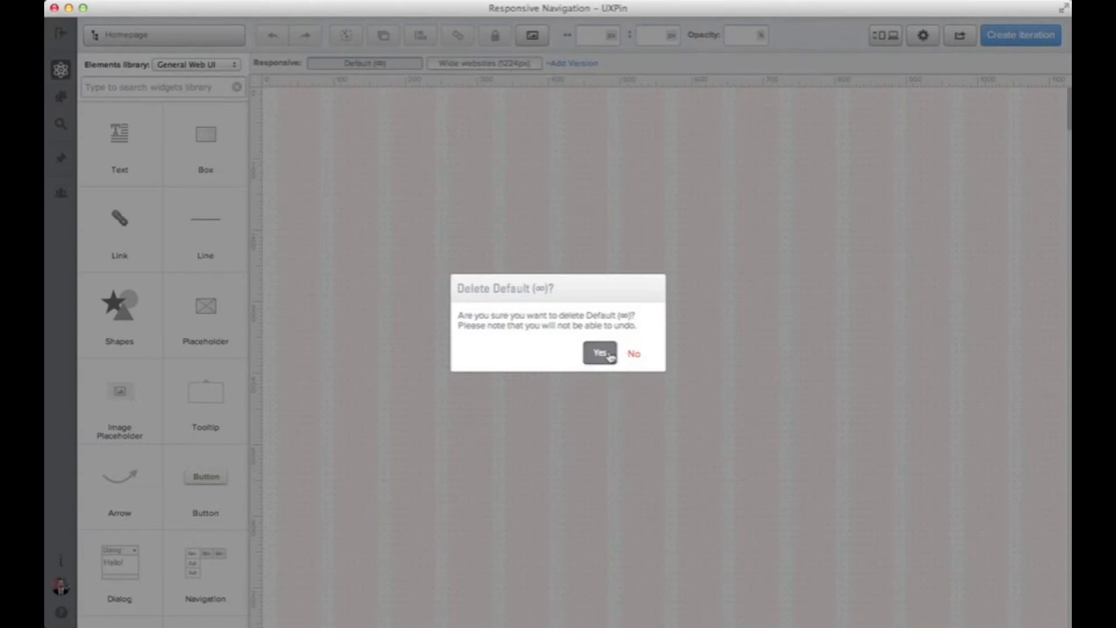
{"action": "left_click", "coordinate": [600, 353]}
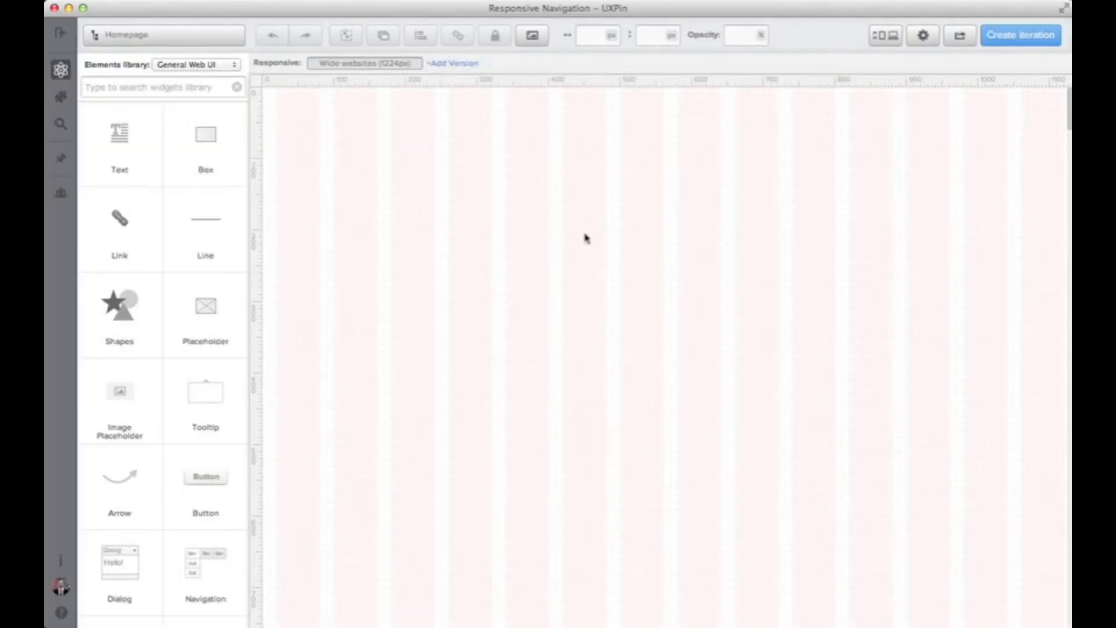
- Switch the elements library to Bootstrap and browse its widgets
{"action": "left_click", "coordinate": [61, 68]}
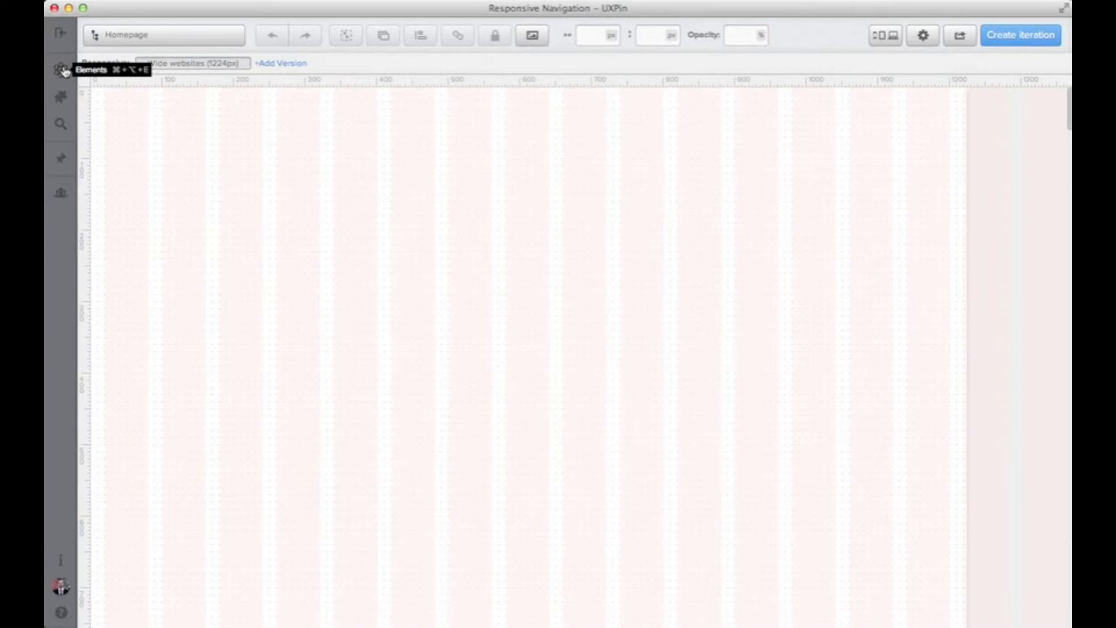
{"action": "left_click", "coordinate": [60, 68]}
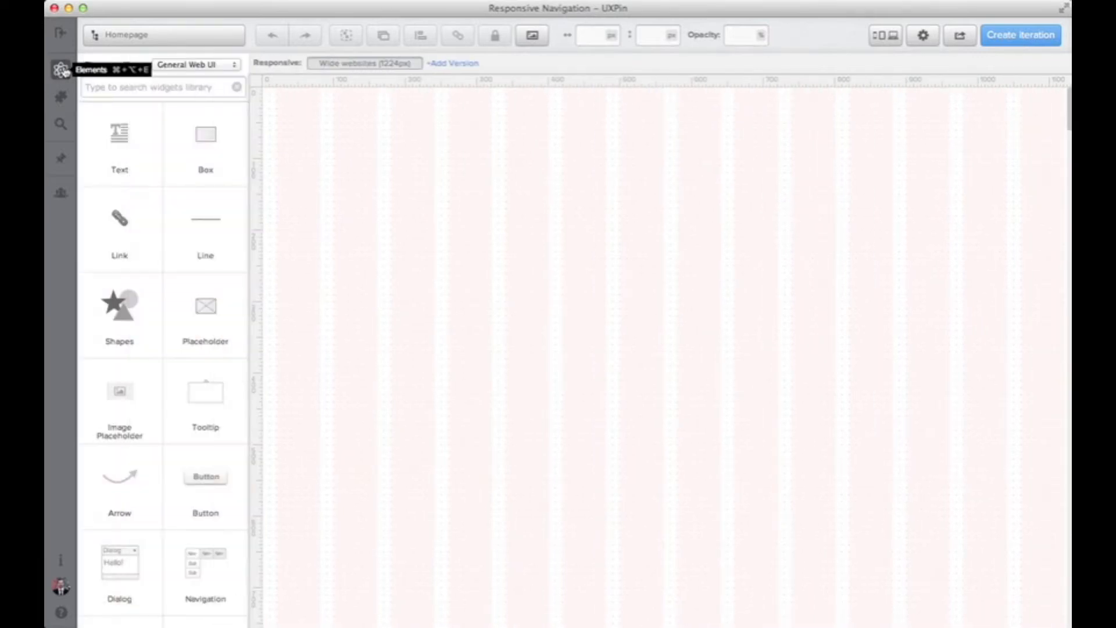
{"action": "mouse_move", "coordinate": [358, 200]}
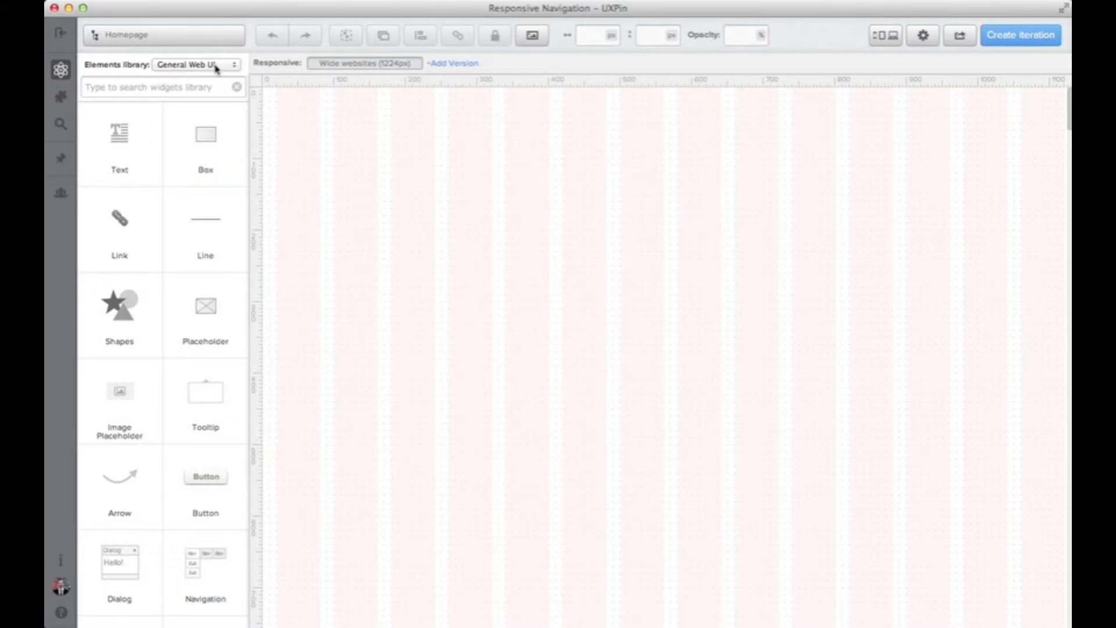
{"action": "left_click", "coordinate": [211, 64]}
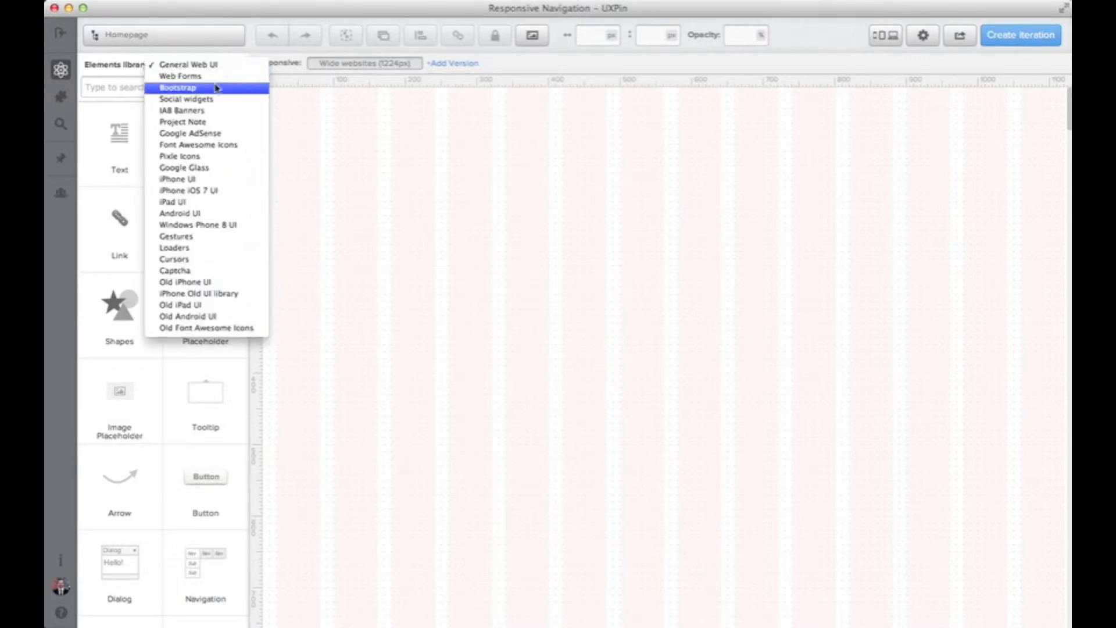
{"action": "left_click", "coordinate": [177, 87]}
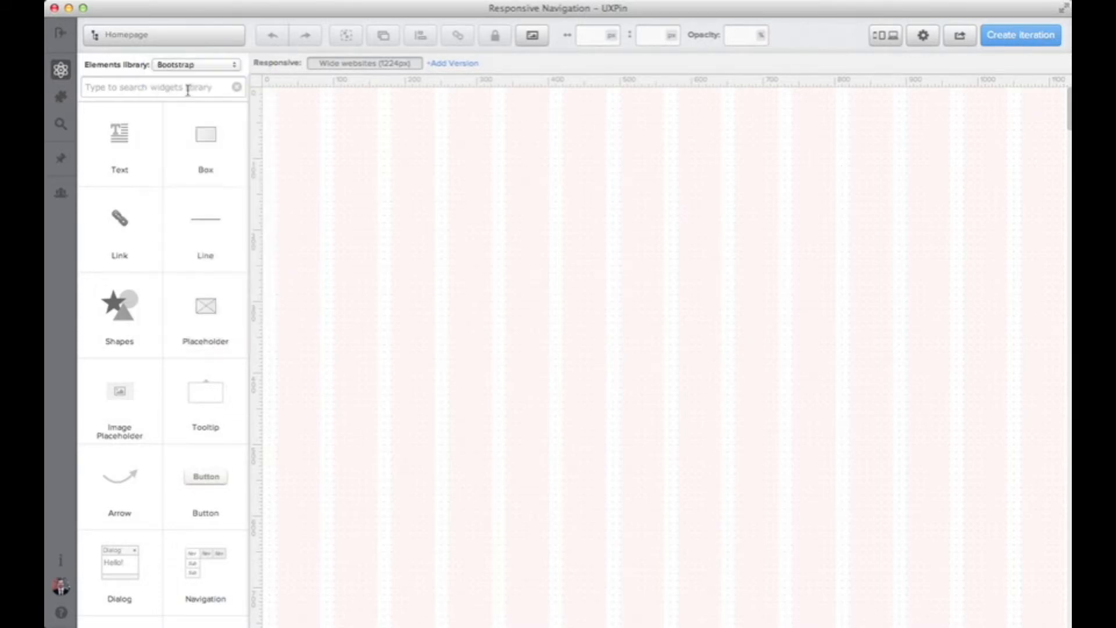
{"action": "scroll", "scroll_direction": "down", "scroll_amount": 3}
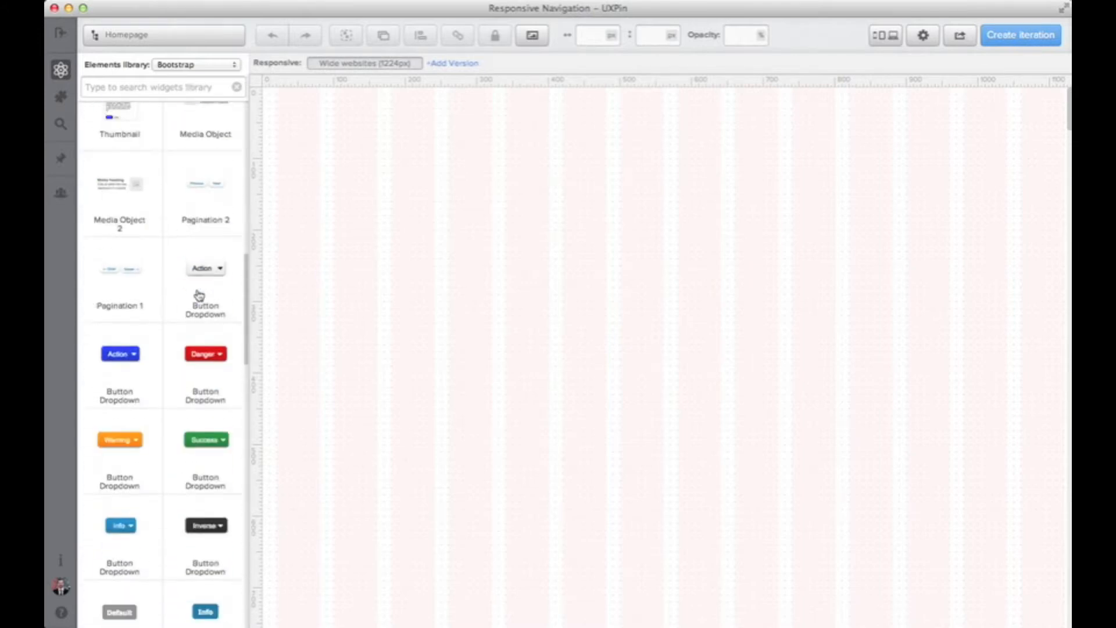
{"action": "scroll", "scroll_direction": "down", "scroll_amount": 3}
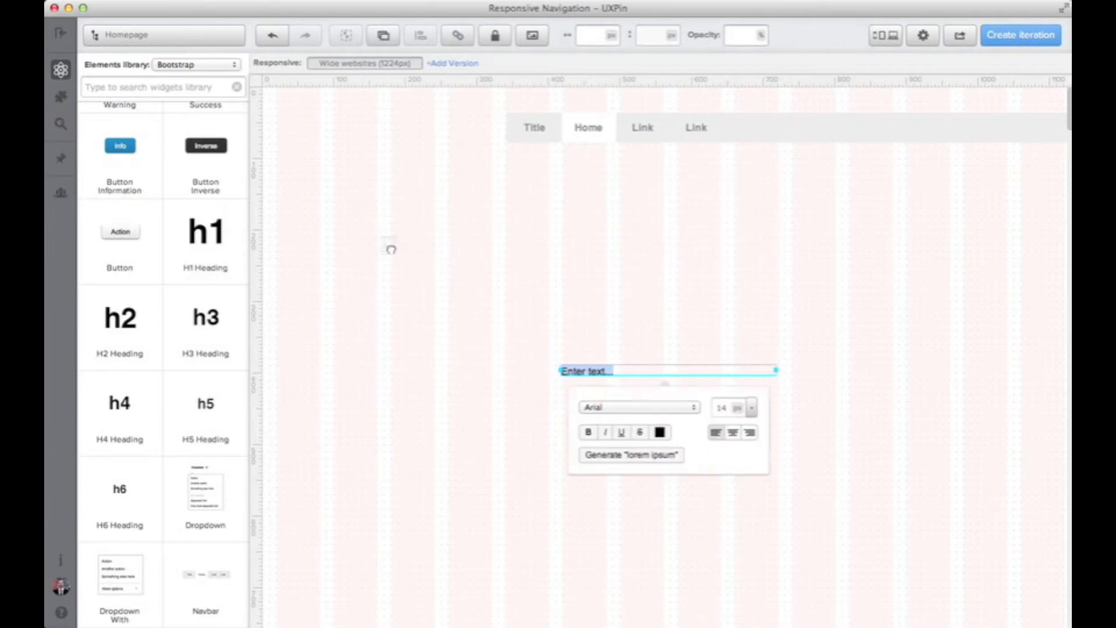
- Add a grey size-30 'Logo' text and place it at the page's top left
{"action": "type", "text": "Logo"}
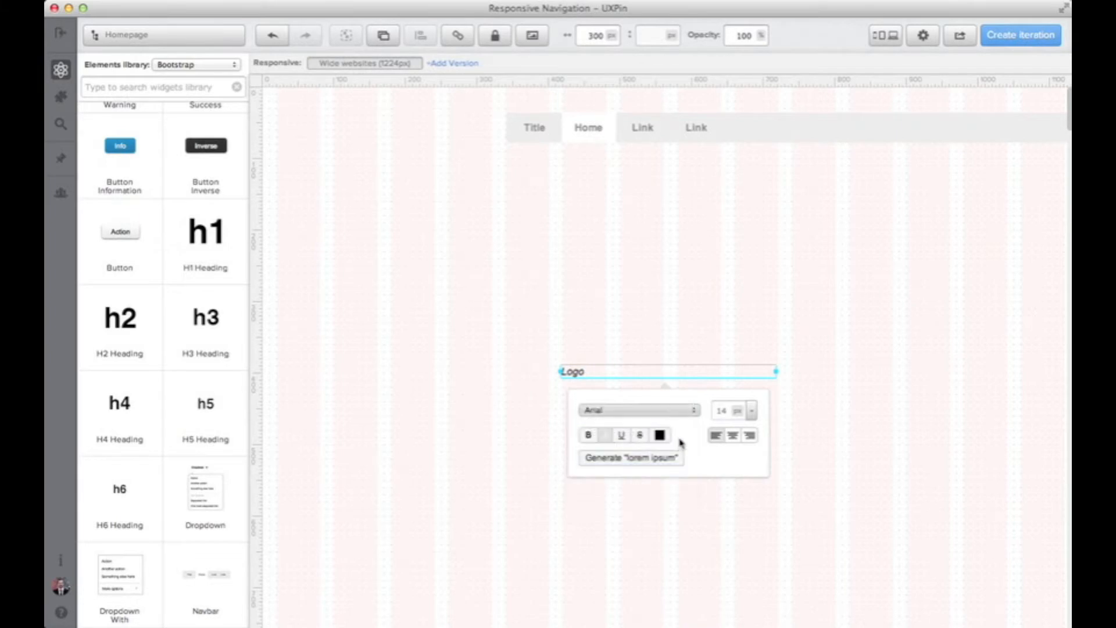
{"action": "left_click", "coordinate": [656, 435]}
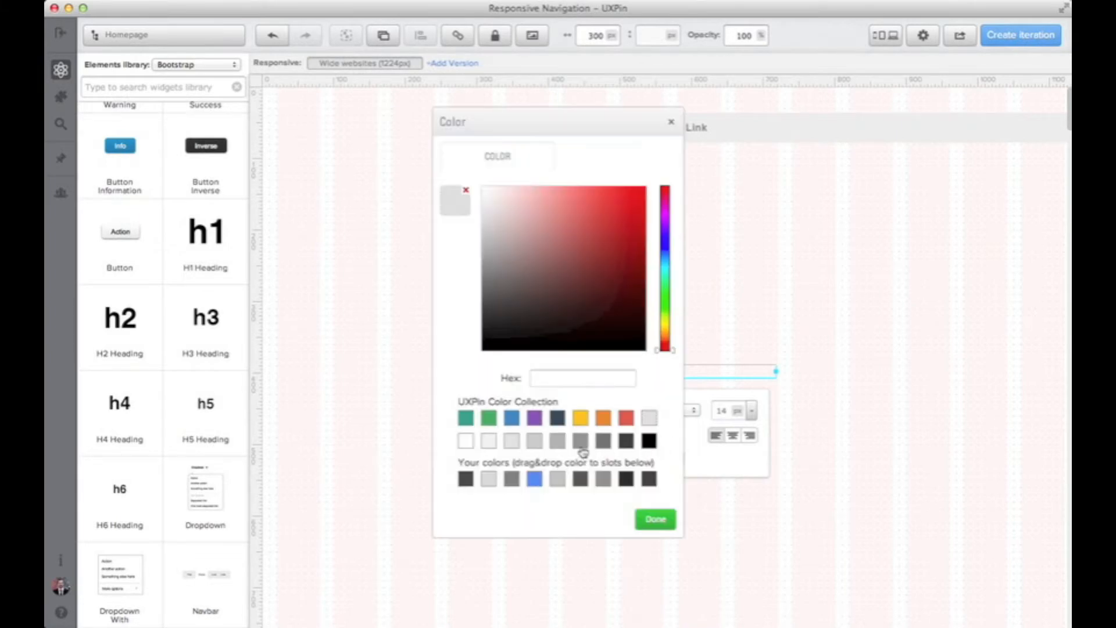
{"action": "left_click", "coordinate": [654, 518]}
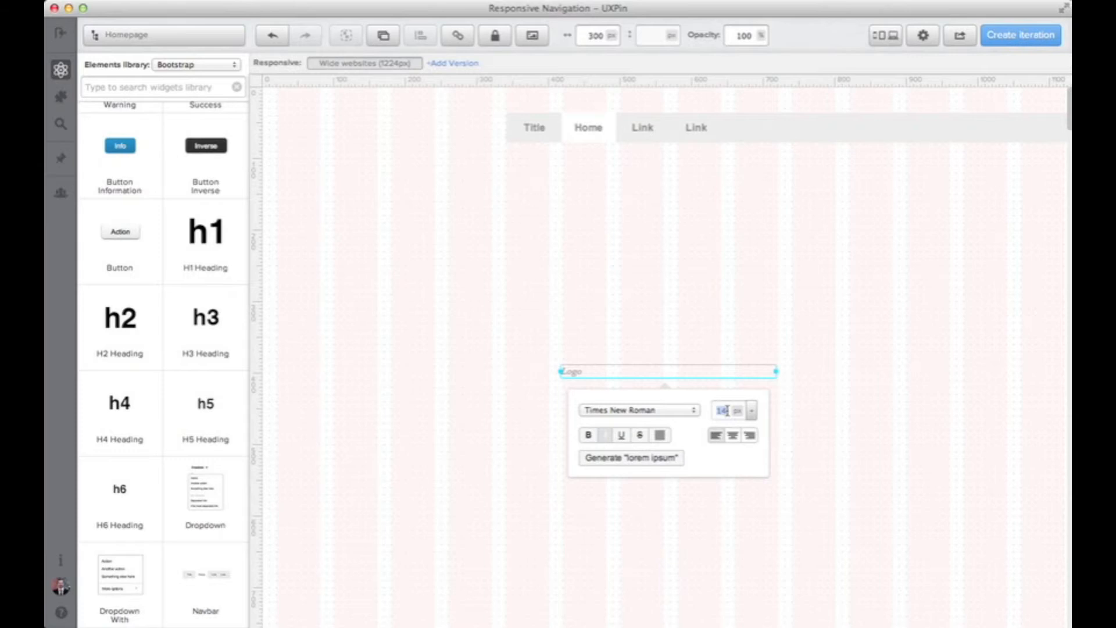
{"action": "type", "text": "30"}
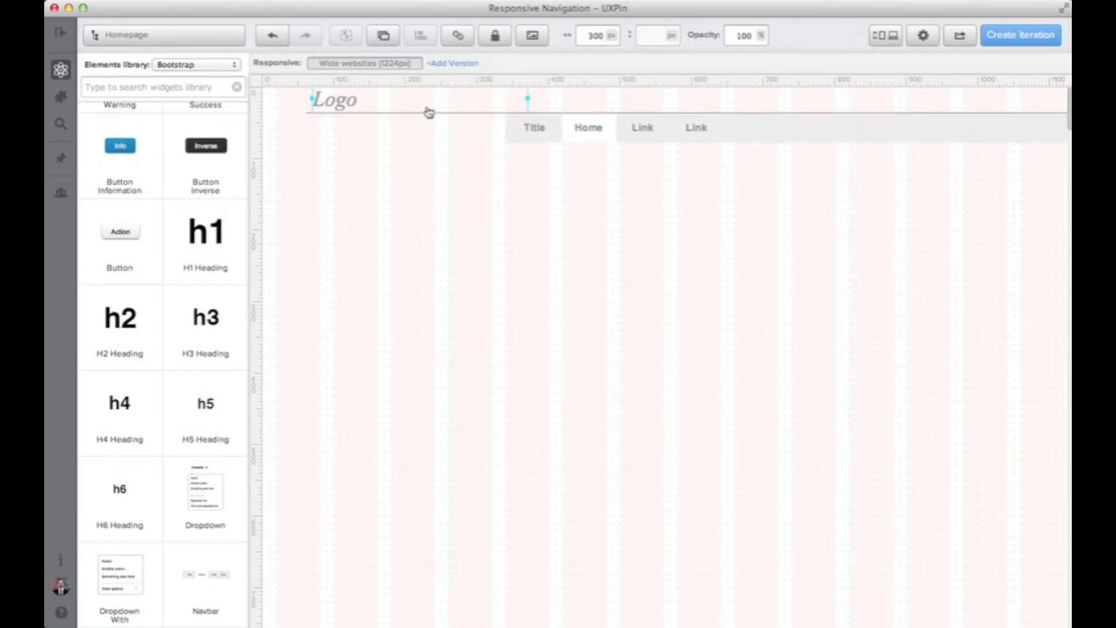
{"action": "left_click_drag", "start_coordinate": [426, 113], "coordinate": [395, 138]}
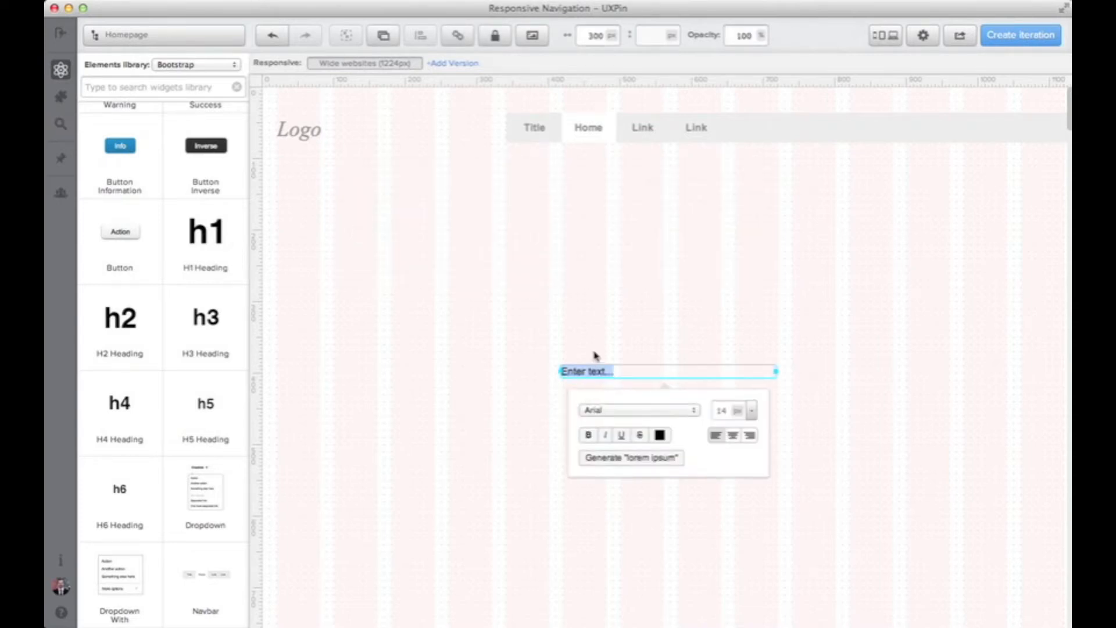
- Add grey 'Log in' and 'Create an account' links at the navbar's right end
{"action": "type", "text": "Log"}
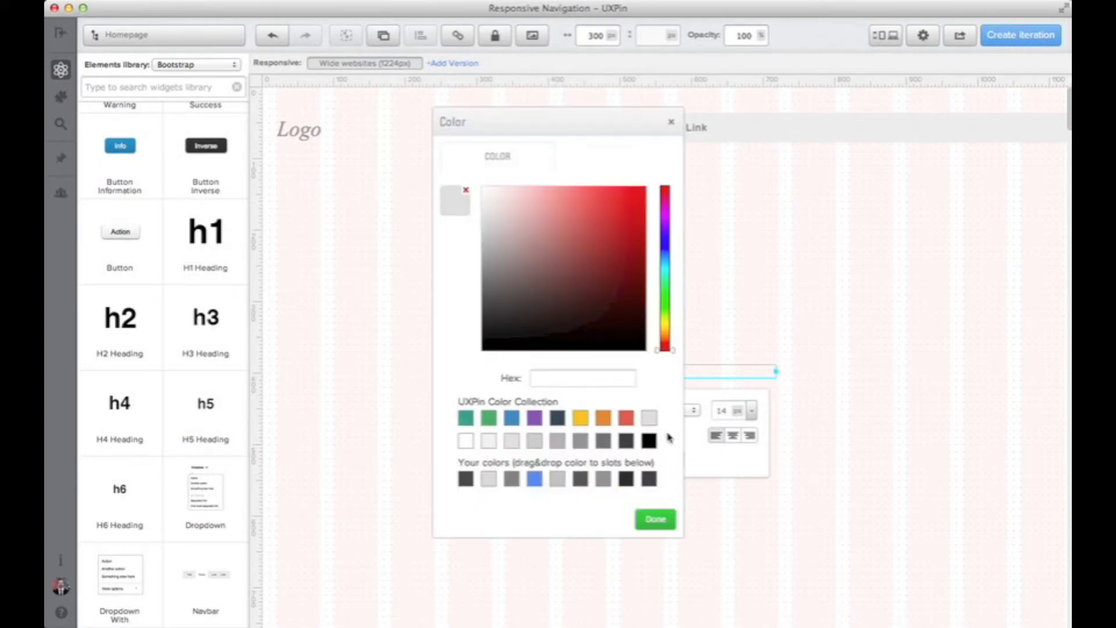
{"action": "left_click", "coordinate": [653, 518]}
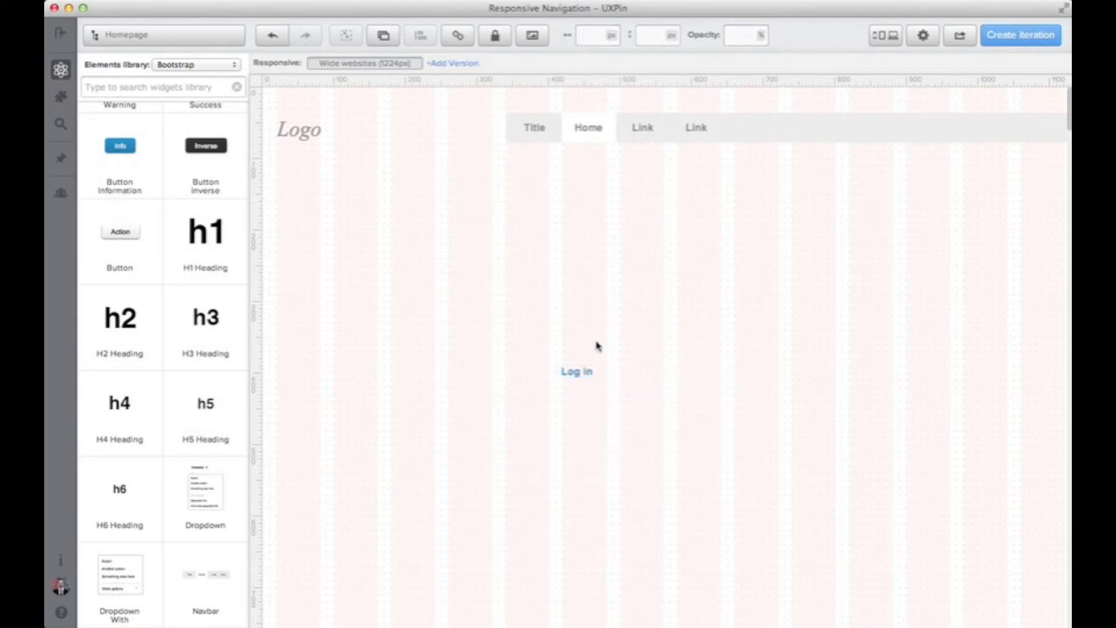
{"action": "left_click_drag", "start_coordinate": [576, 370], "coordinate": [905, 179]}
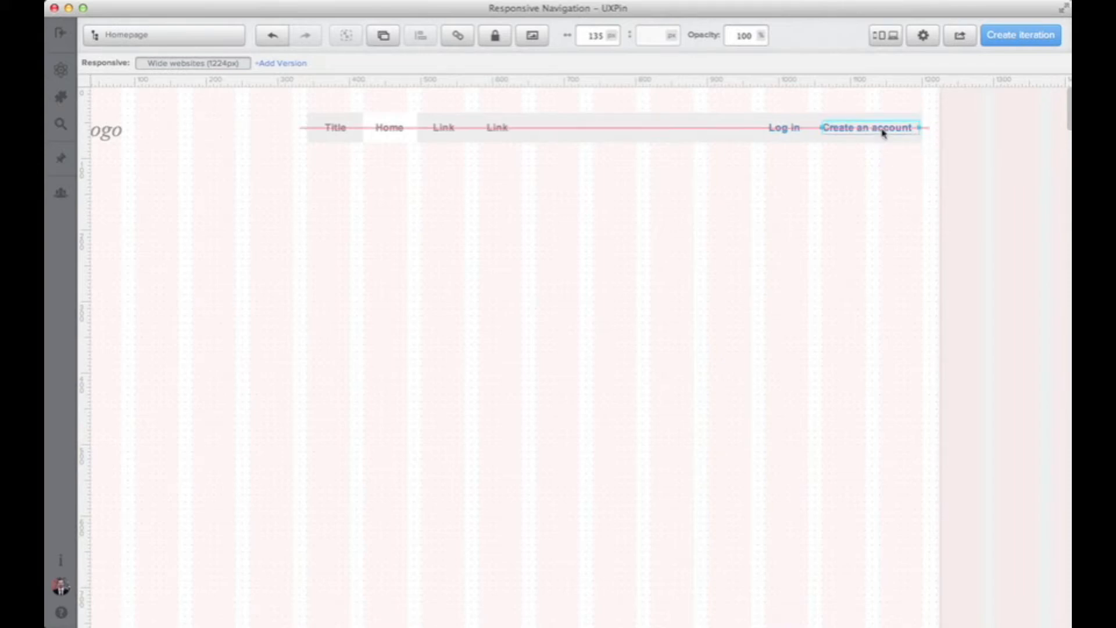
{"action": "left_click", "coordinate": [530, 278]}
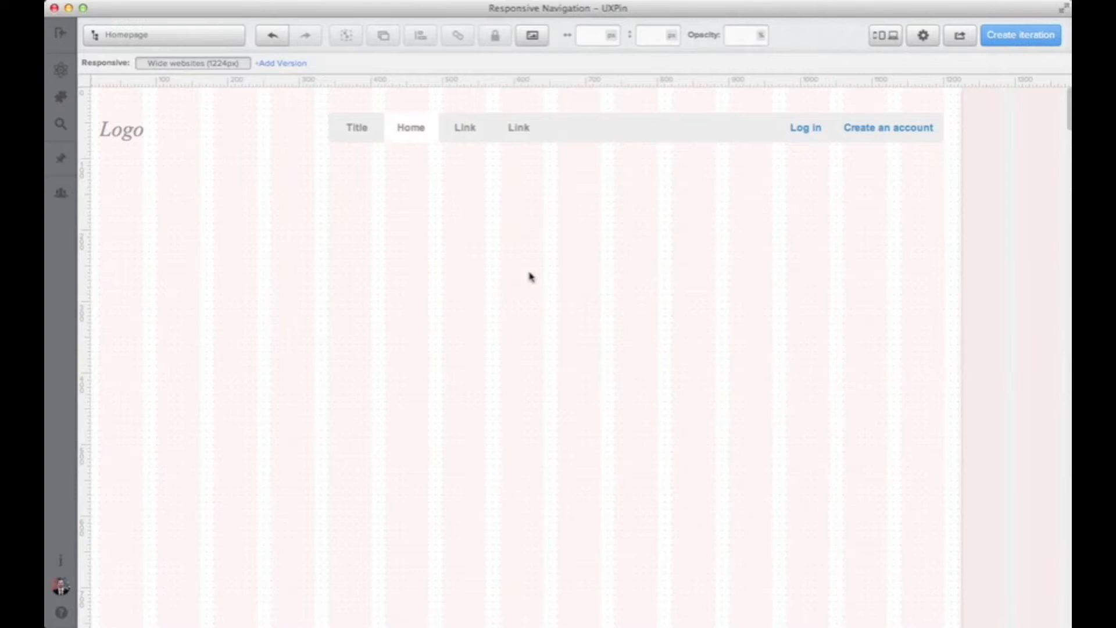
{"action": "mouse_move", "coordinate": [509, 297]}
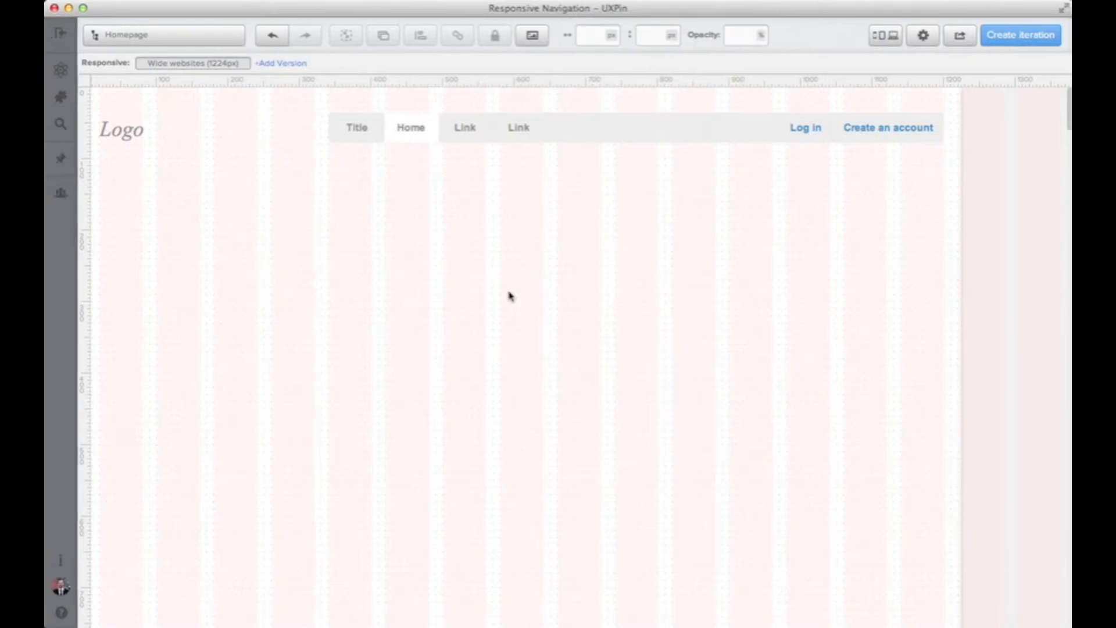
{"action": "mouse_move", "coordinate": [252, 261]}
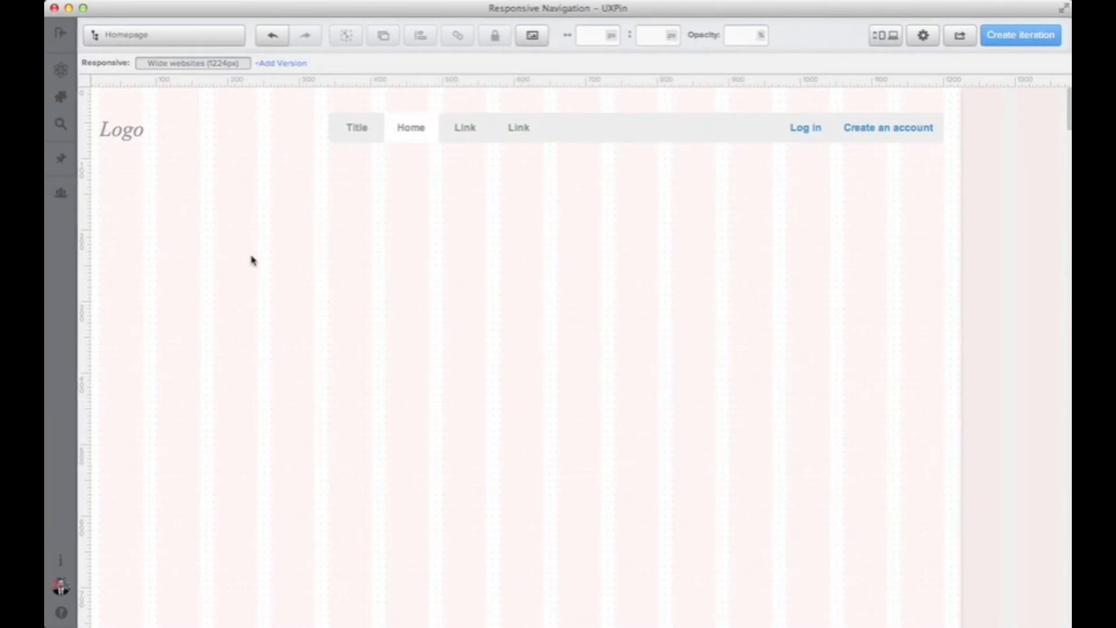
- Align the four media objects into an evenly spaced column below the page header
{"action": "left_click", "coordinate": [61, 69]}
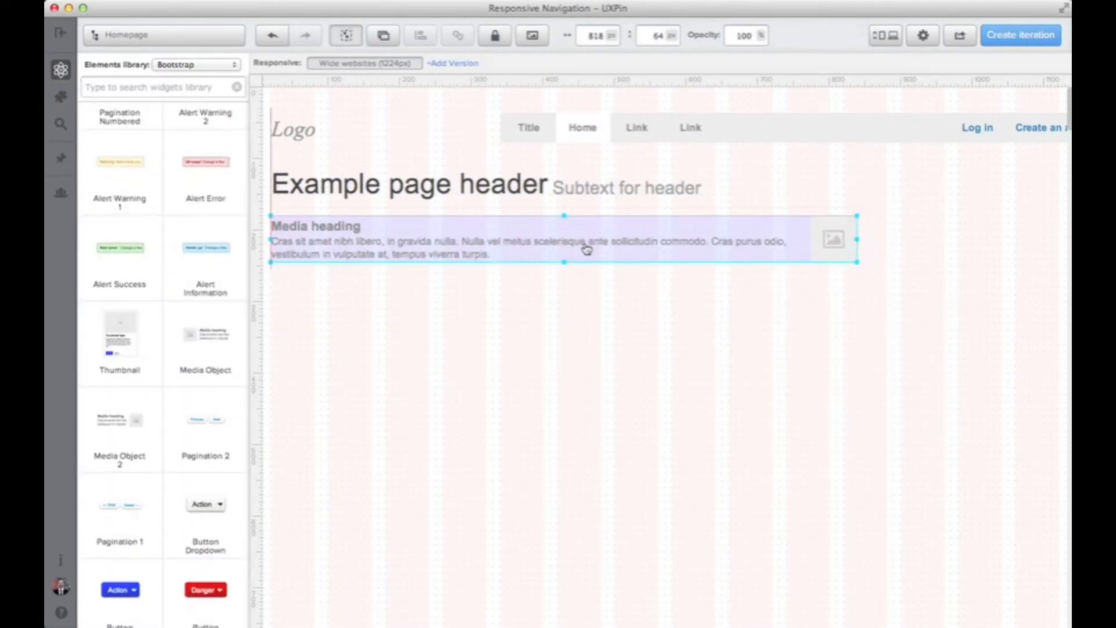
{"action": "left_click_drag", "start_coordinate": [857, 238], "coordinate": [828, 238]}
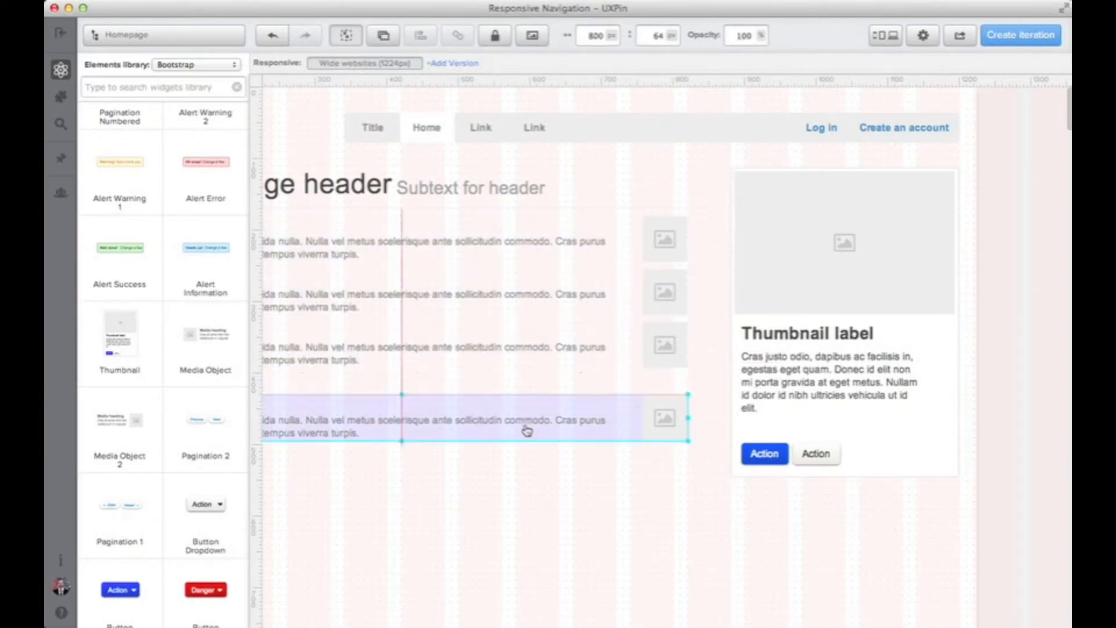
{"action": "left_click_drag", "start_coordinate": [527, 430], "coordinate": [509, 348]}
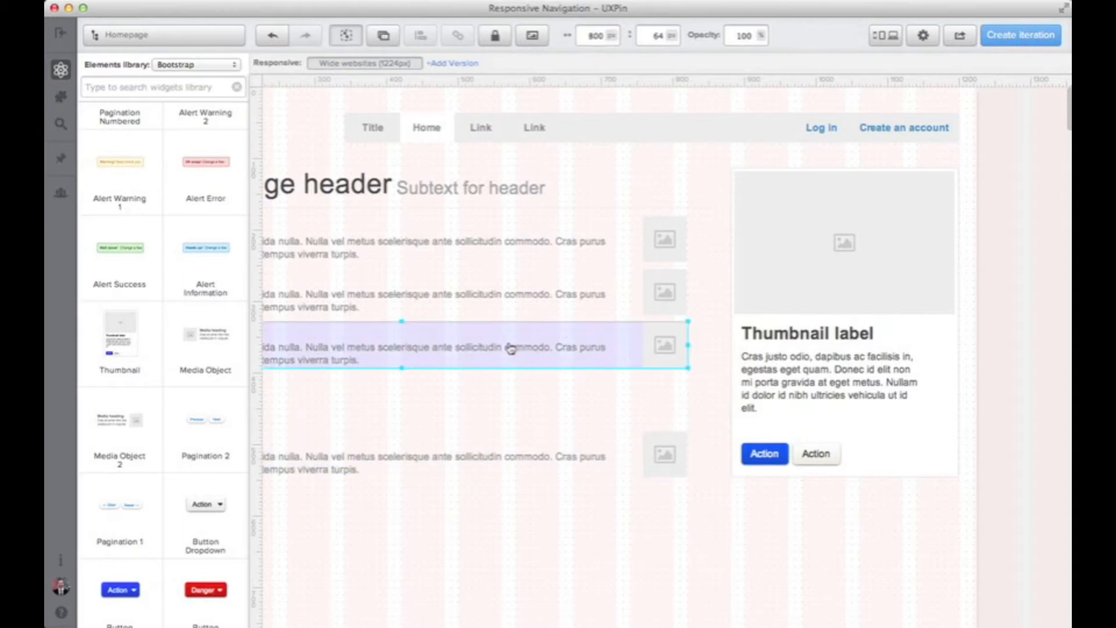
{"action": "left_click_drag", "start_coordinate": [508, 349], "coordinate": [508, 318]}
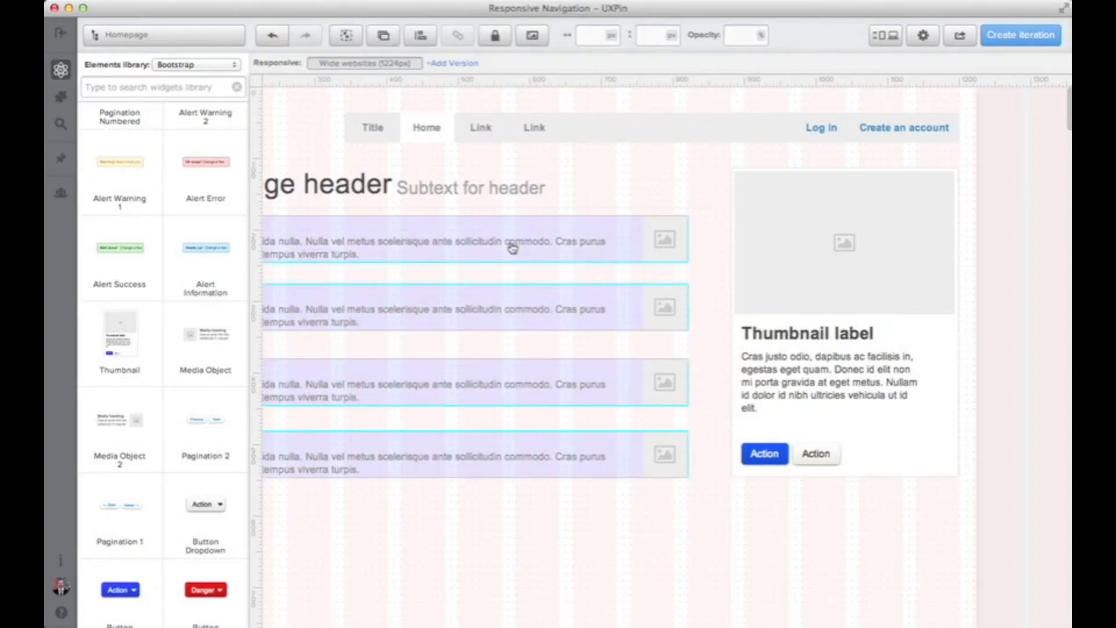
{"action": "left_click", "coordinate": [421, 35]}
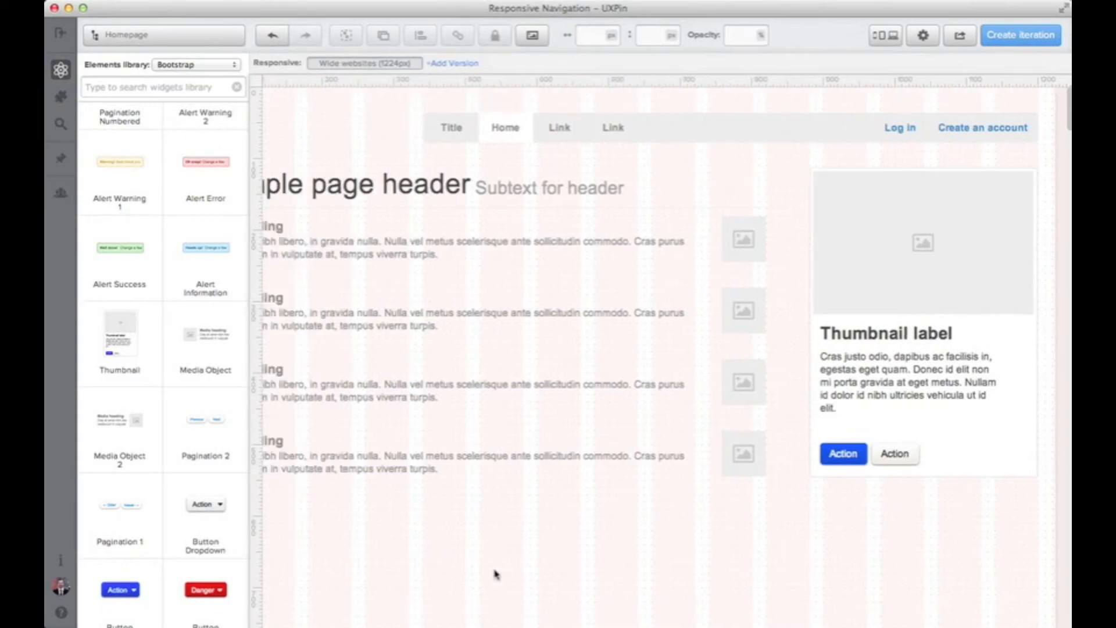
{"action": "mouse_move", "coordinate": [456, 574]}
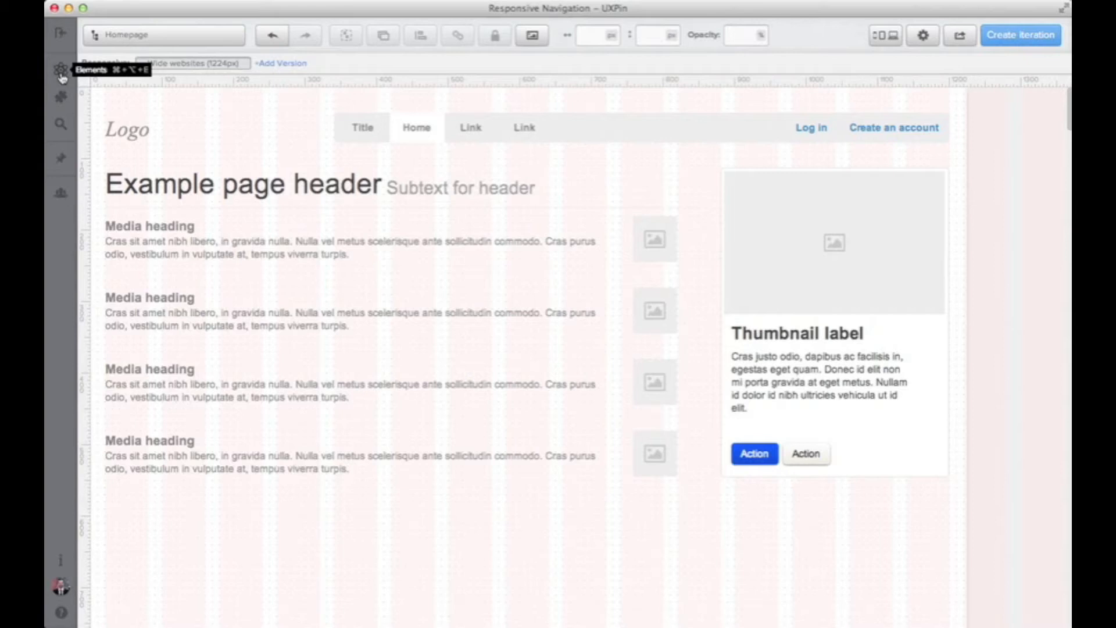
{"action": "mouse_move", "coordinate": [369, 104]}
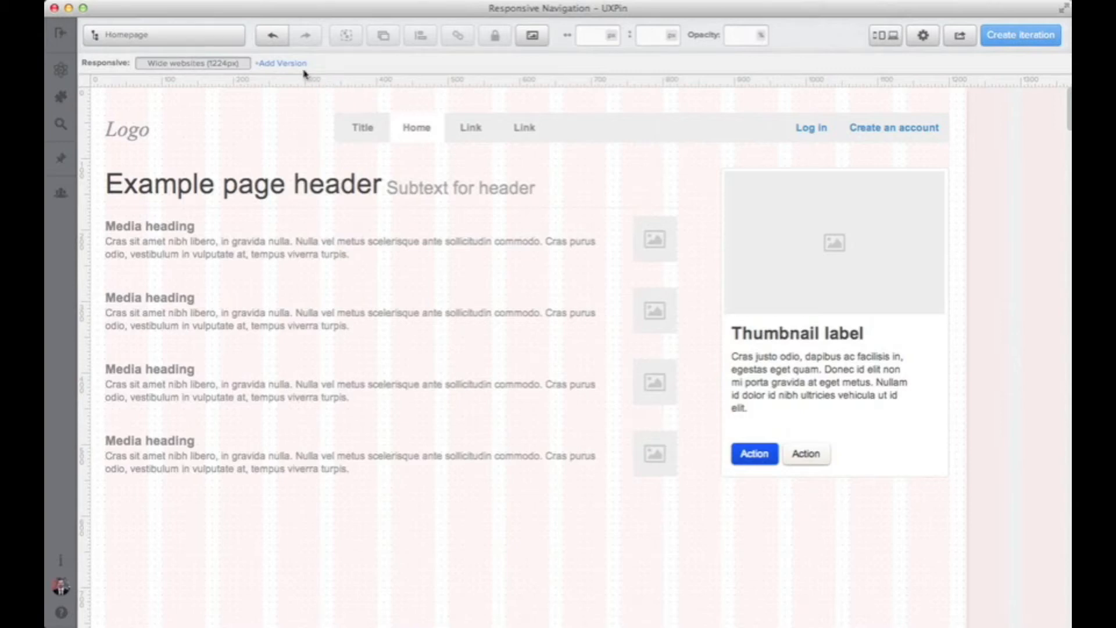
- Add an iPad Landscape (1024px) version from the responsive breakpoints list
{"action": "left_click", "coordinate": [193, 63]}
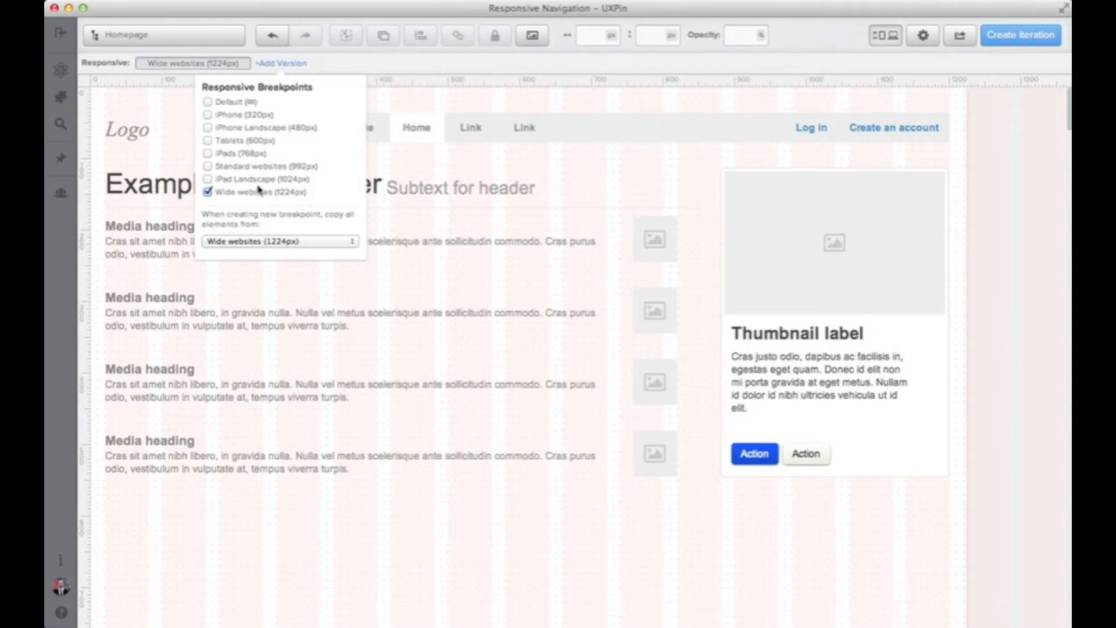
{"action": "left_click", "coordinate": [211, 179]}
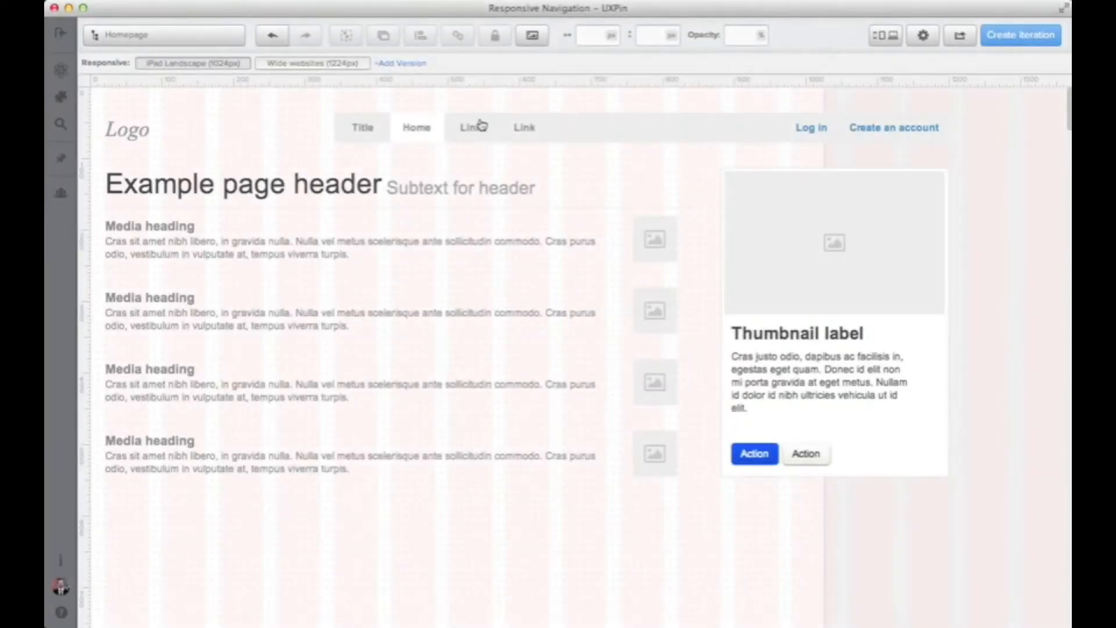
{"action": "mouse_move", "coordinate": [828, 163]}
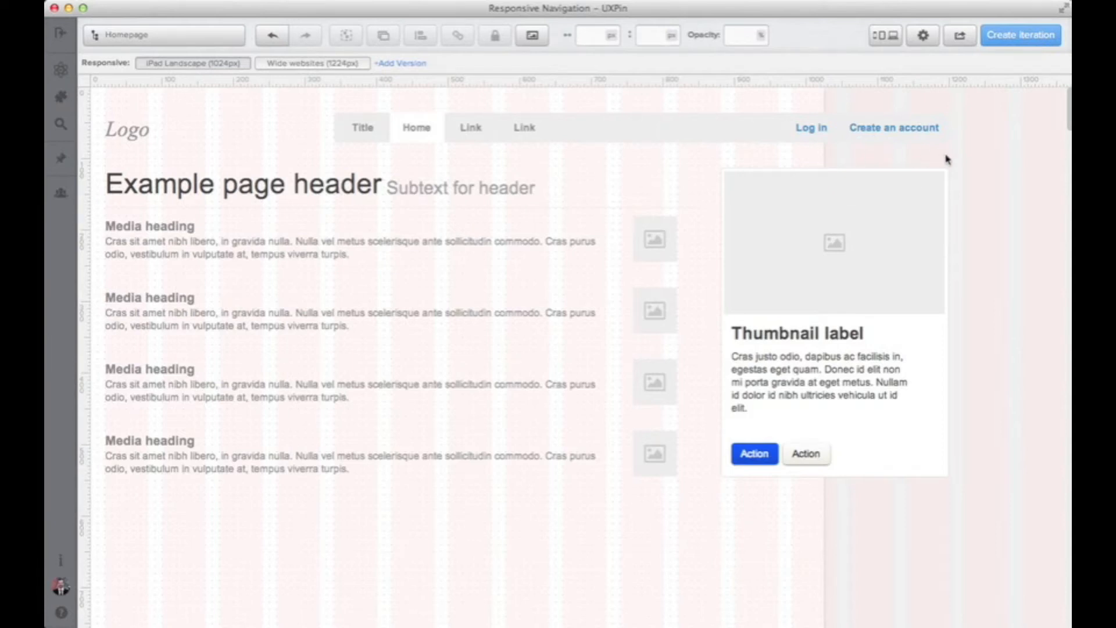
{"action": "mouse_move", "coordinate": [712, 127]}
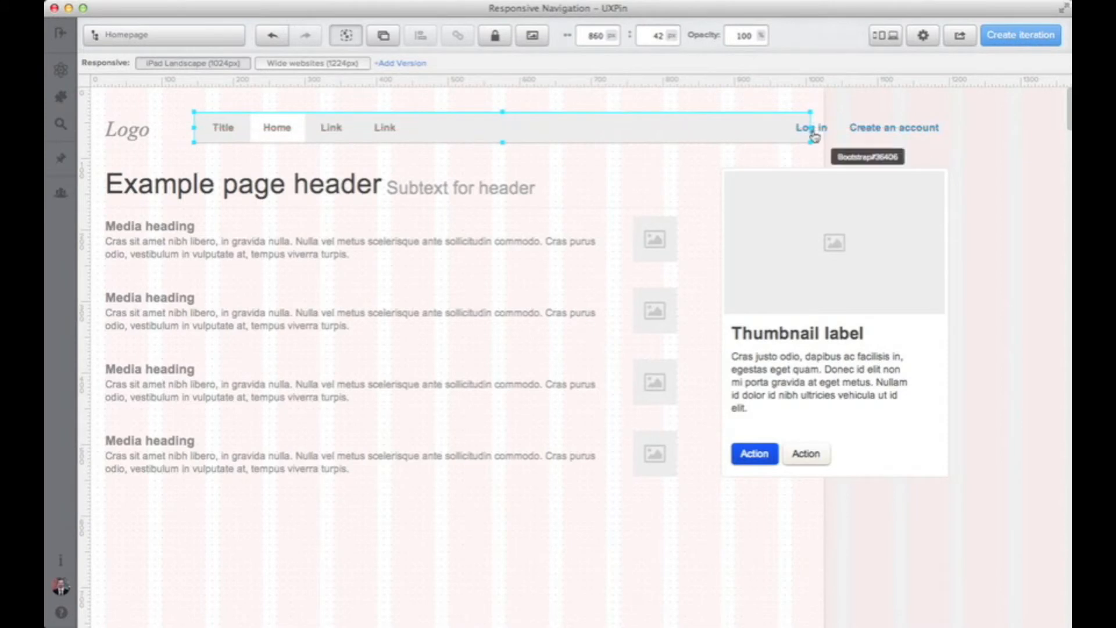
- Resize the navbar, thumbnail card and media items to fit the 1024px width
{"action": "left_click", "coordinate": [894, 128]}
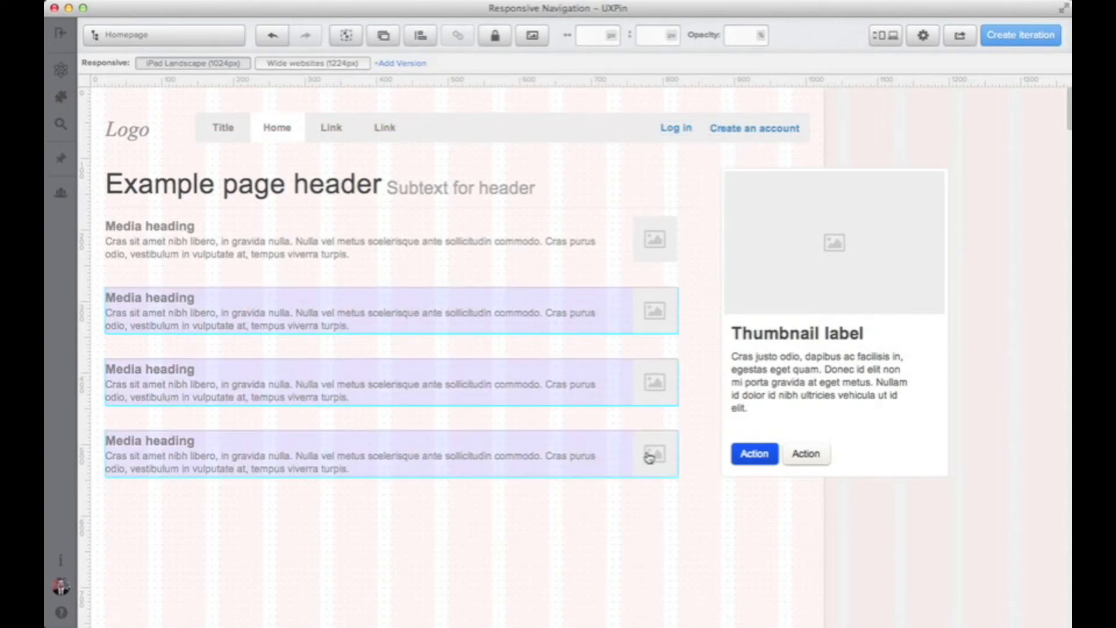
{"action": "left_click", "coordinate": [834, 243]}
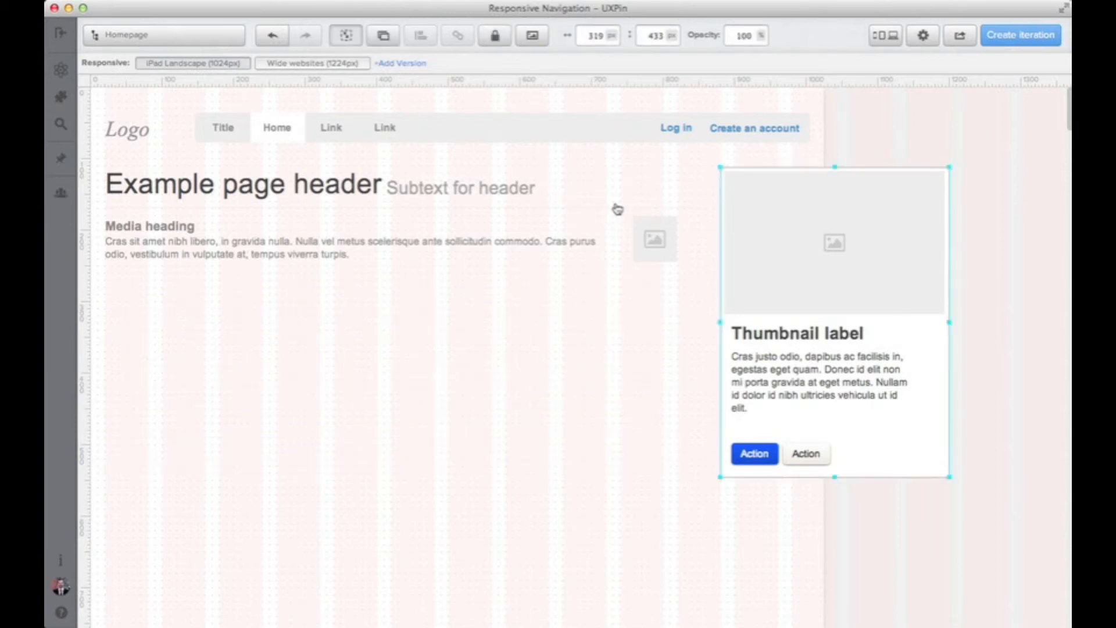
{"action": "double_click", "coordinate": [239, 184]}
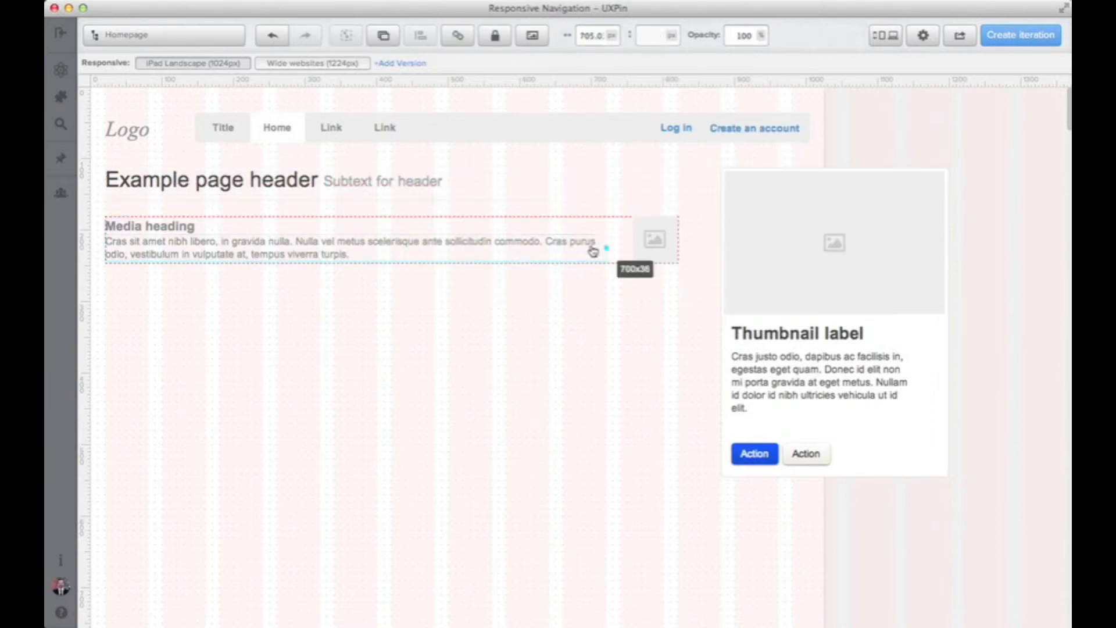
{"action": "double_click", "coordinate": [348, 245]}
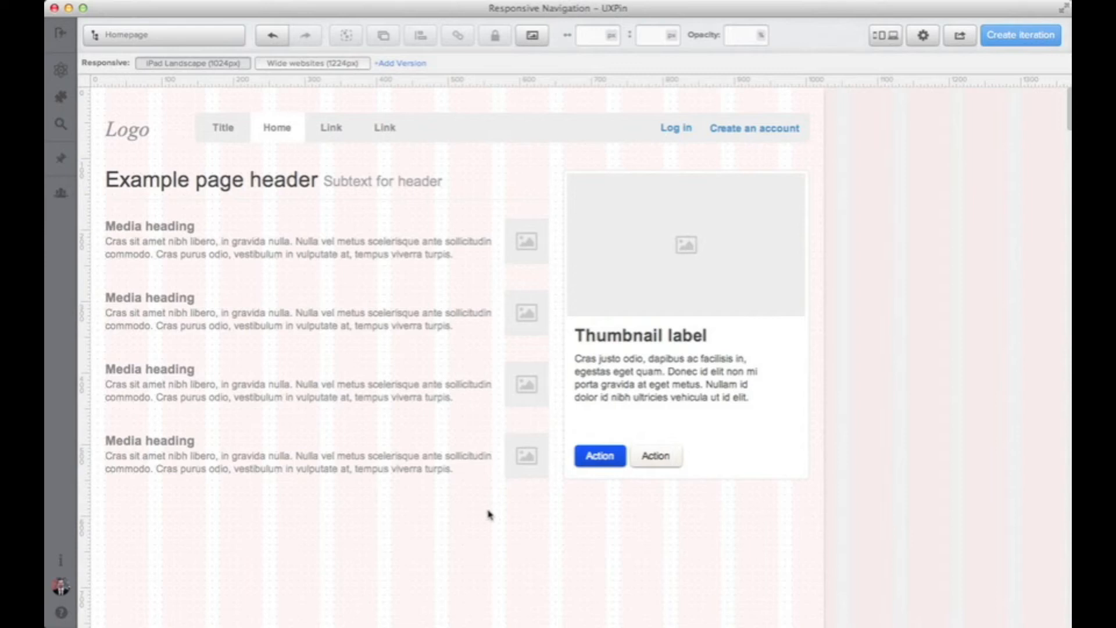
{"action": "mouse_move", "coordinate": [608, 147]}
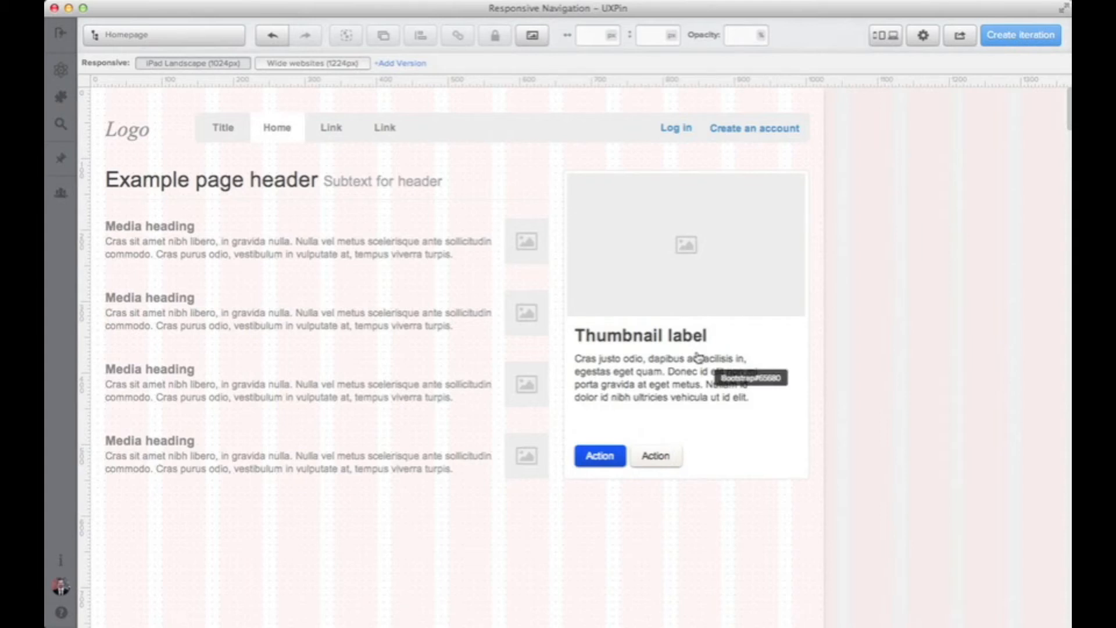
{"action": "left_click", "coordinate": [400, 63]}
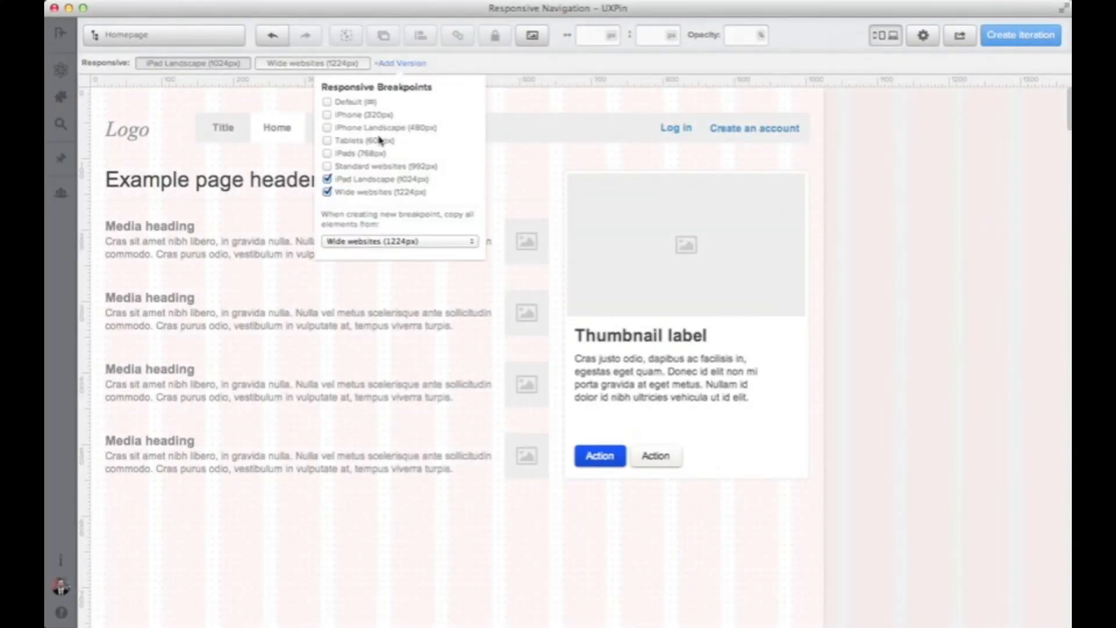
- Base new breakpoints on the iPad Landscape (1024px) layout for the iPads (768px) version
{"action": "left_click", "coordinate": [399, 241]}
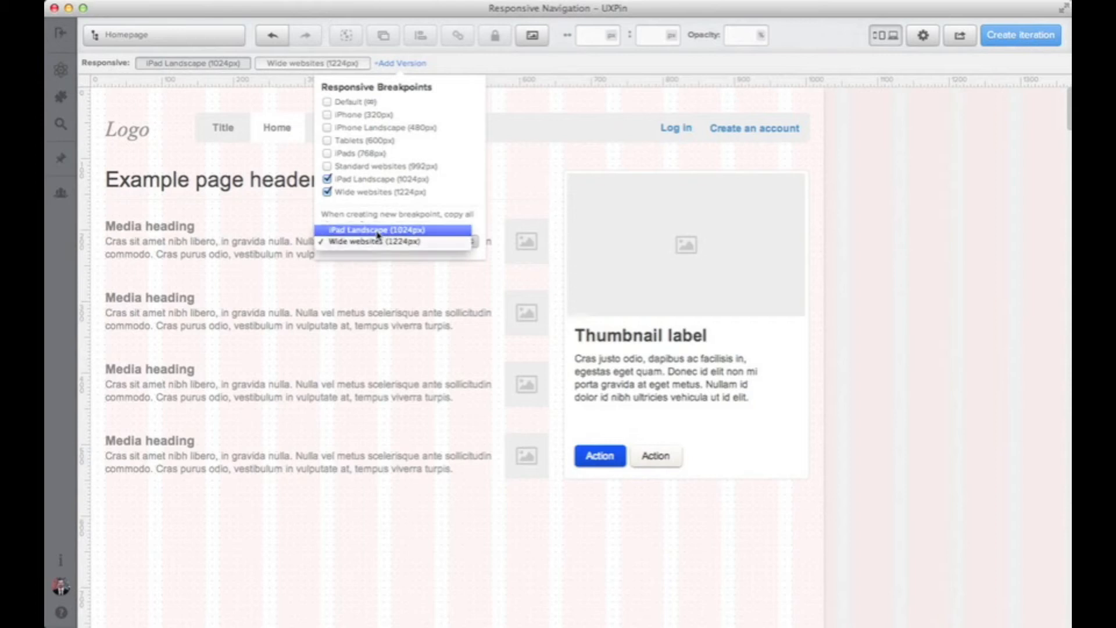
{"action": "left_click", "coordinate": [330, 154]}
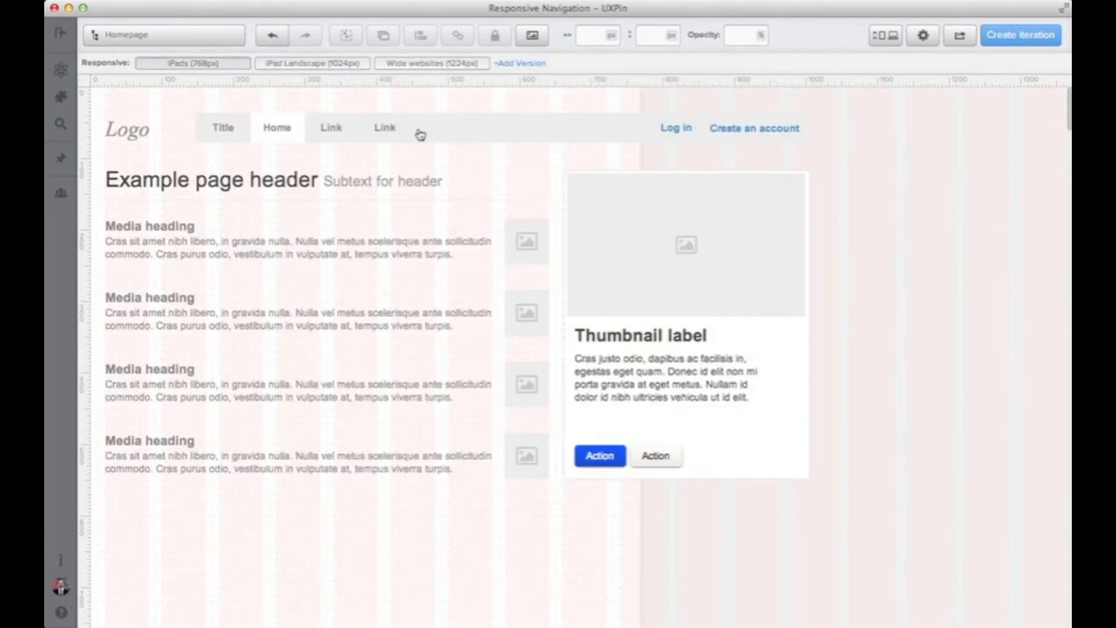
- Narrow the navbar to 640px and move the Log in/Create an account links inside it
{"action": "left_click", "coordinate": [441, 128]}
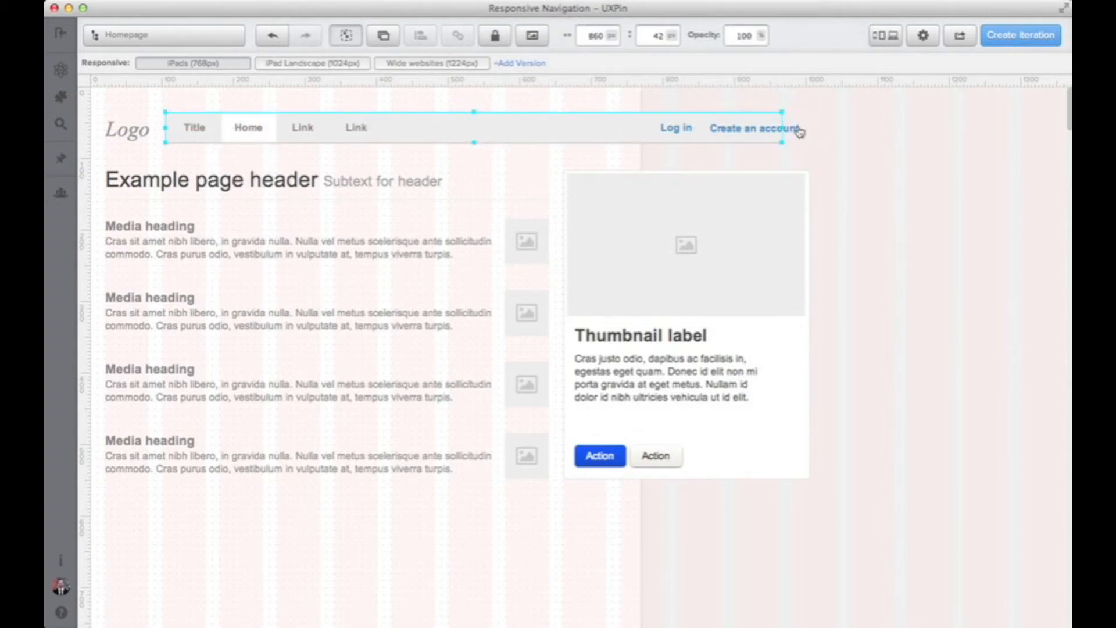
{"action": "left_click_drag", "start_coordinate": [782, 132], "coordinate": [624, 133]}
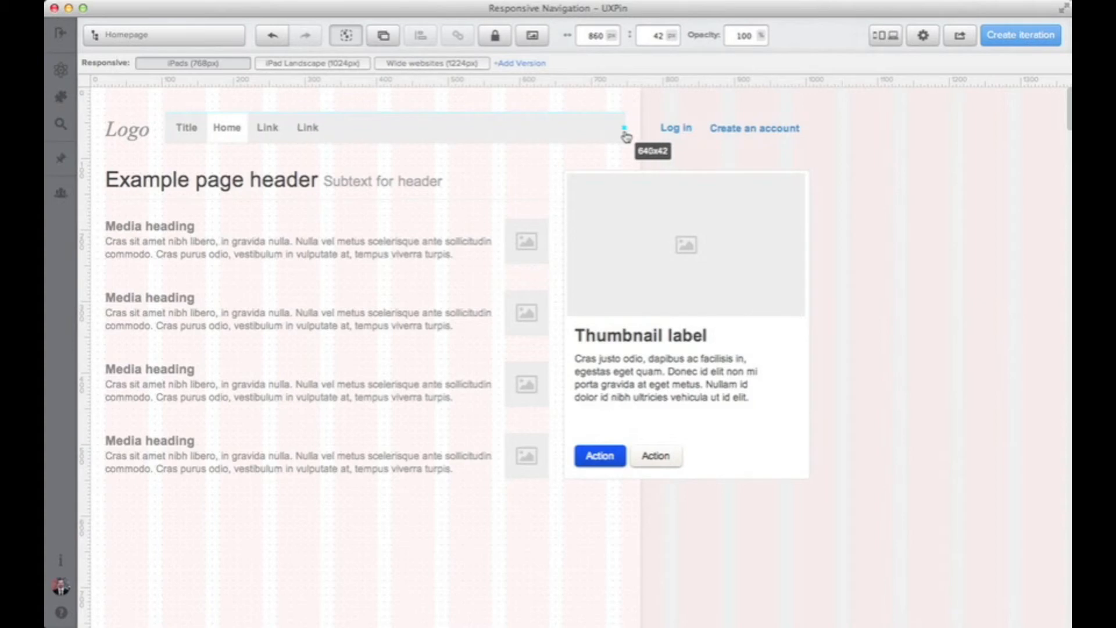
{"action": "left_click_drag", "start_coordinate": [623, 134], "coordinate": [623, 135]}
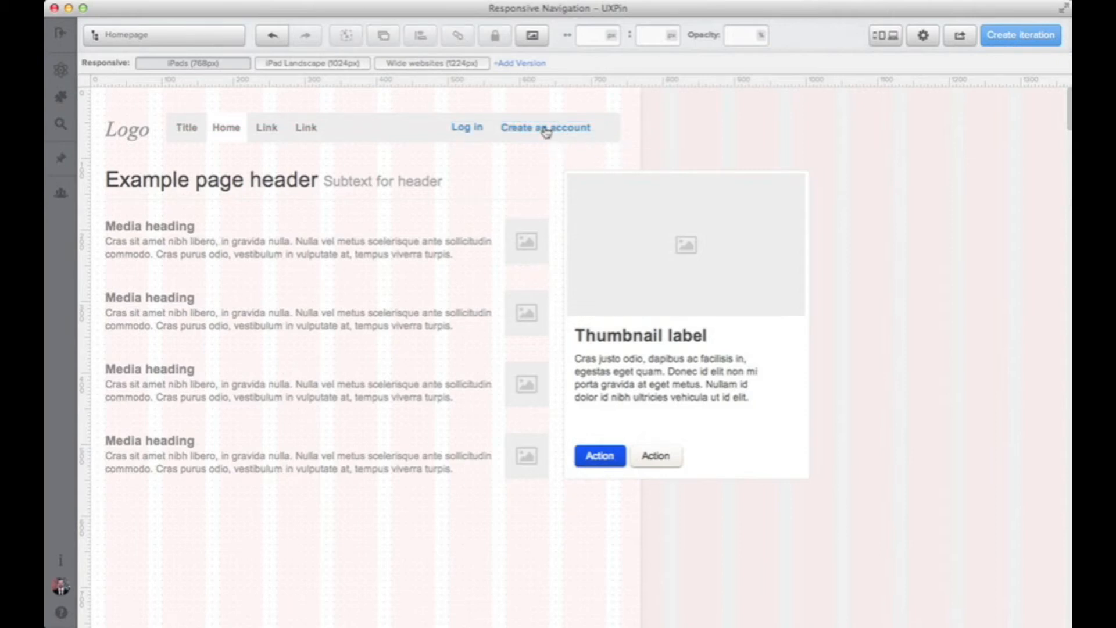
{"action": "left_click", "coordinate": [544, 127]}
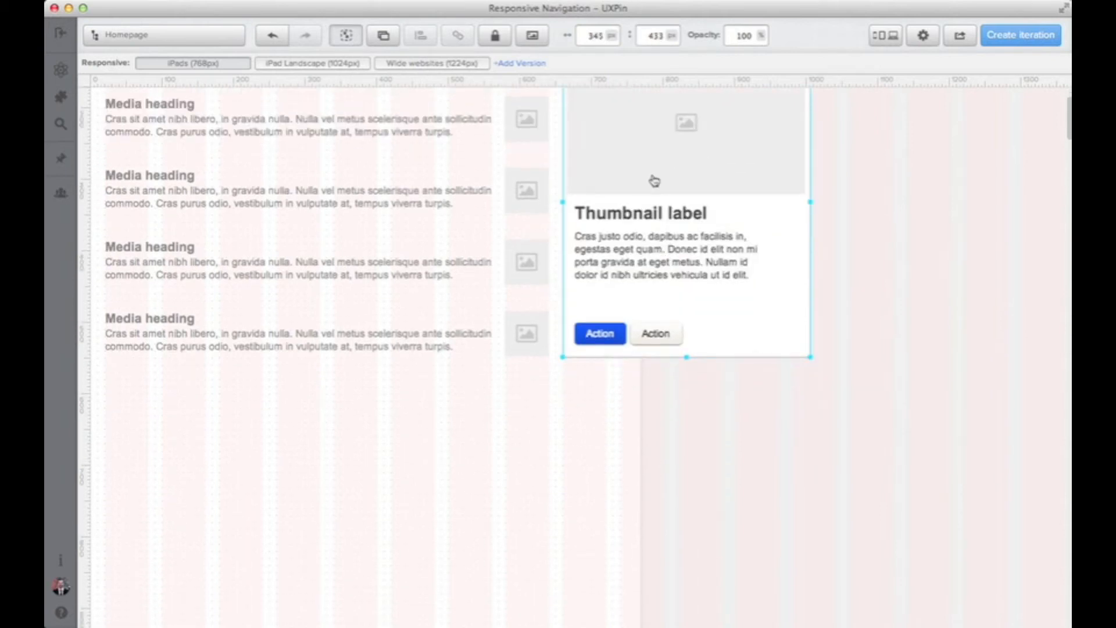
- Move the thumbnail below the media list and stretch the four media items to 765px width
{"action": "left_click_drag", "start_coordinate": [687, 178], "coordinate": [228, 433]}
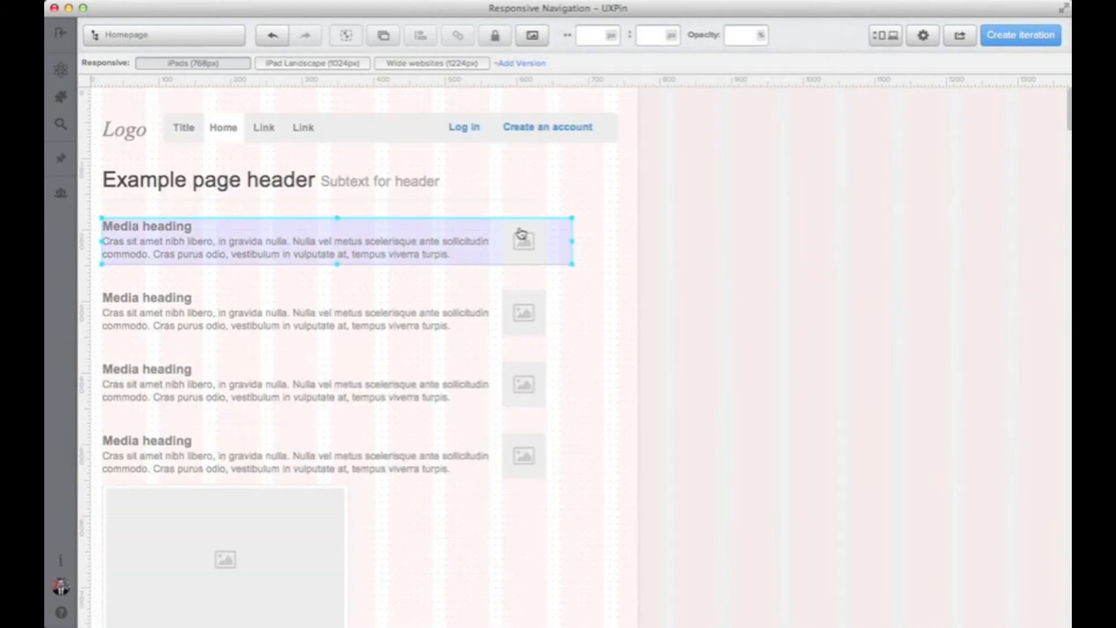
{"action": "left_click_drag", "start_coordinate": [573, 240], "coordinate": [619, 245]}
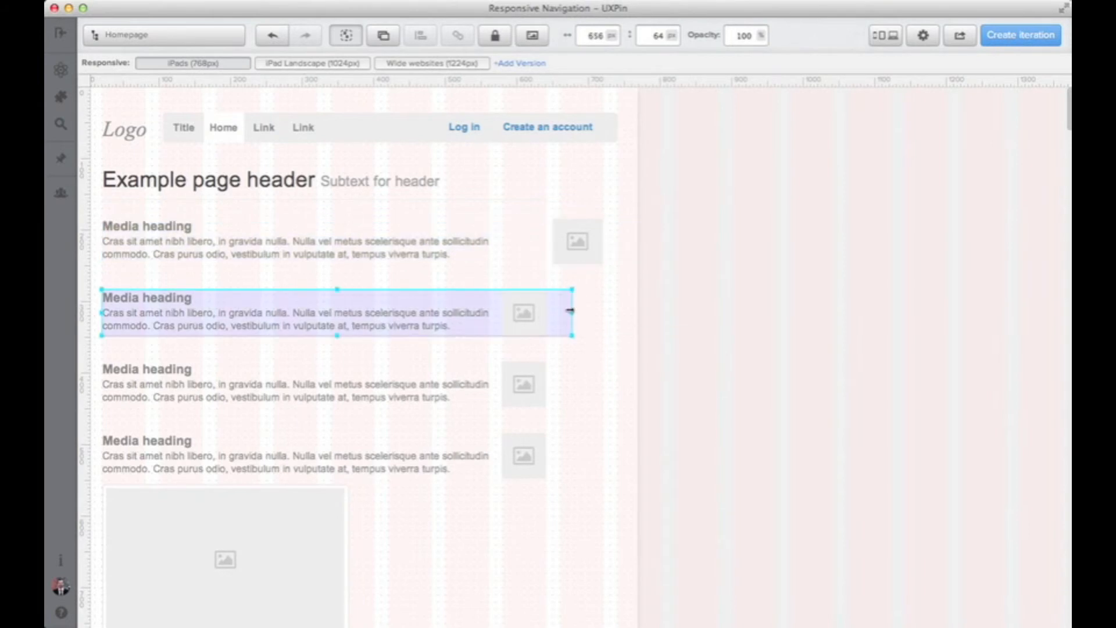
{"action": "left_click_drag", "start_coordinate": [576, 312], "coordinate": [614, 314]}
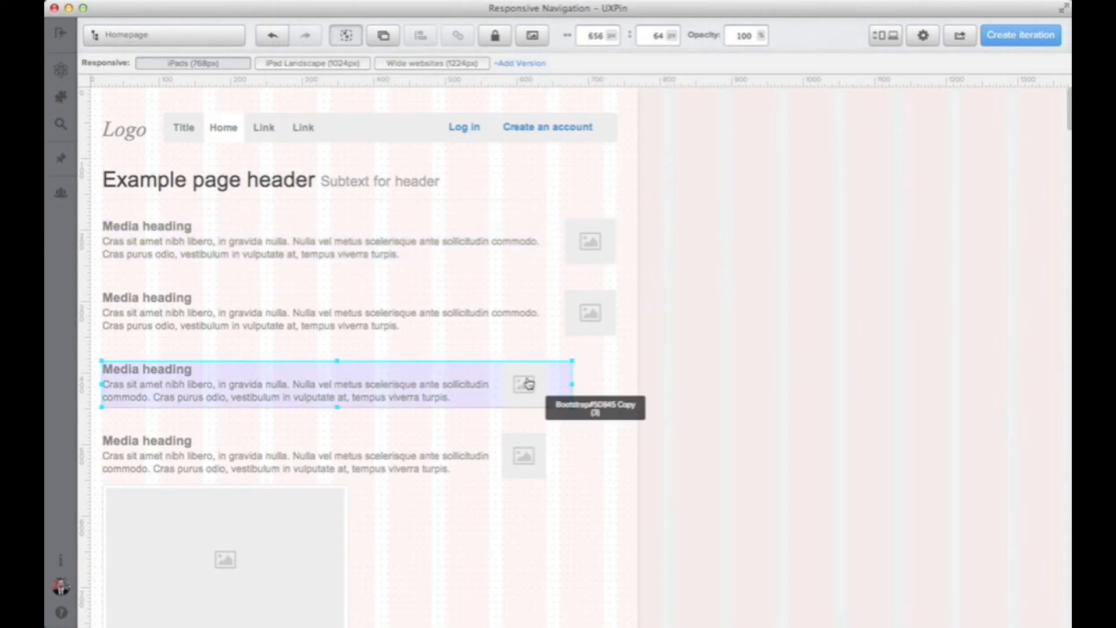
{"action": "left_click_drag", "start_coordinate": [576, 385], "coordinate": [646, 384]}
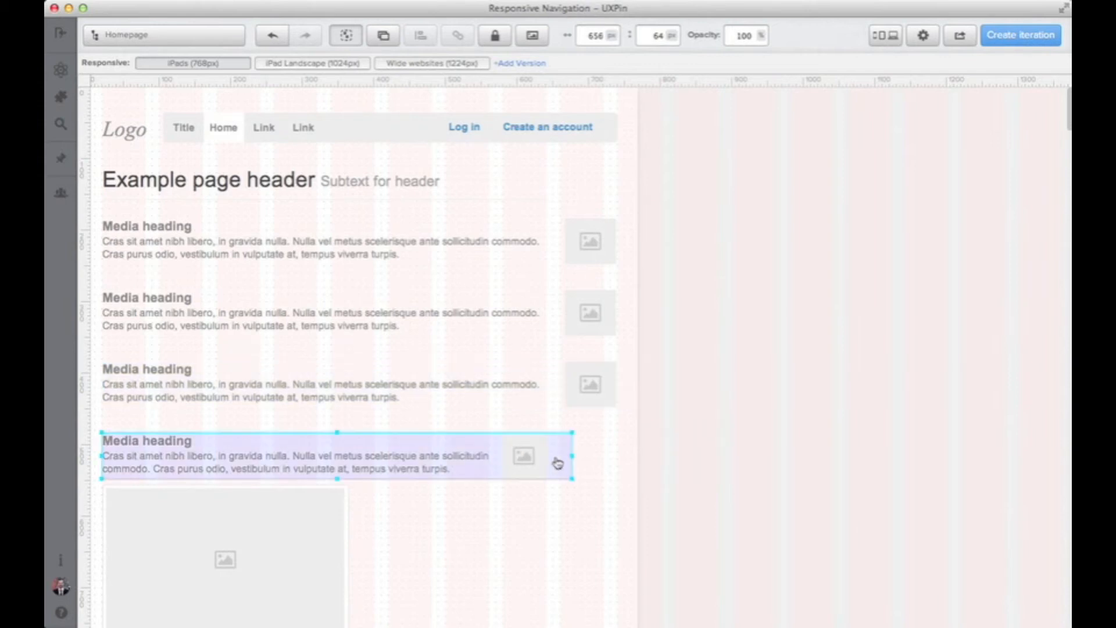
{"action": "left_click_drag", "start_coordinate": [576, 462], "coordinate": [647, 461]}
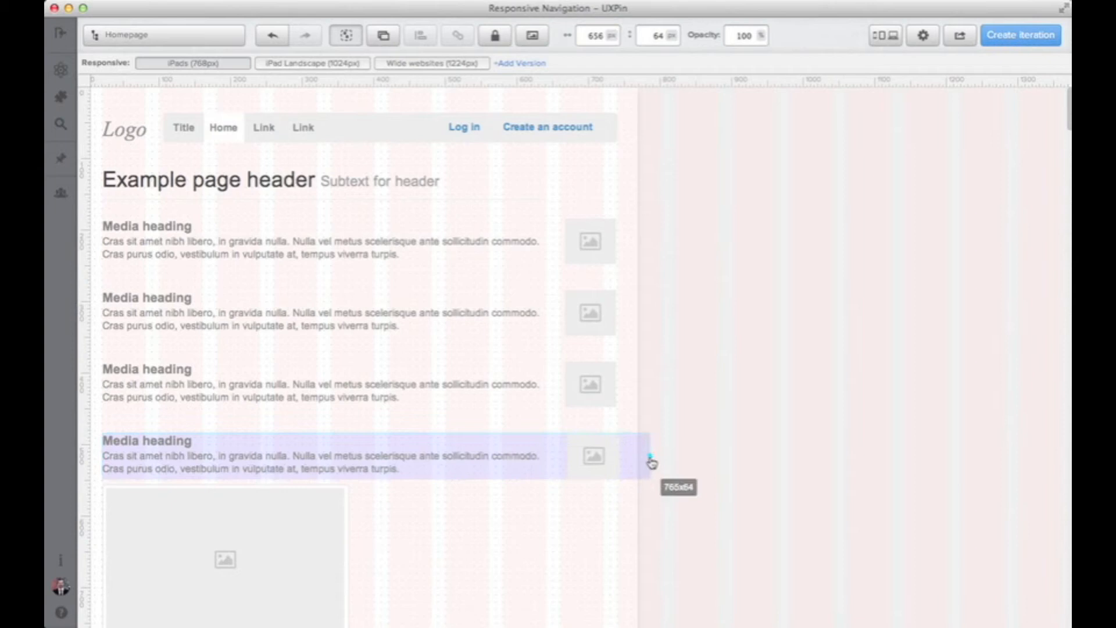
{"action": "left_click", "coordinate": [694, 386]}
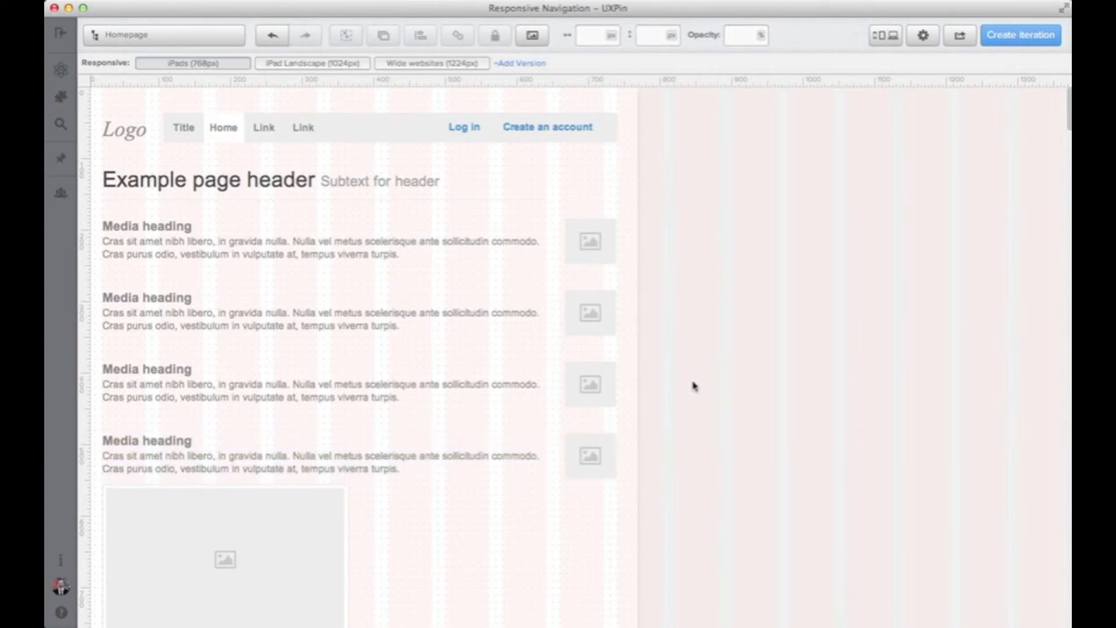
- Widen the thumbnail card to 705px across the iPad page
{"action": "scroll", "scroll_direction": "down", "scroll_amount": 3}
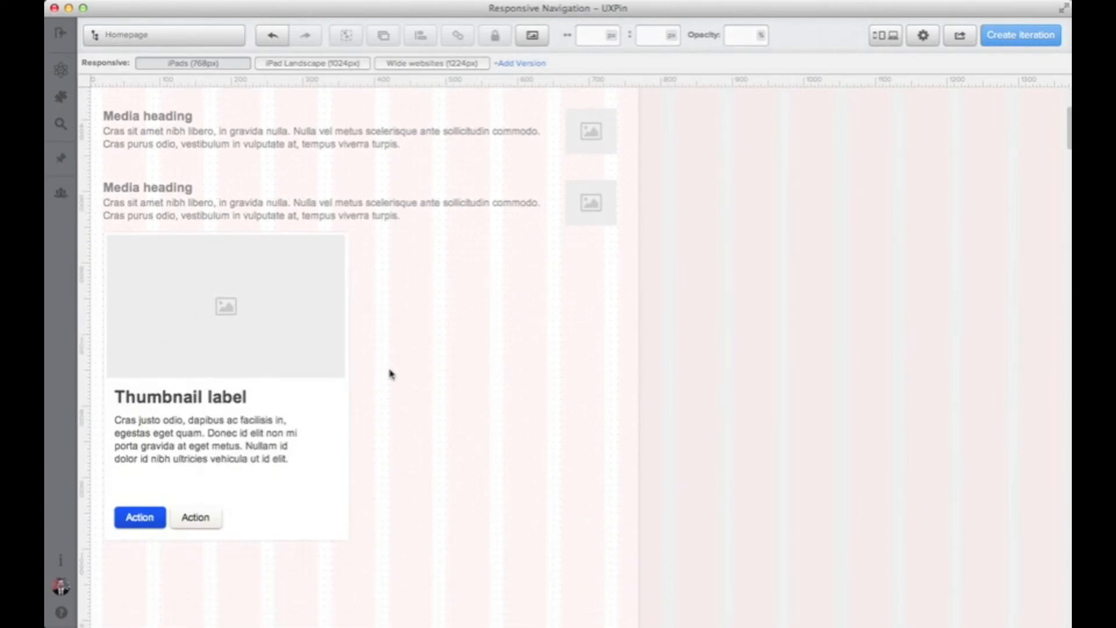
{"action": "left_click", "coordinate": [225, 306]}
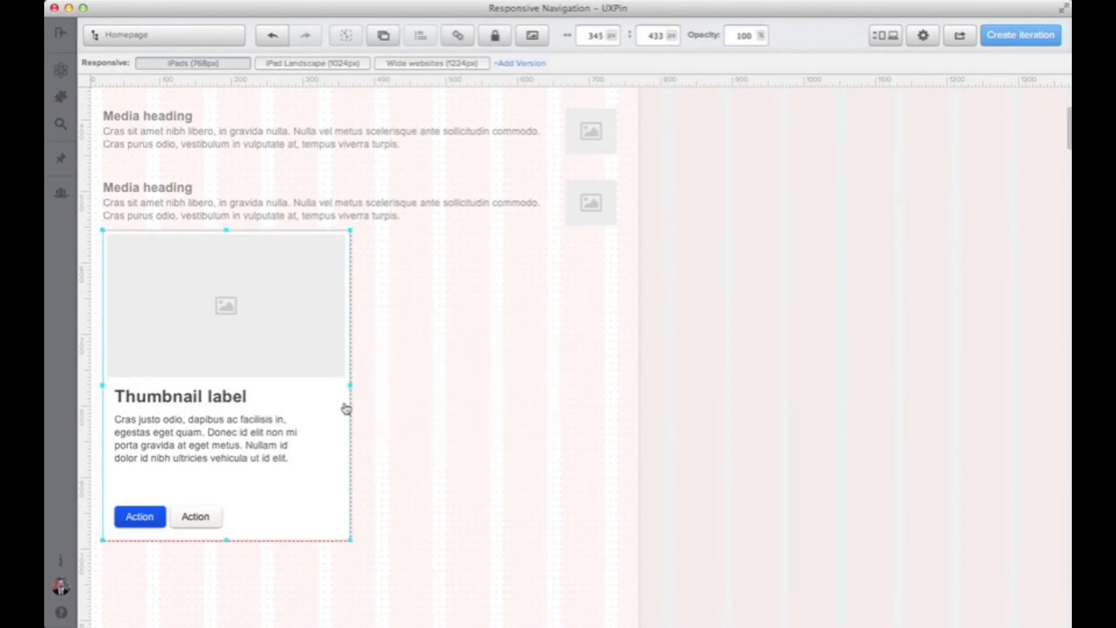
{"action": "left_click_drag", "start_coordinate": [349, 389], "coordinate": [608, 388]}
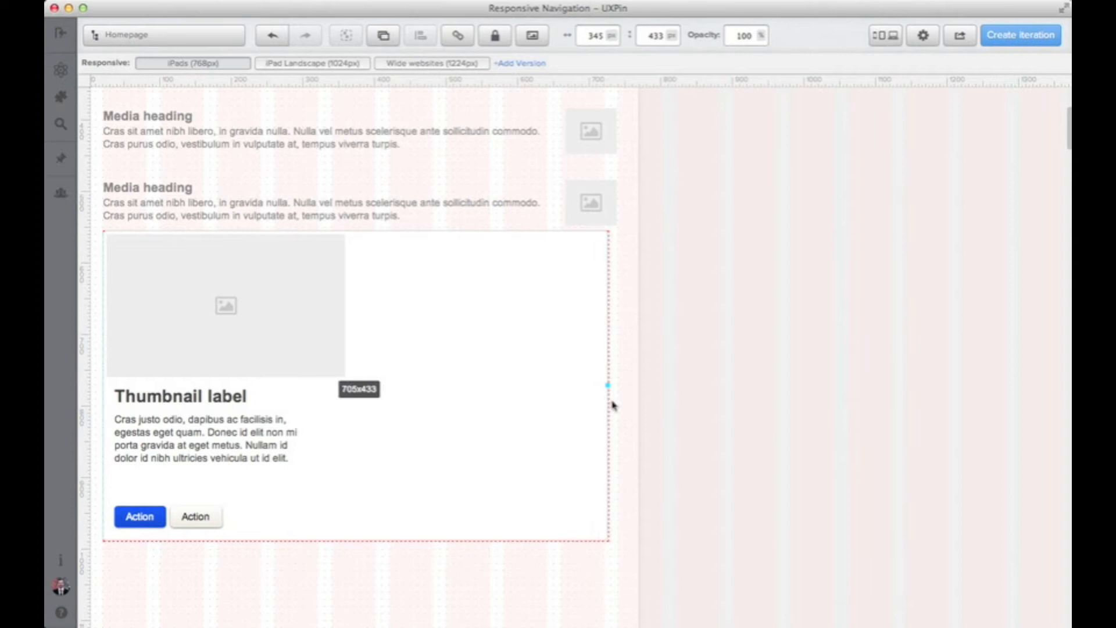
{"action": "left_click_drag", "start_coordinate": [606, 385], "coordinate": [623, 384]}
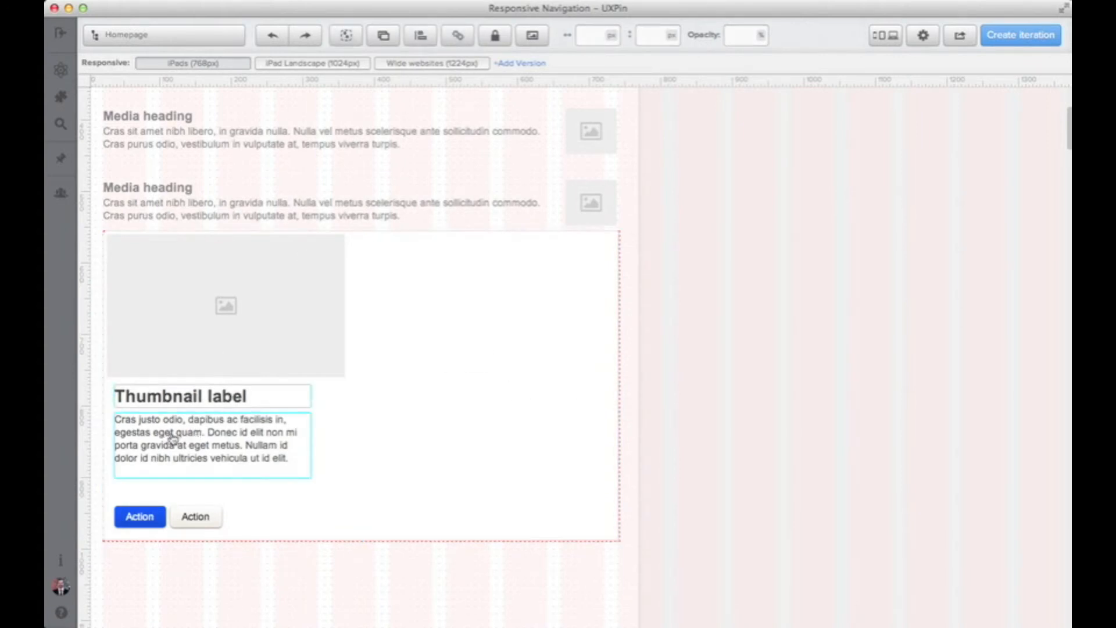
- Move the thumbnail's label, text and Action buttons beside the image
{"action": "left_click_drag", "start_coordinate": [211, 427], "coordinate": [449, 277]}
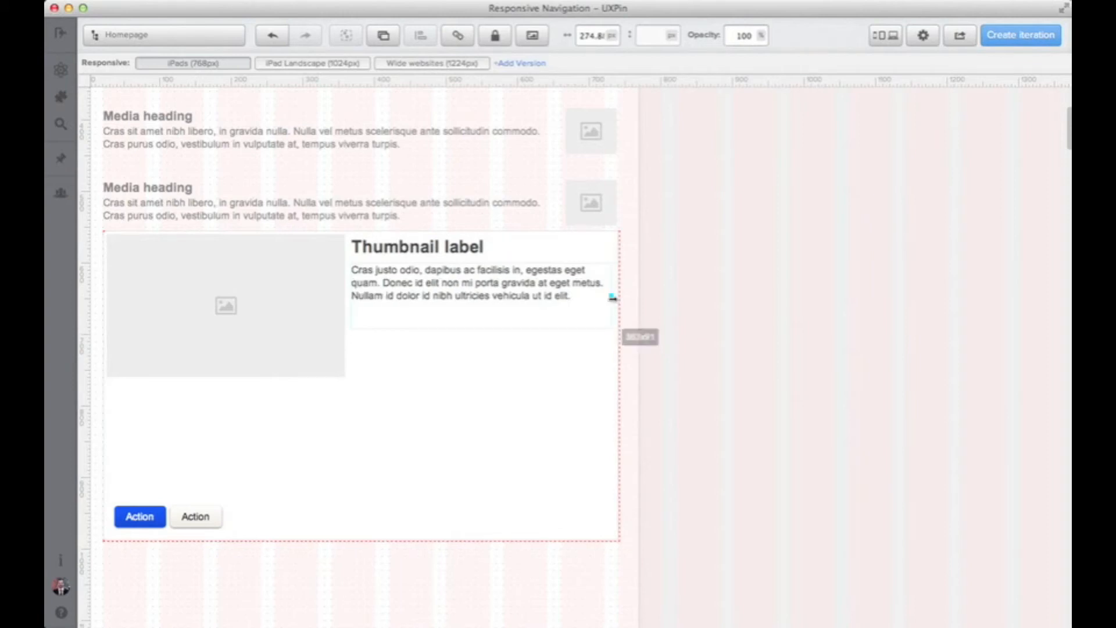
{"action": "left_click", "coordinate": [195, 516]}
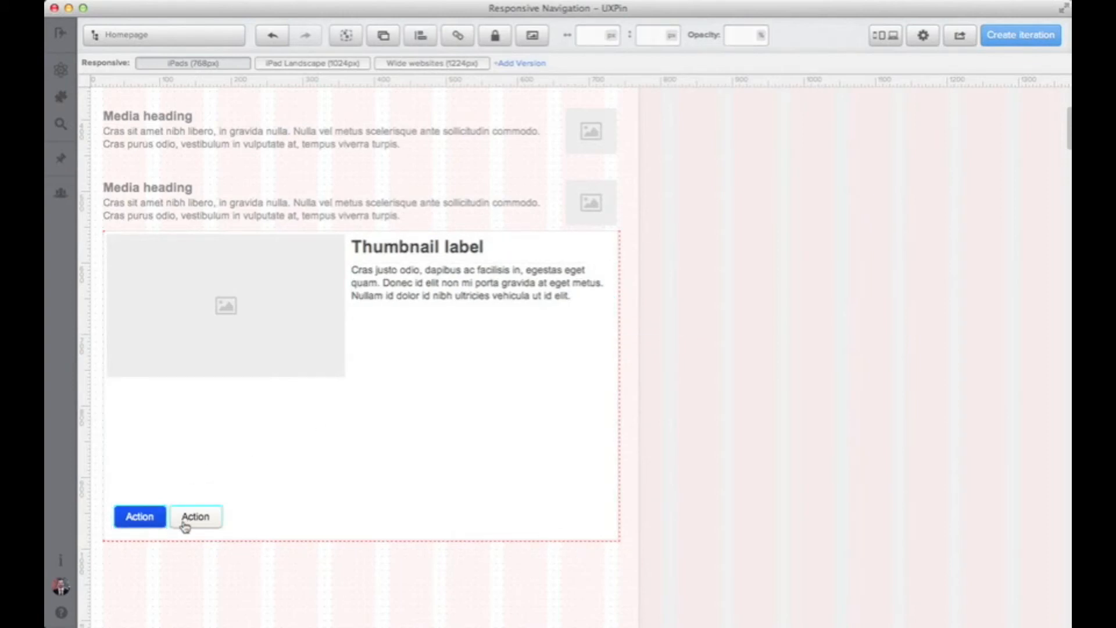
{"action": "left_click_drag", "start_coordinate": [195, 516], "coordinate": [496, 327]}
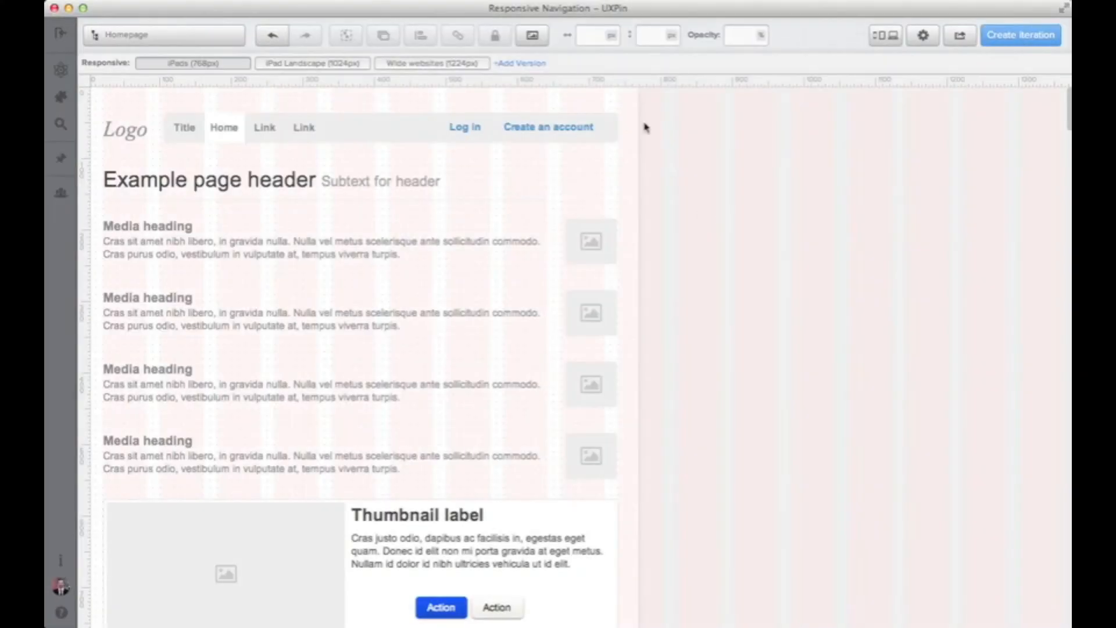
- Add an iPhone (320px) breakpoint copying elements from the iPads (768px) layout
{"action": "left_click", "coordinate": [518, 63]}
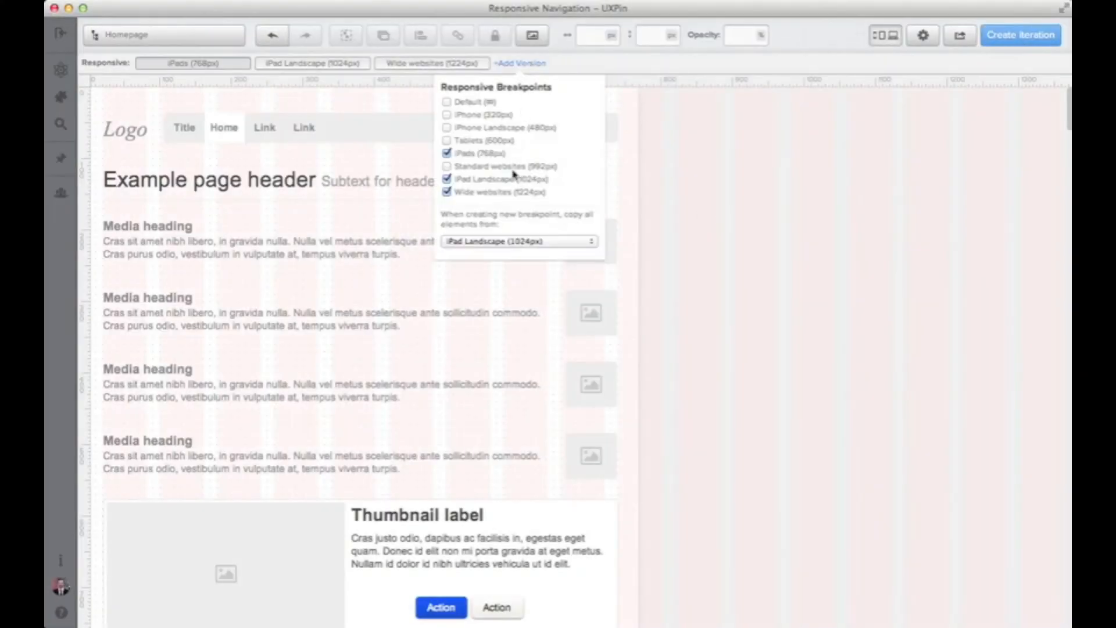
{"action": "left_click", "coordinate": [518, 240]}
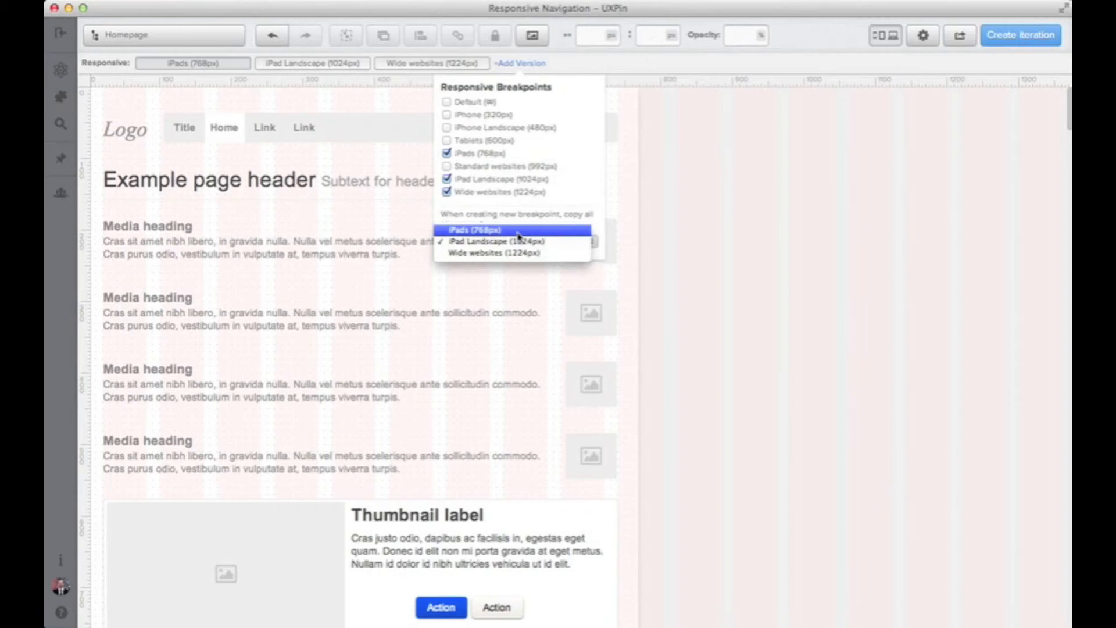
{"action": "left_click", "coordinate": [513, 229]}
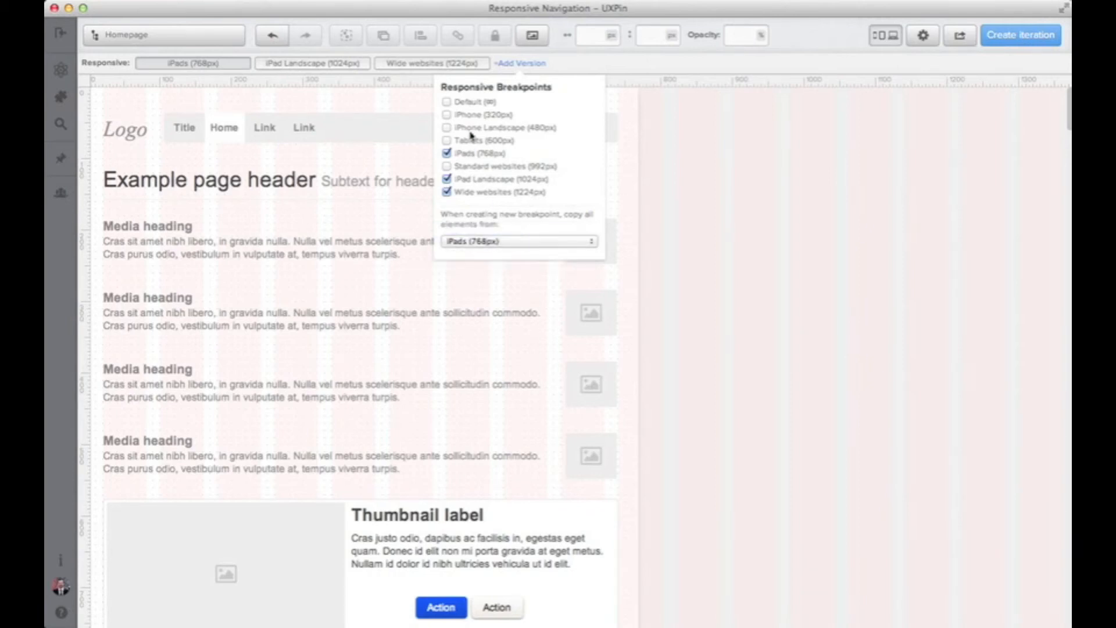
{"action": "left_click", "coordinate": [446, 115]}
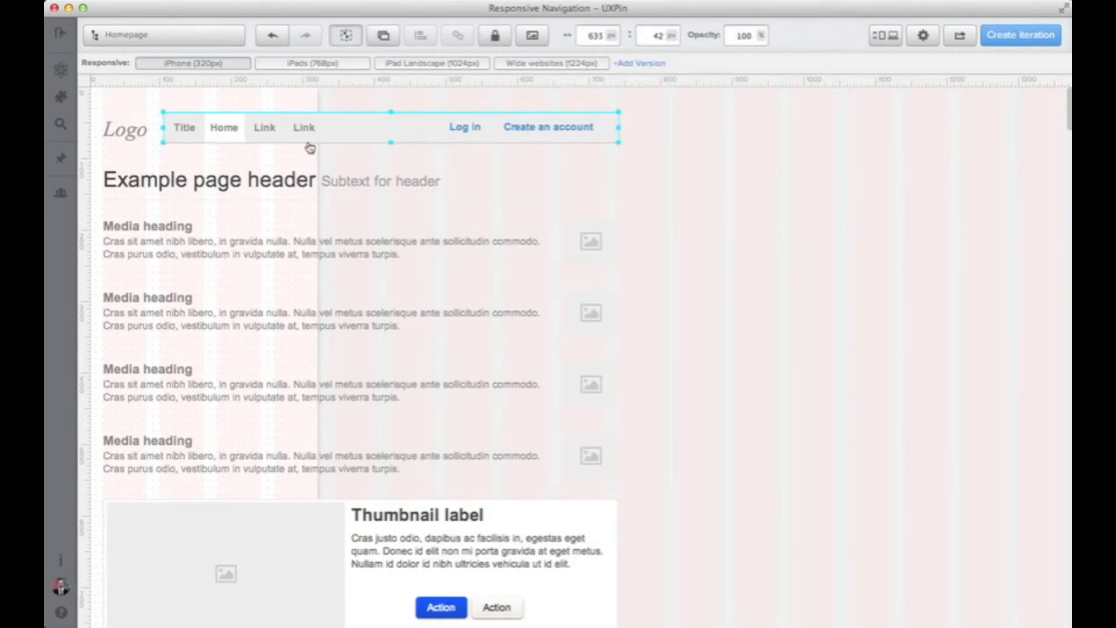
{"action": "mouse_move", "coordinate": [154, 160]}
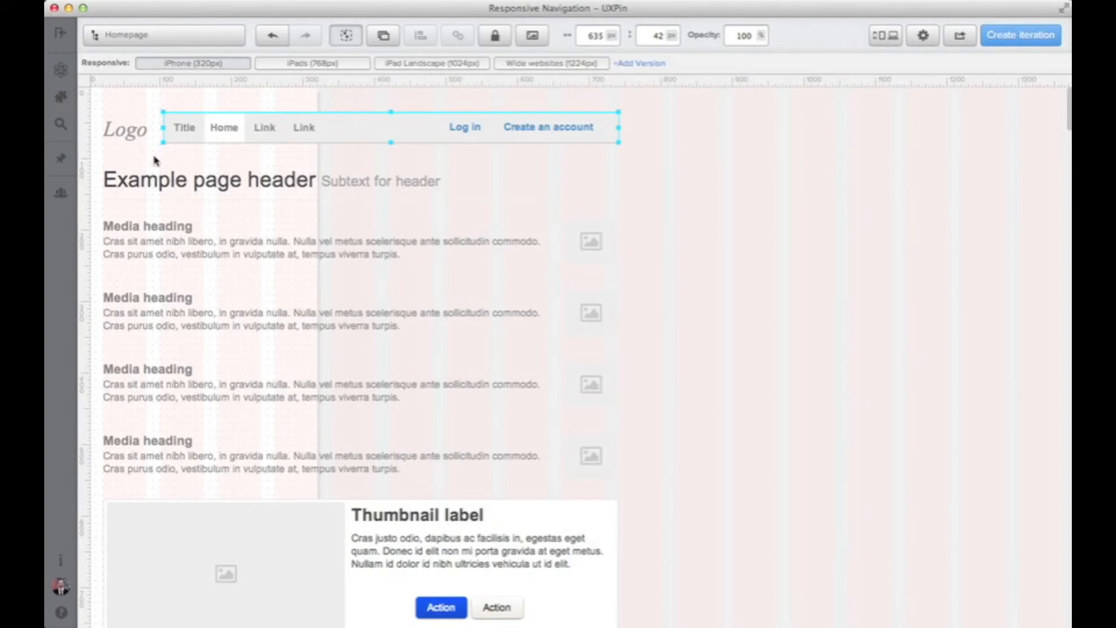
{"action": "mouse_move", "coordinate": [303, 105]}
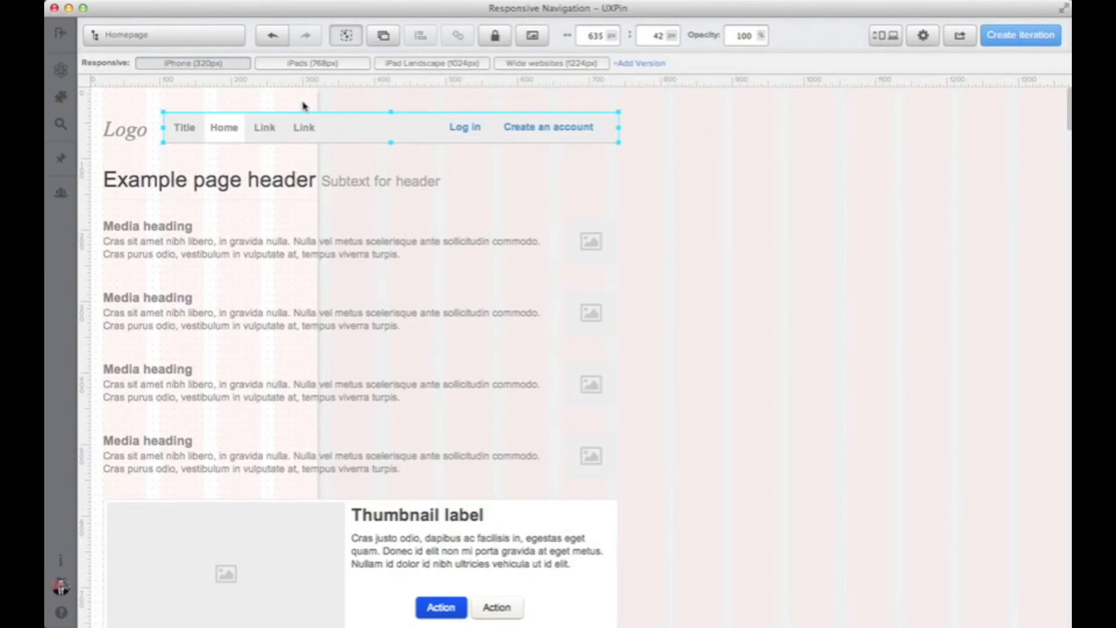
{"action": "mouse_move", "coordinate": [296, 168]}
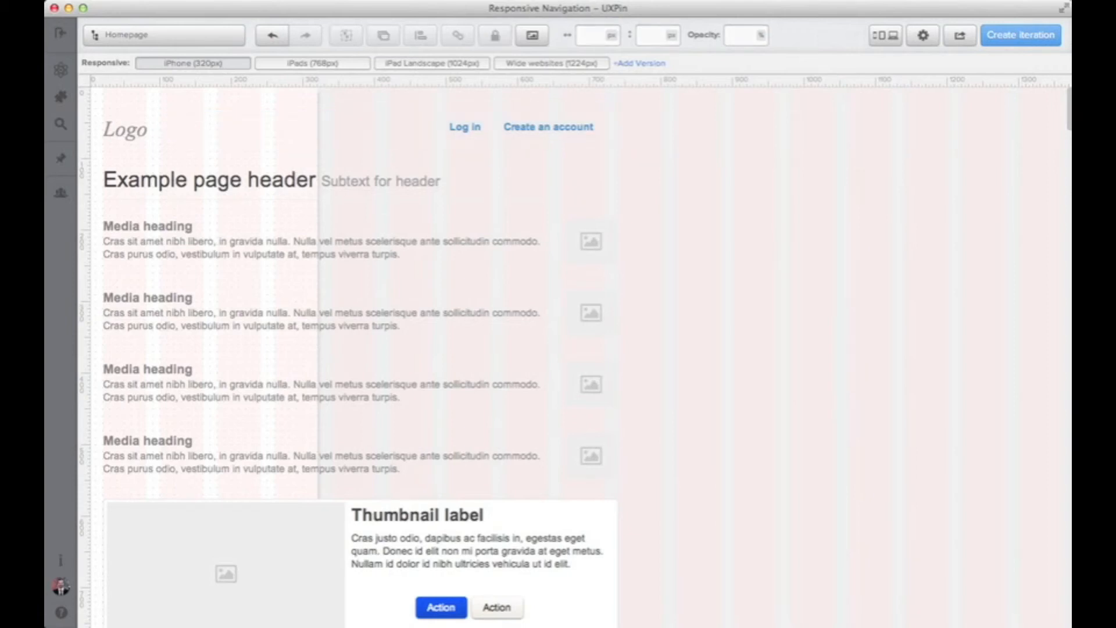
- Add a box found via the element search as a top strip above the logo
{"action": "left_click", "coordinate": [60, 123]}
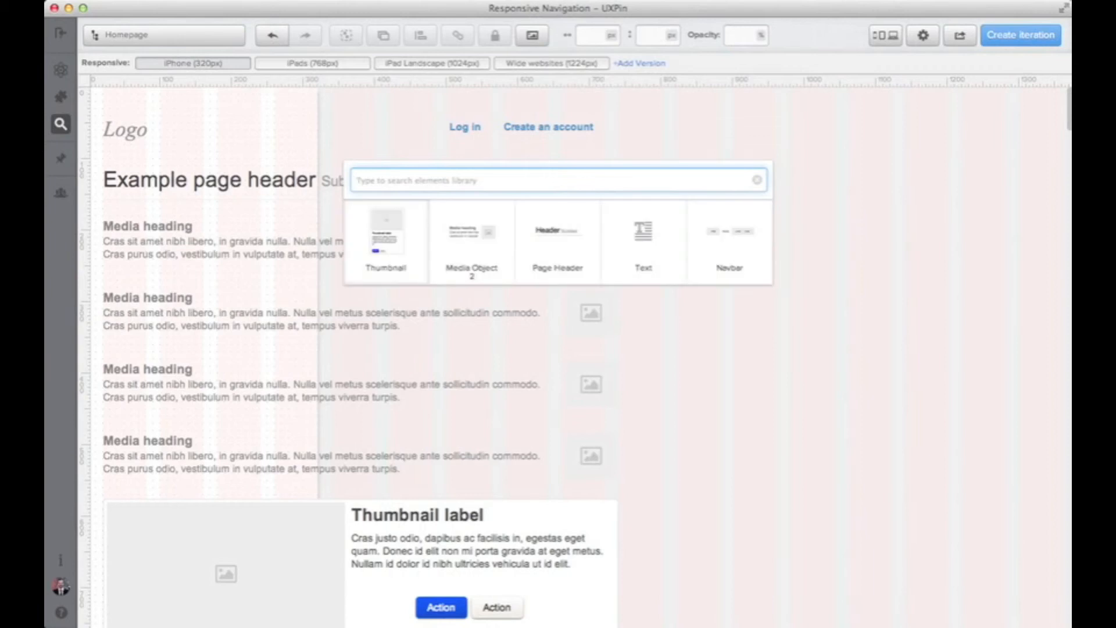
{"action": "type", "text": "box"}
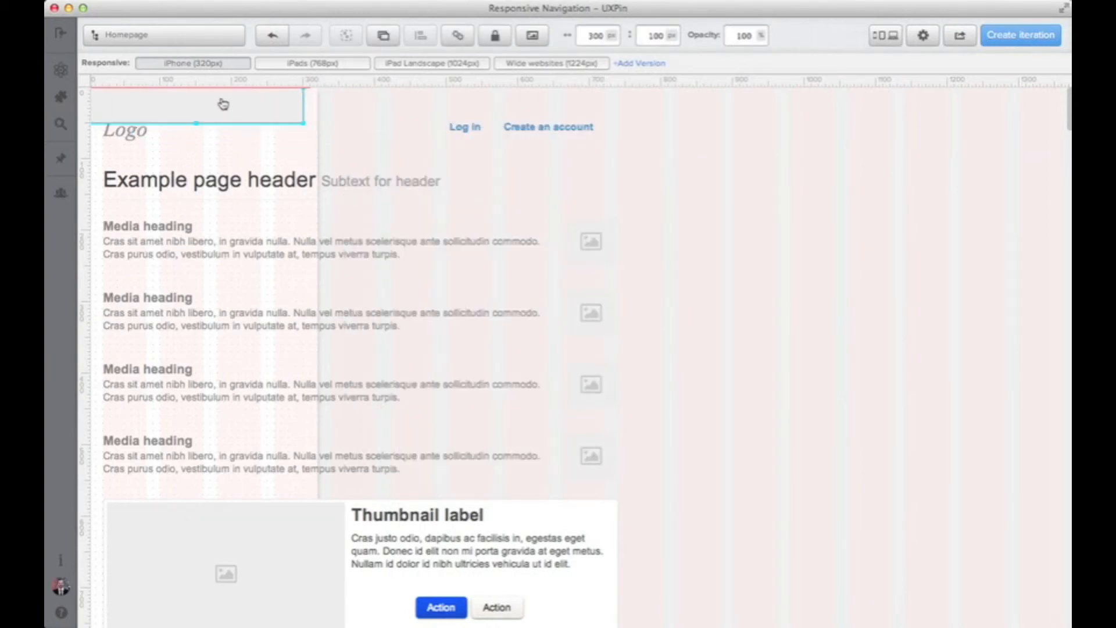
{"action": "left_click", "coordinate": [207, 104]}
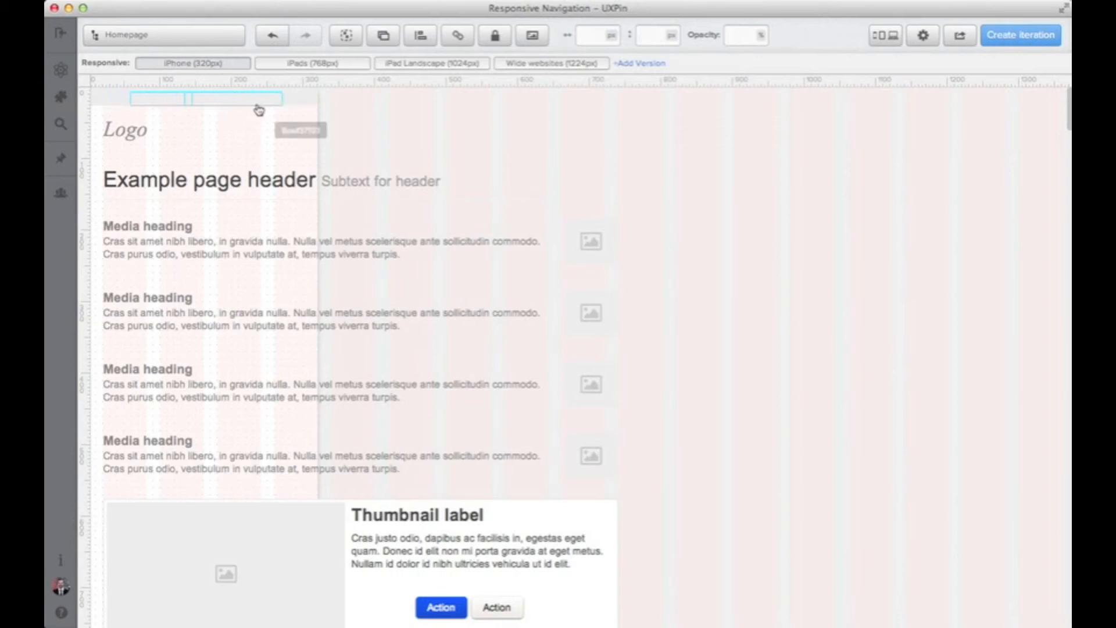
- Bring the Log in and Create an account links to the front with Arrange > To front
{"action": "left_click", "coordinate": [382, 35]}
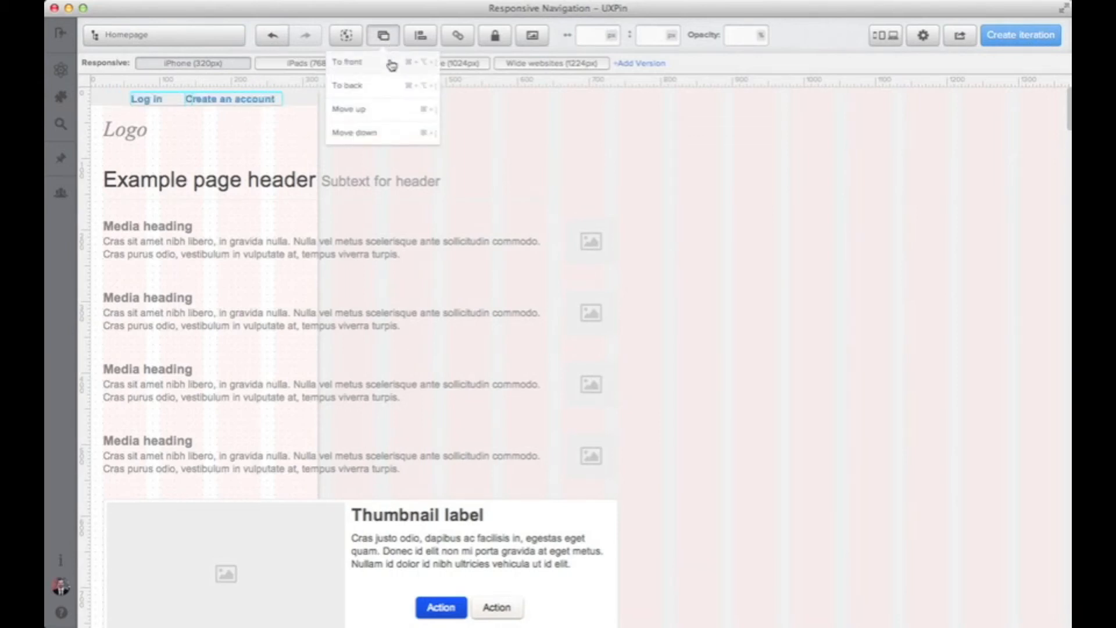
{"action": "left_click", "coordinate": [207, 180]}
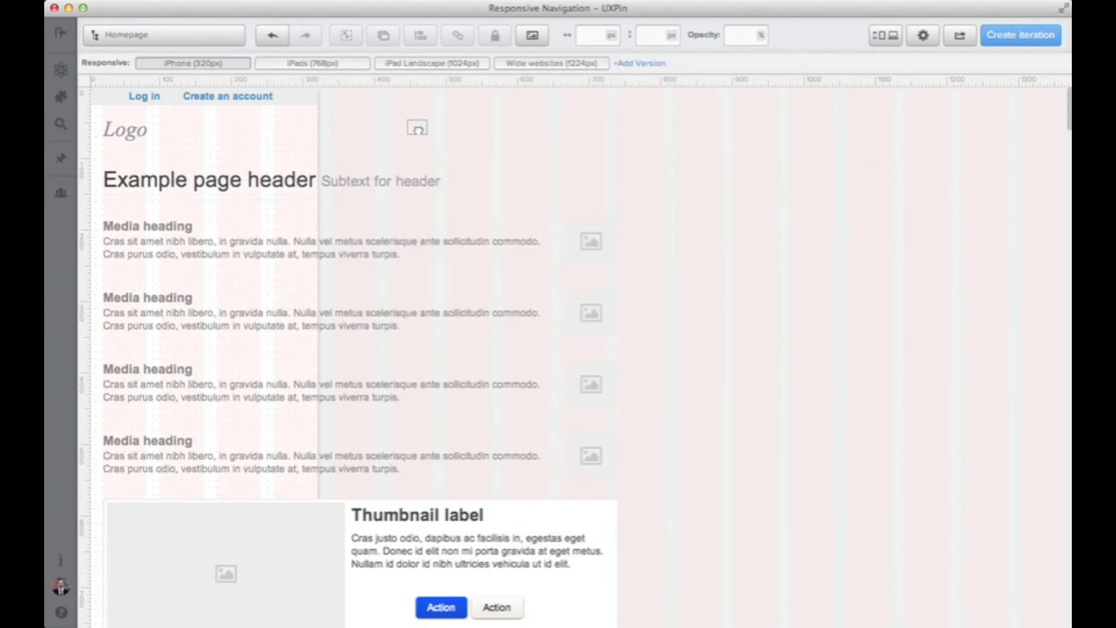
- Insert a Box with rounded corners and a lighter grey border colour
{"action": "left_click", "coordinate": [416, 127]}
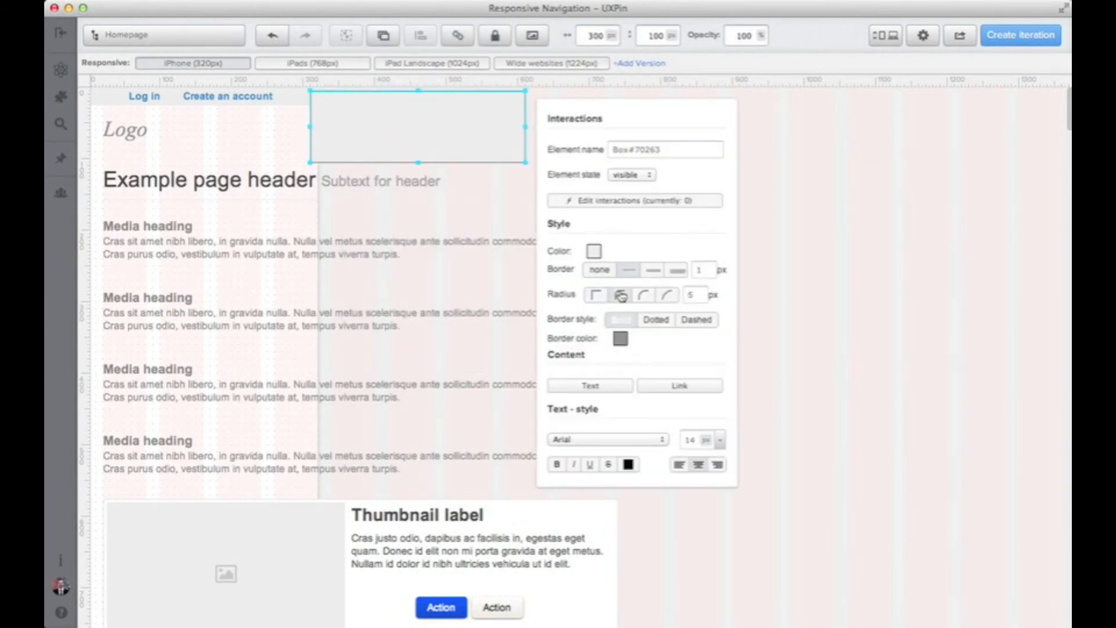
{"action": "left_click", "coordinate": [593, 251]}
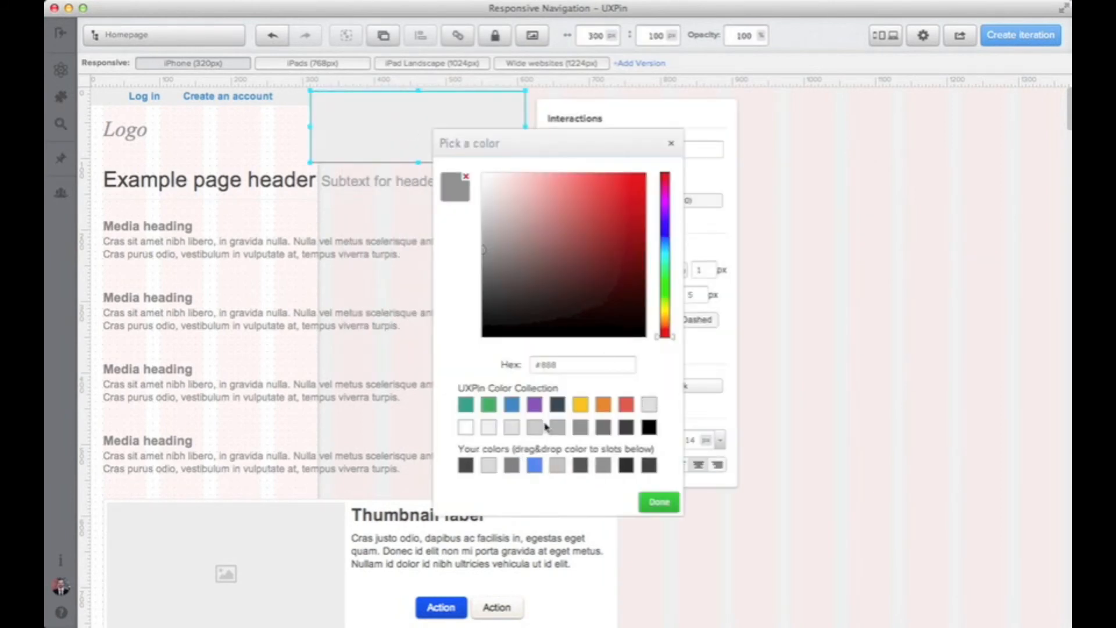
{"action": "left_click", "coordinate": [557, 427]}
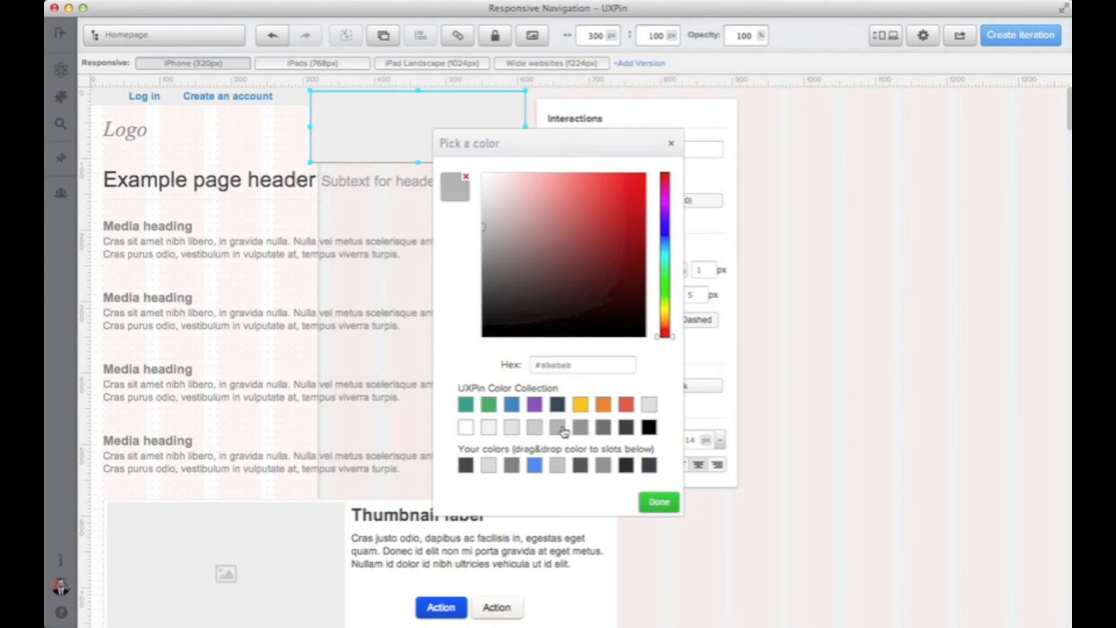
{"action": "left_click", "coordinate": [657, 502]}
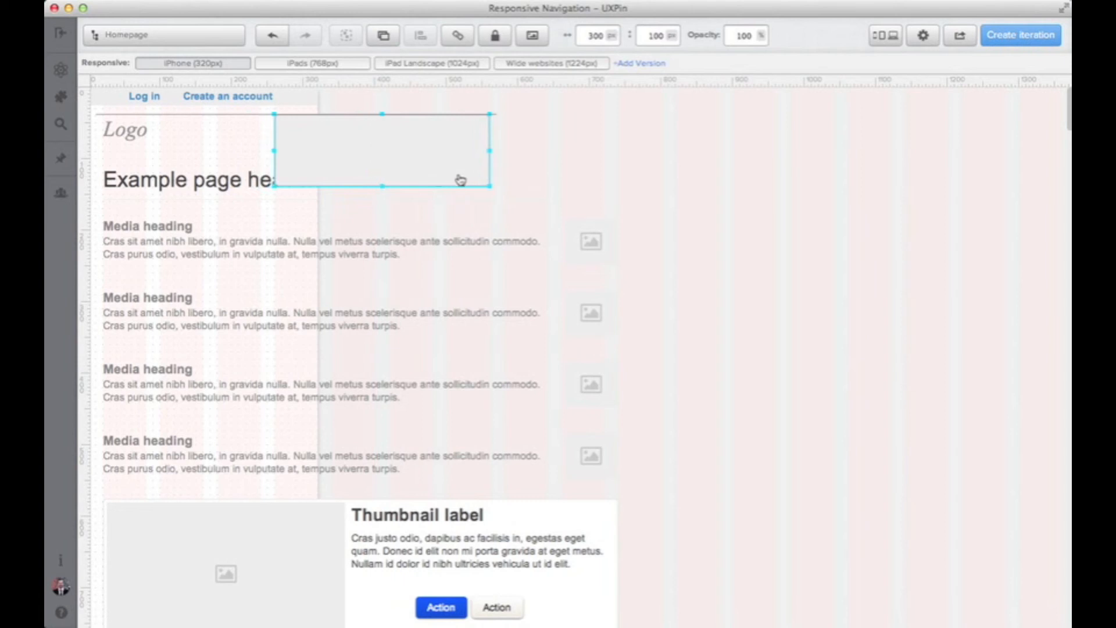
- Place the box beside the logo and shrink it to a small square of about 55×52
{"action": "left_click_drag", "start_coordinate": [492, 186], "coordinate": [313, 155]}
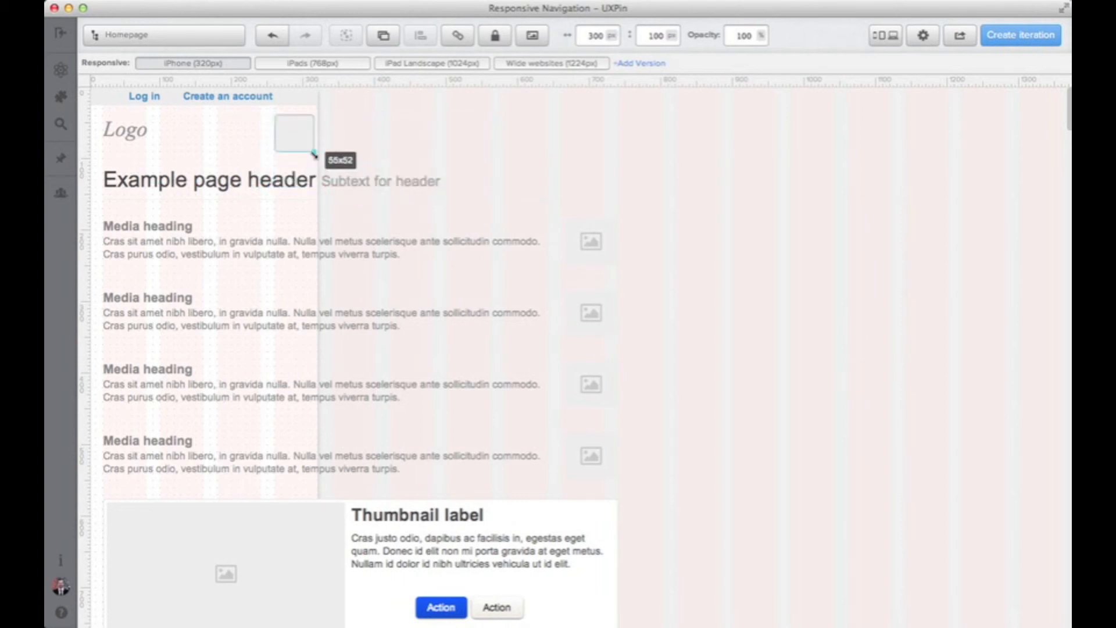
{"action": "left_click_drag", "start_coordinate": [314, 156], "coordinate": [313, 147]}
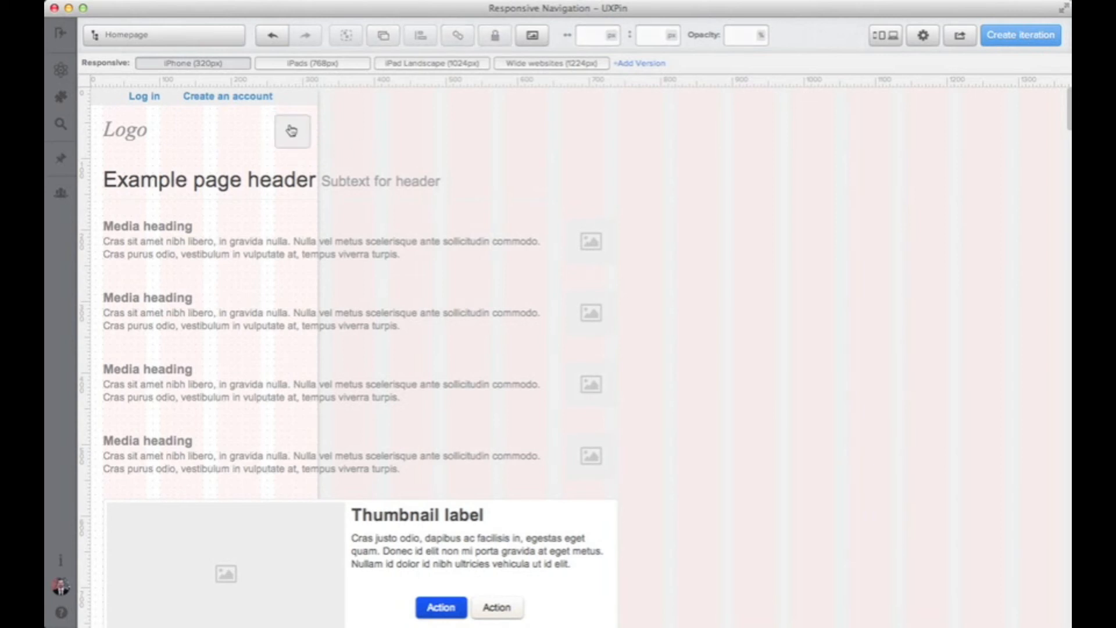
{"action": "left_click", "coordinate": [292, 130]}
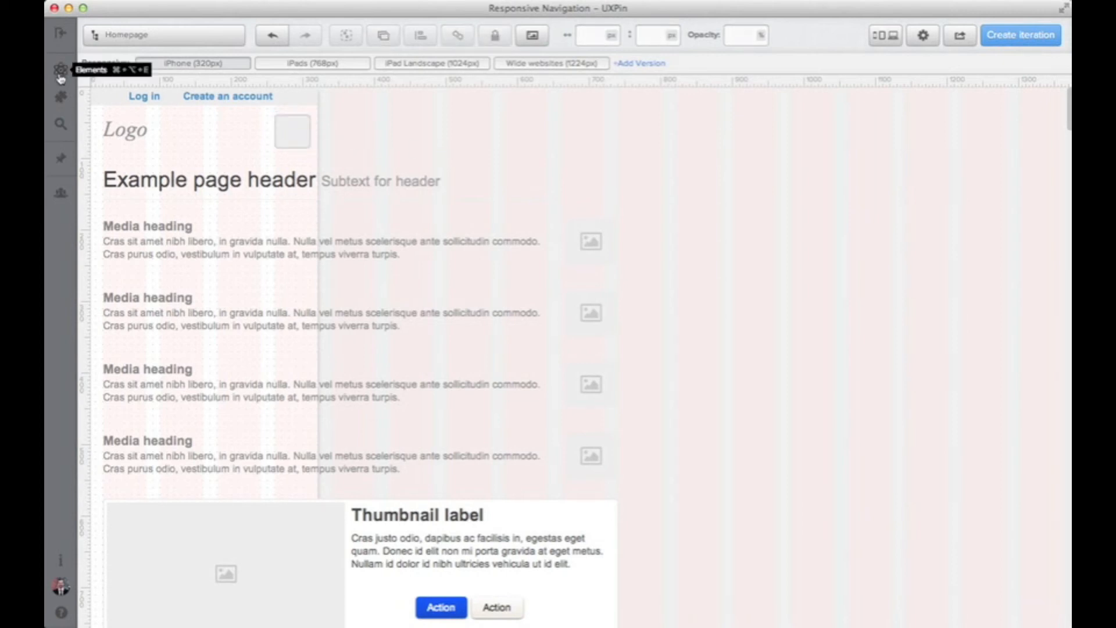
- Drop the Reorder Row icon from the iPhone UI element set into the menu square
{"action": "left_click", "coordinate": [60, 68]}
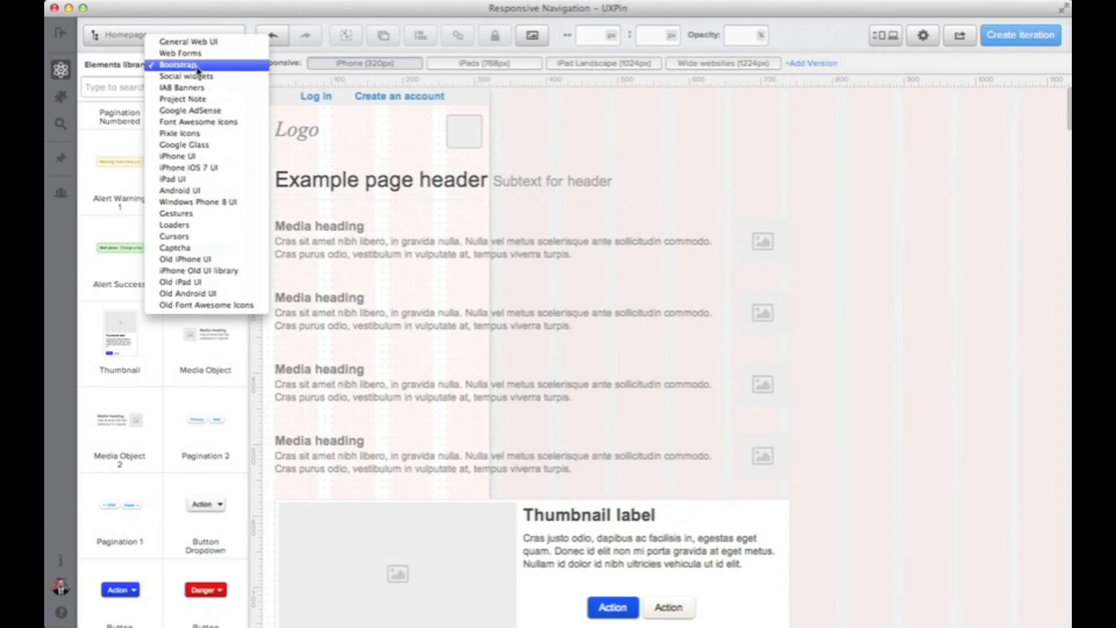
{"action": "mouse_move", "coordinate": [204, 157]}
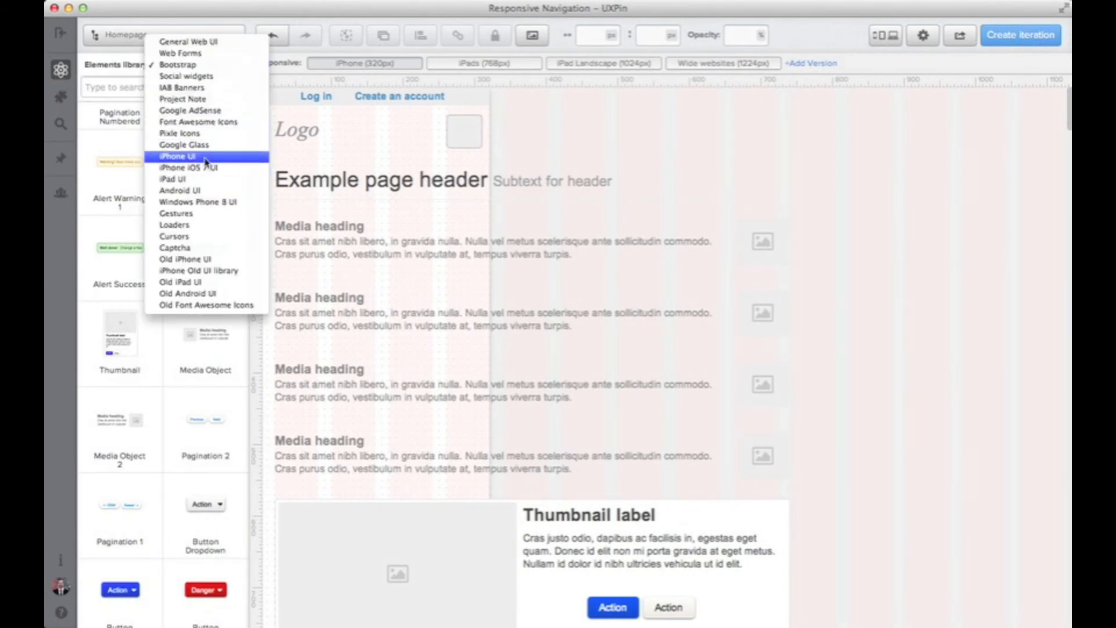
{"action": "left_click", "coordinate": [179, 155]}
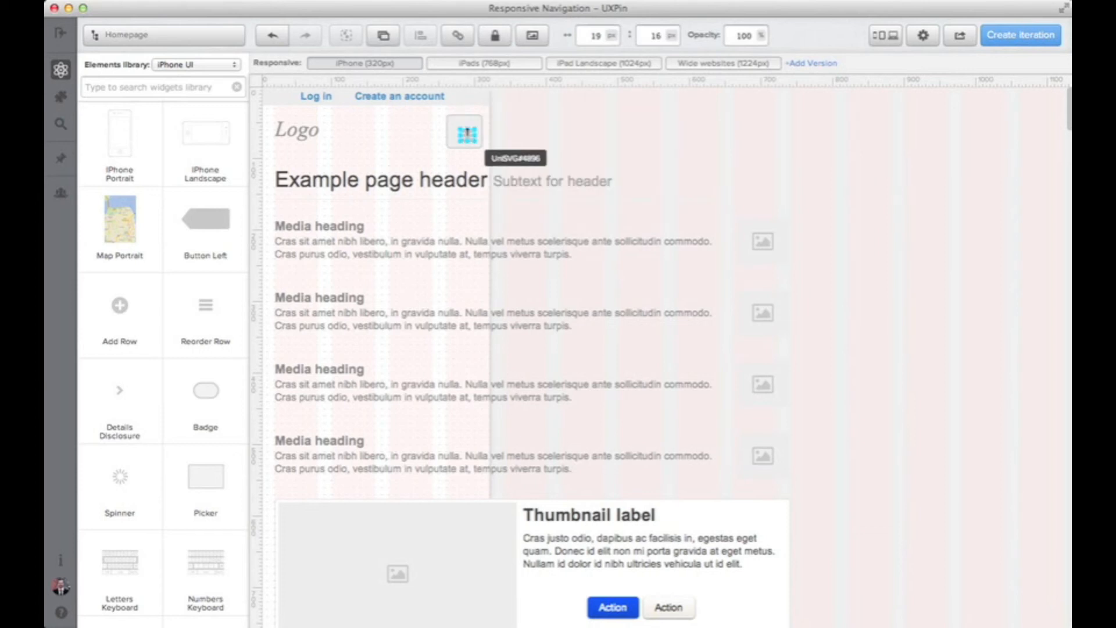
{"action": "left_click", "coordinate": [464, 132]}
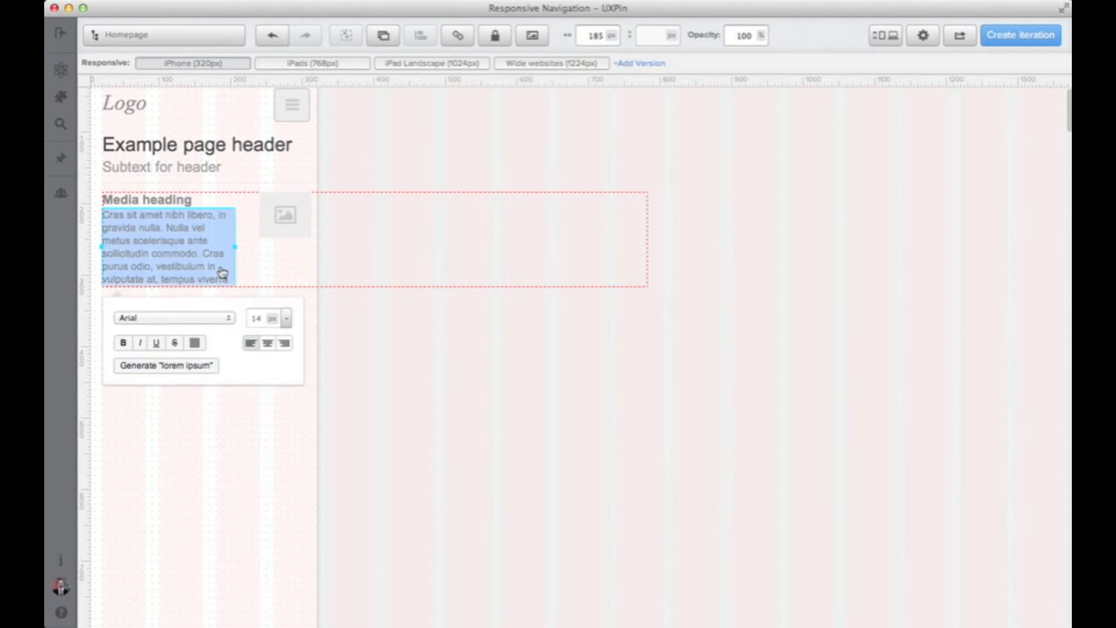
- Narrow a media object's text box so it wraps within the 320px iPhone width
{"action": "left_click", "coordinate": [285, 215]}
{"action": "type", "text": "box"}
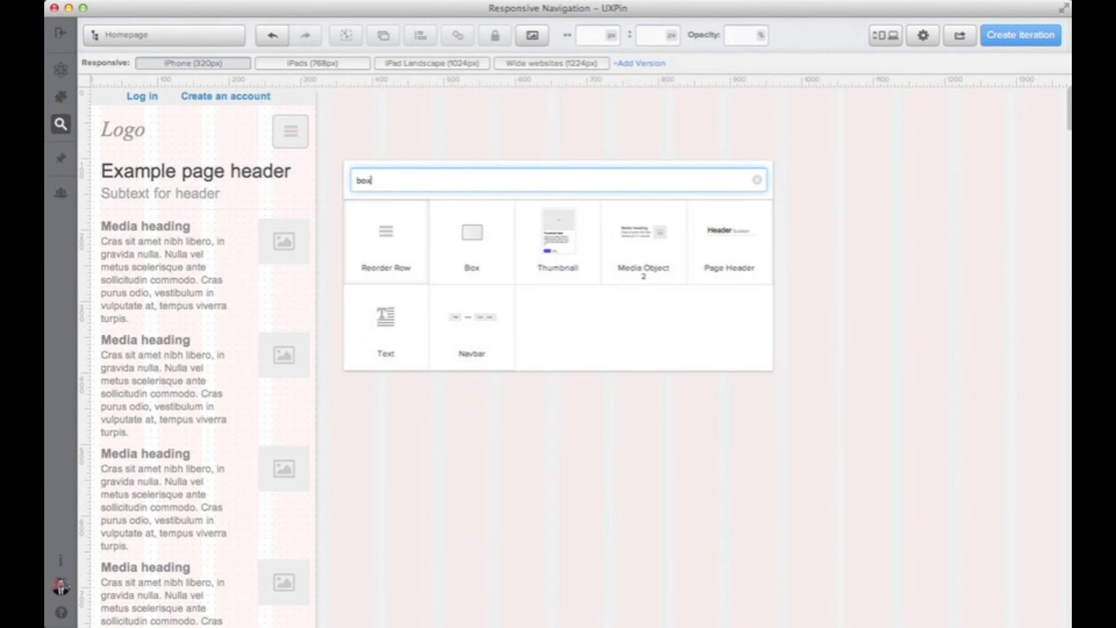
- Add a box below the logo row as the dropdown panel and a text element reading Link
{"action": "left_click", "coordinate": [471, 240]}
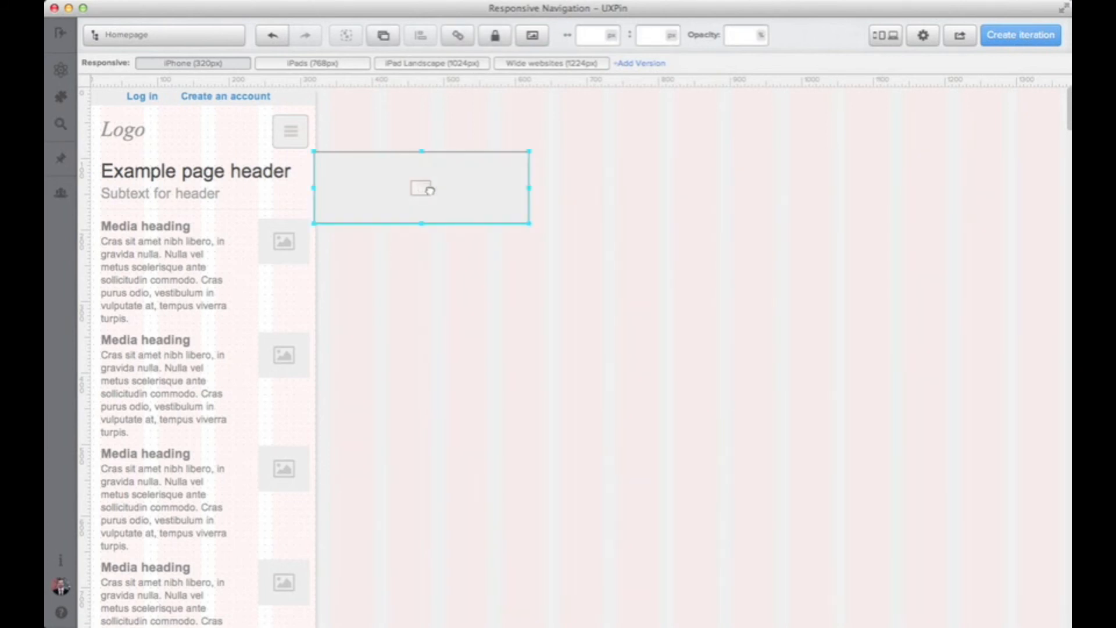
{"action": "left_click_drag", "start_coordinate": [421, 188], "coordinate": [223, 196]}
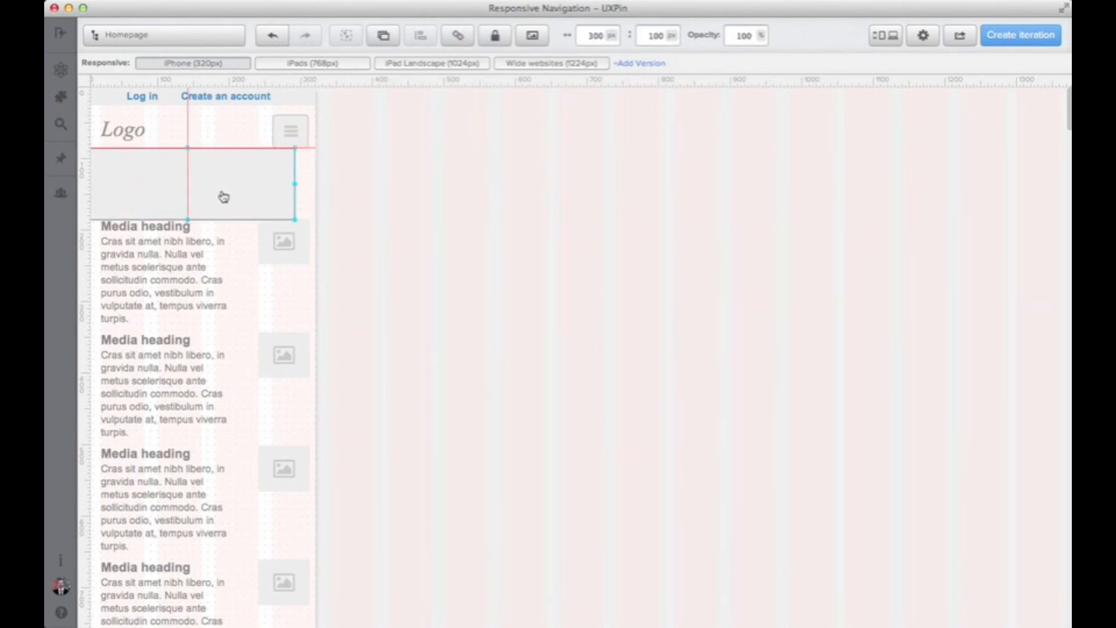
{"action": "left_click", "coordinate": [213, 185]}
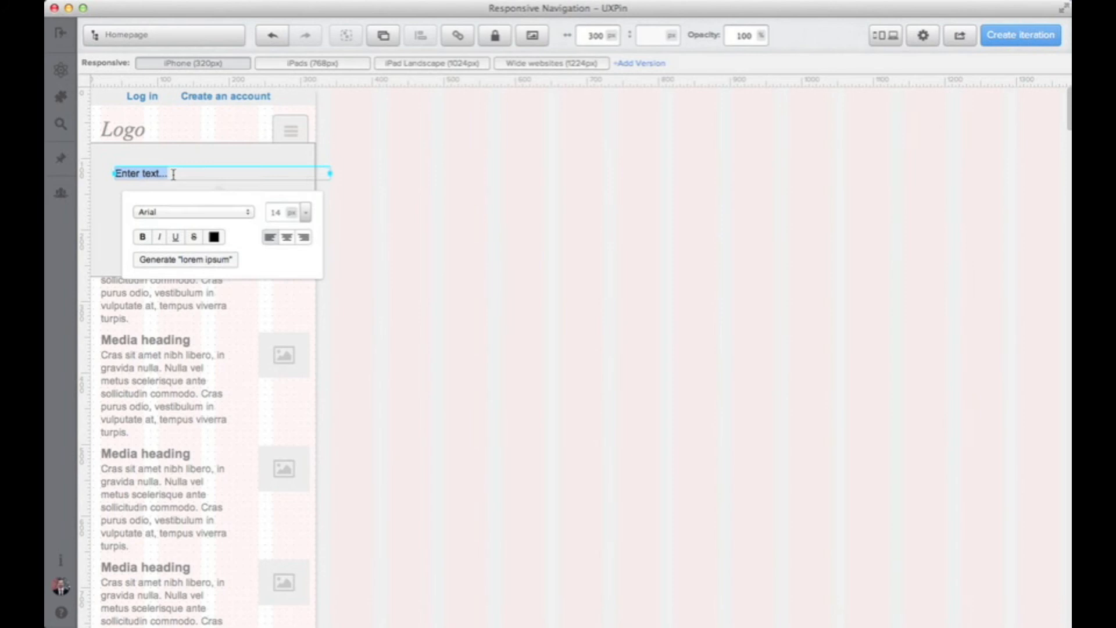
{"action": "type", "text": "Link"}
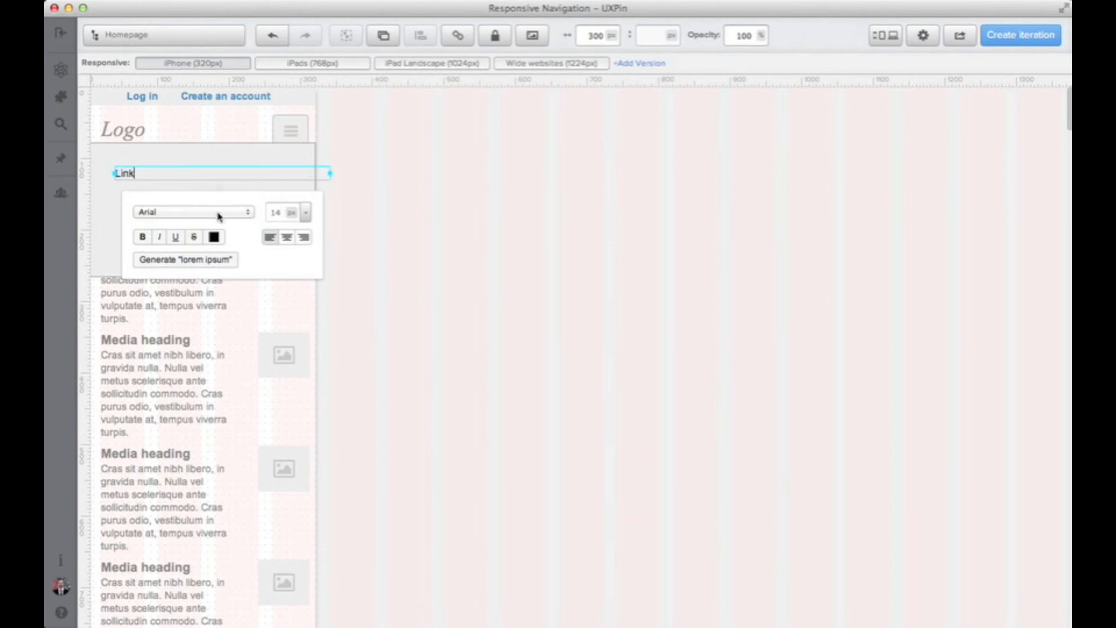
- Set the Link text to size 22, duplicate it into four stacked items and open the group's settings
{"action": "left_click", "coordinate": [214, 237]}
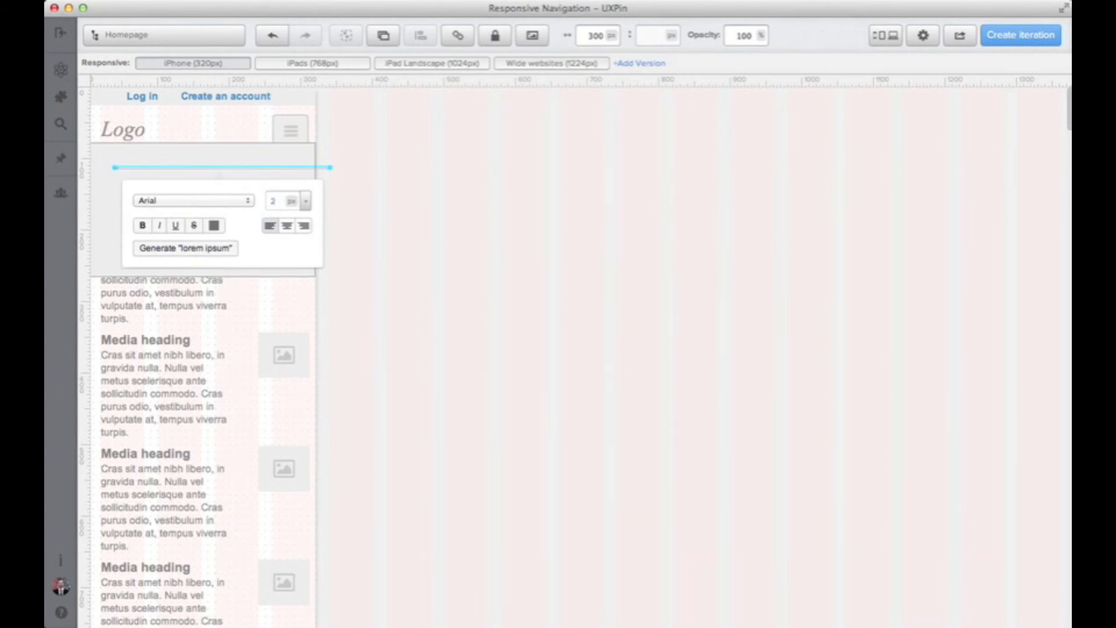
{"action": "left_click", "coordinate": [278, 201]}
{"action": "type", "text": "2"}
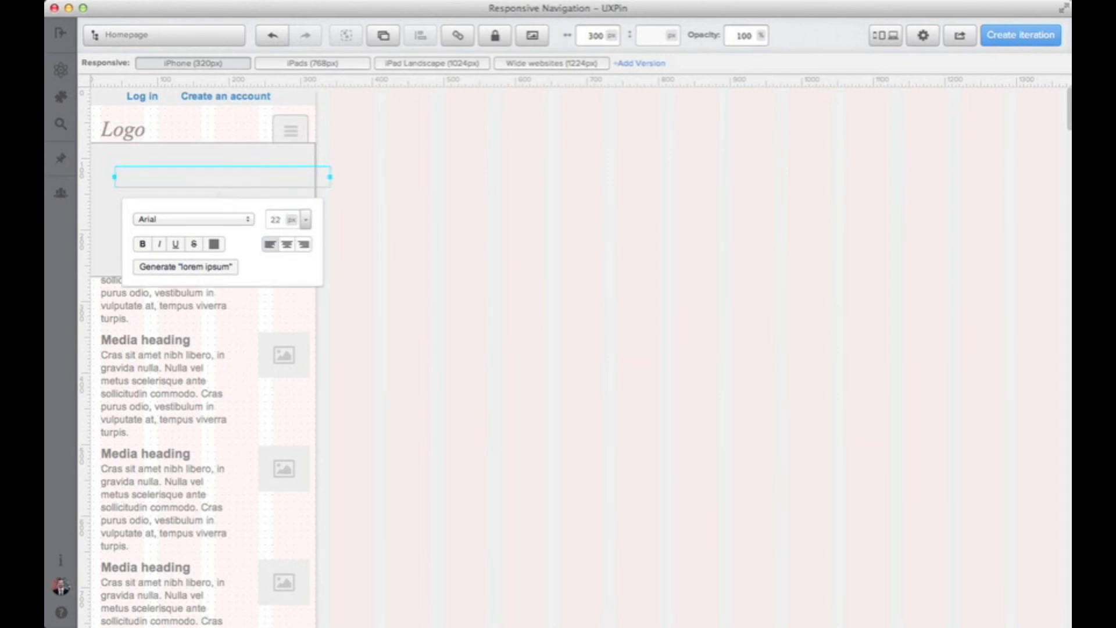
{"action": "type", "text": "Link2"}
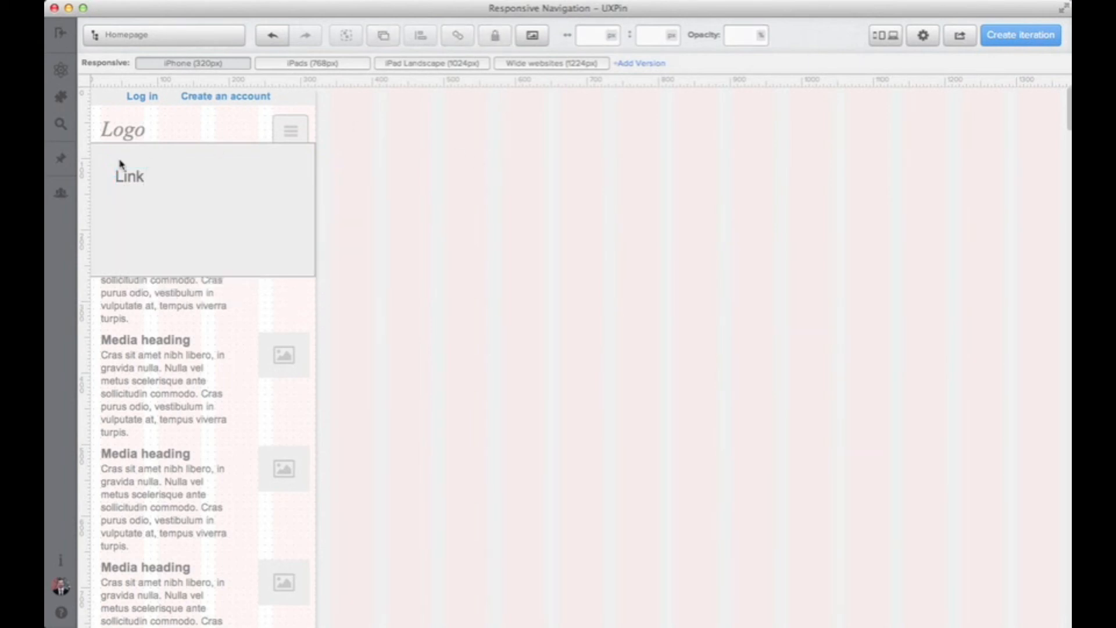
{"action": "left_click", "coordinate": [129, 175]}
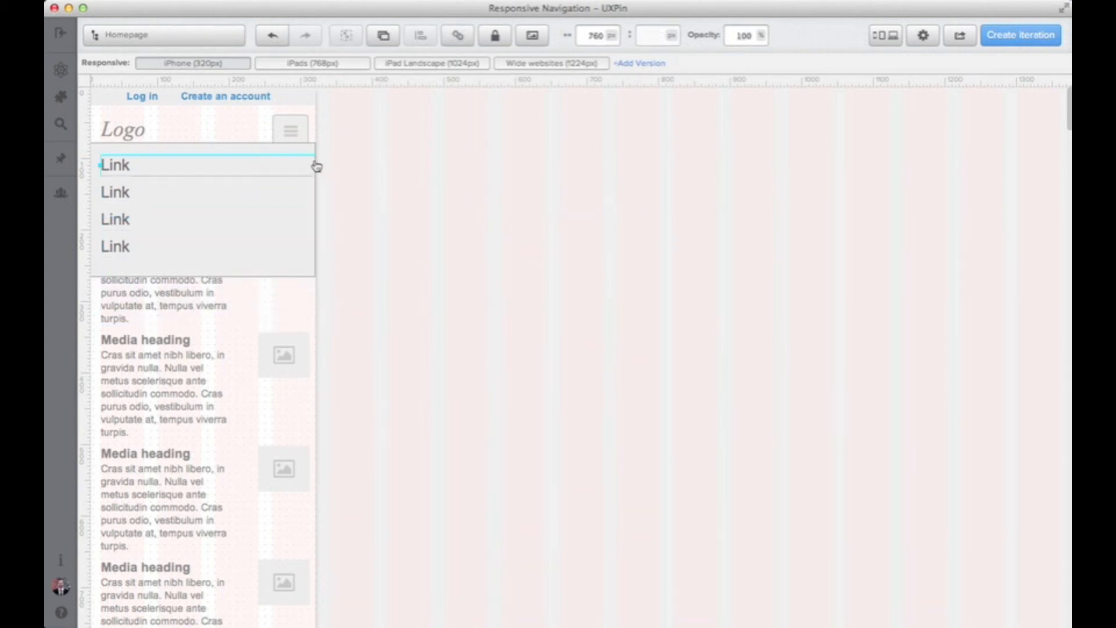
{"action": "left_click", "coordinate": [116, 245]}
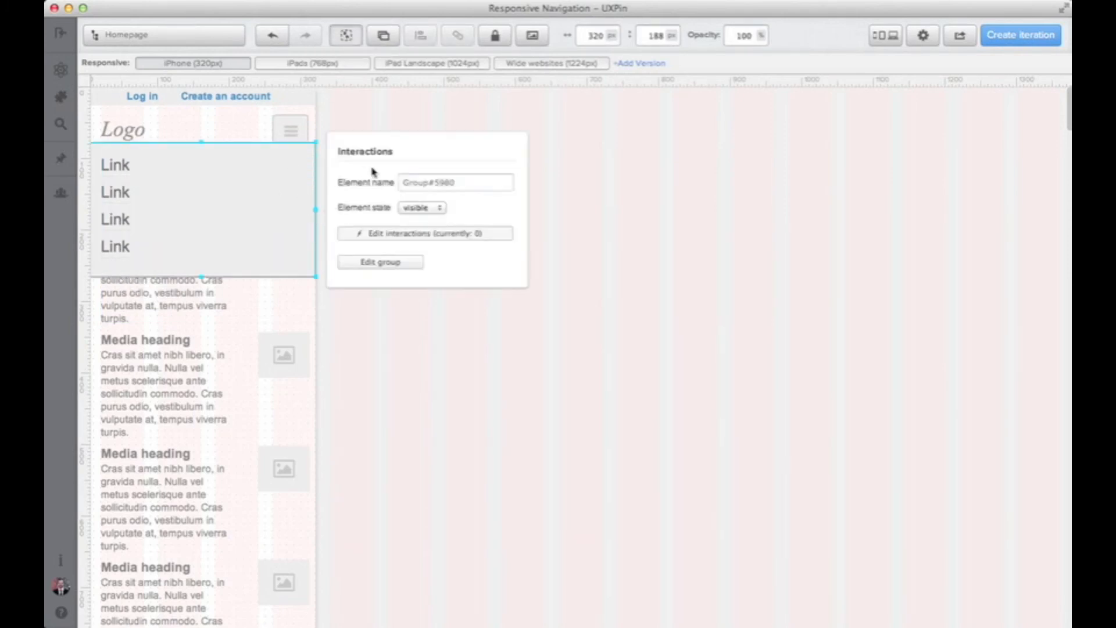
- Name the links group Menu and set its default state to hidden
{"action": "type", "text": "Menu"}
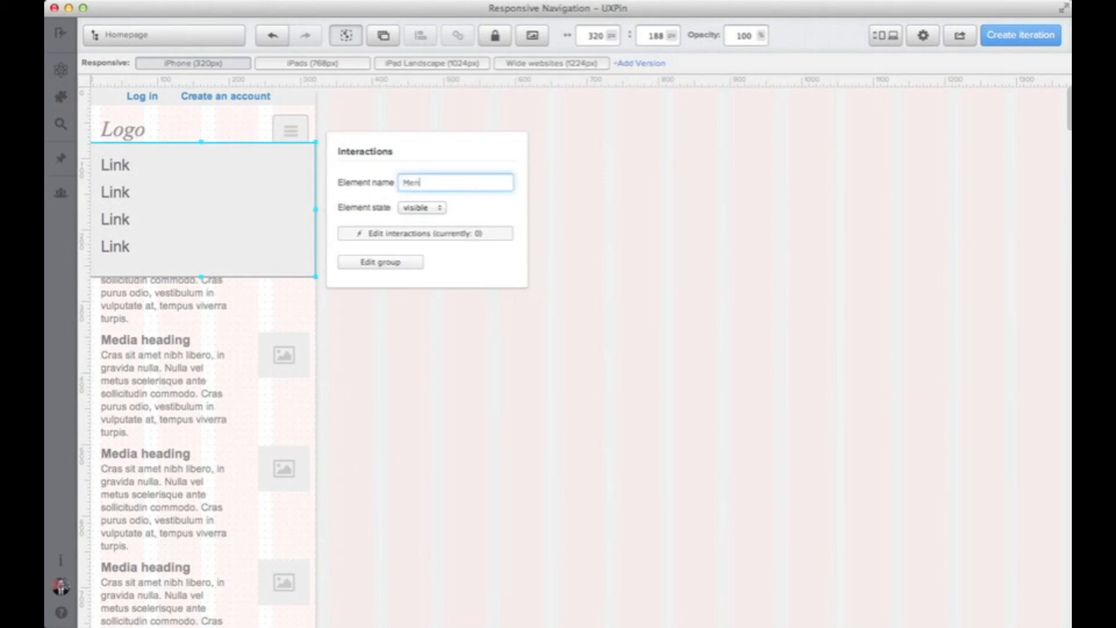
{"action": "left_click", "coordinate": [419, 207]}
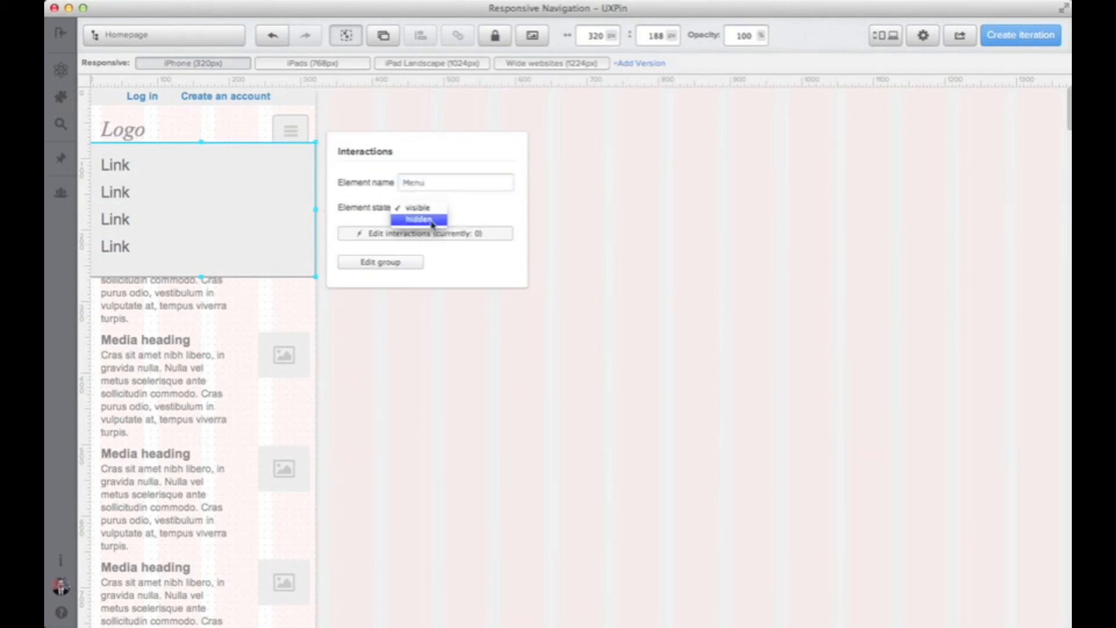
{"action": "left_click", "coordinate": [412, 219]}
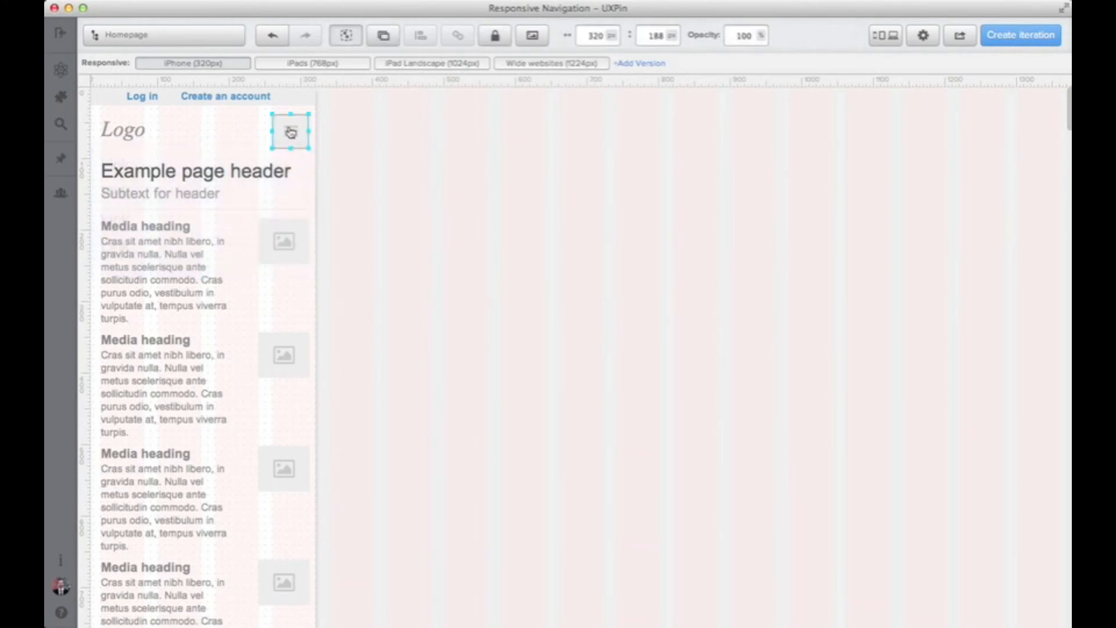
- Name the menu icon Button and give it an On Click interaction that toggles Menu
{"action": "left_click", "coordinate": [290, 131]}
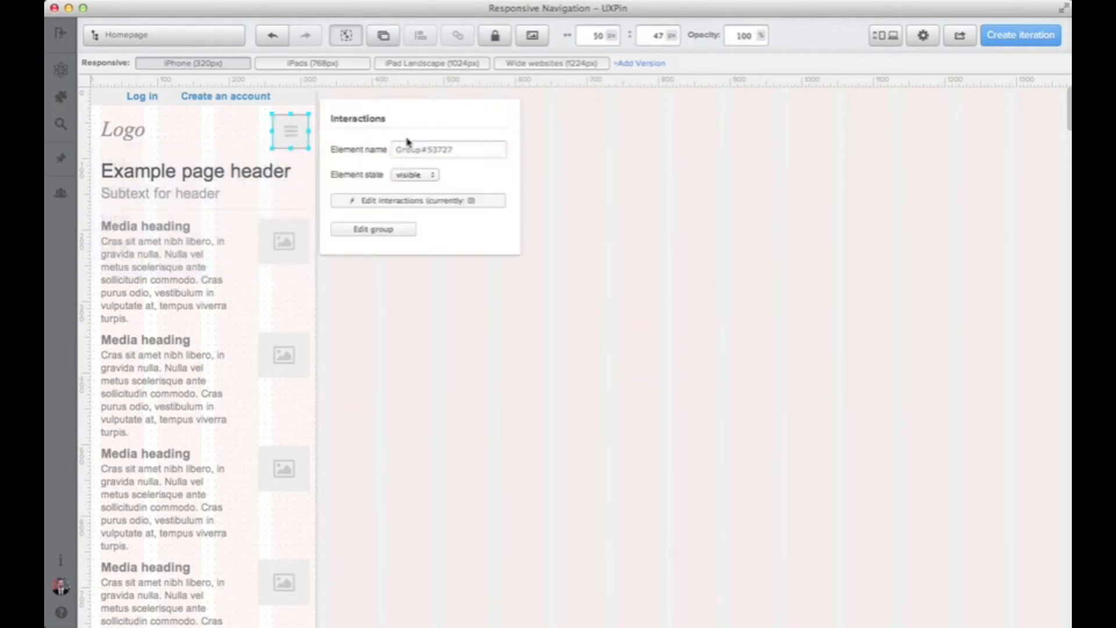
{"action": "type", "text": "Button"}
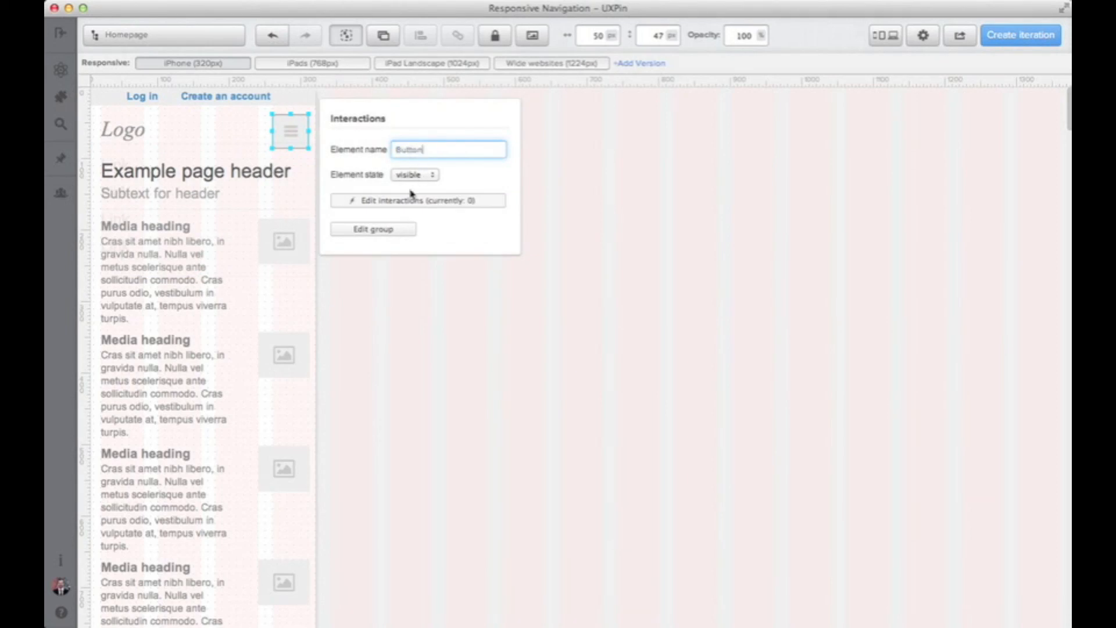
{"action": "left_click", "coordinate": [416, 200]}
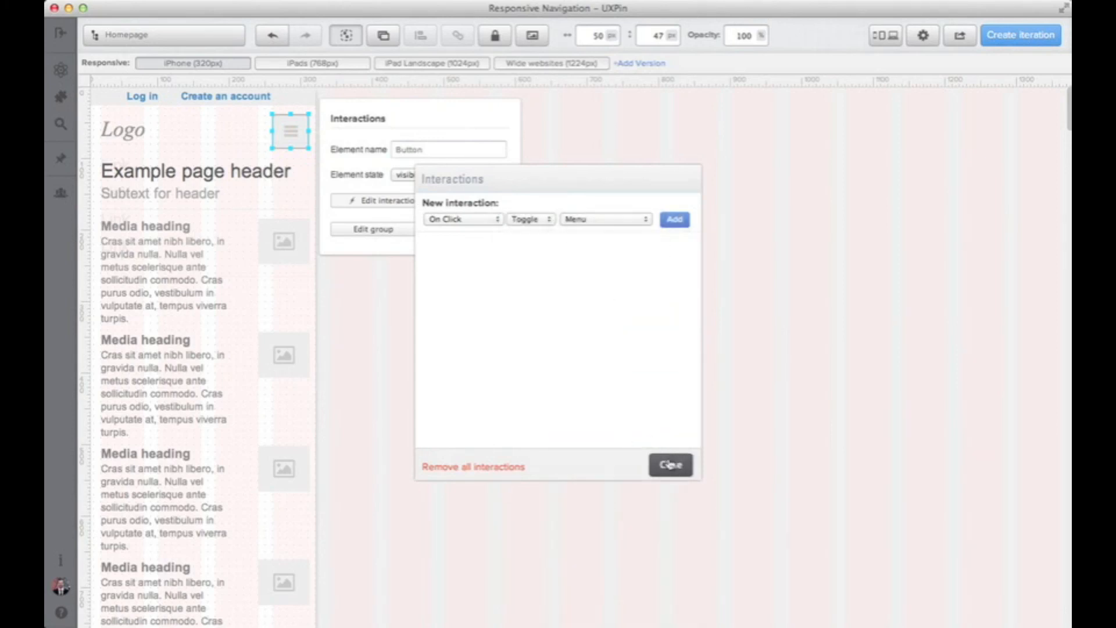
{"action": "left_click", "coordinate": [673, 220]}
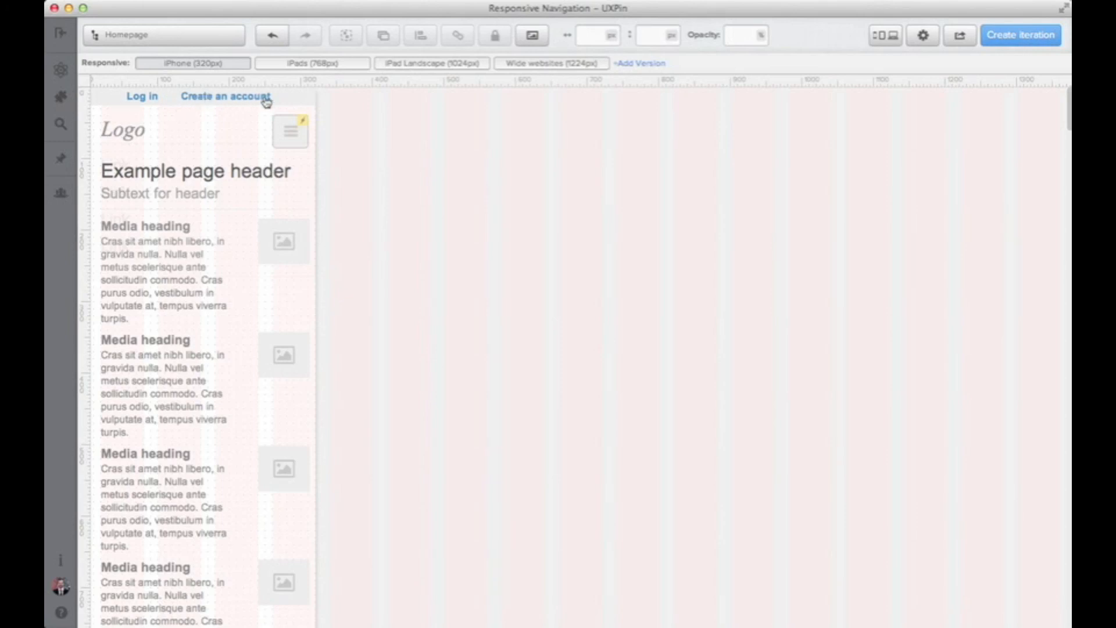
{"action": "mouse_move", "coordinate": [259, 236]}
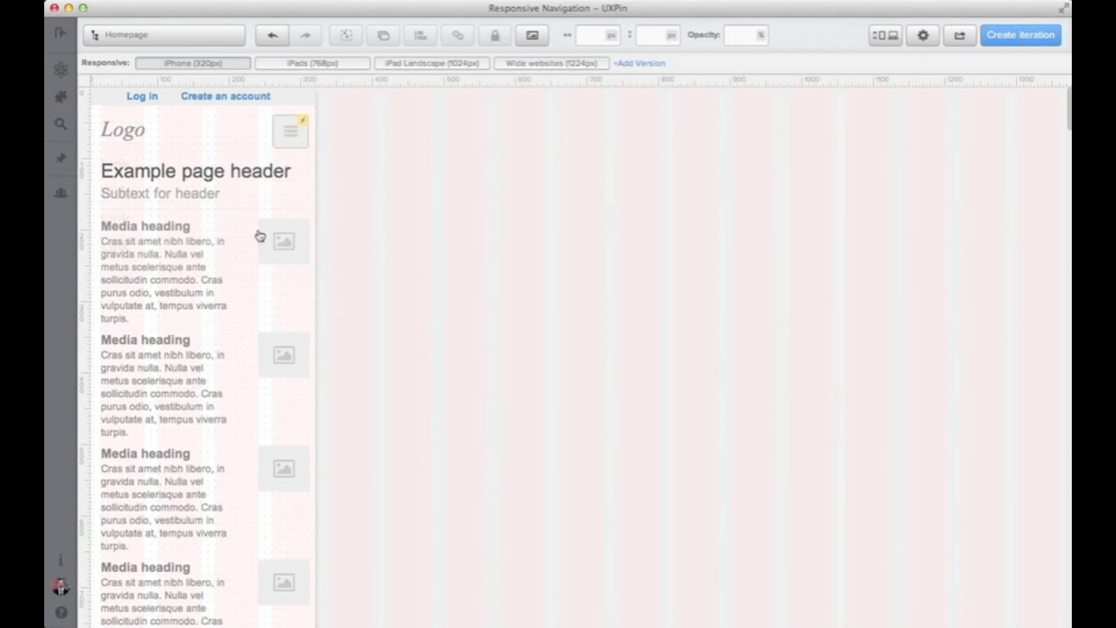
- Switch to the Wide websites (1224px) version and launch a live preview from the Share menu
{"action": "scroll", "scroll_direction": "down", "scroll_amount": 3}
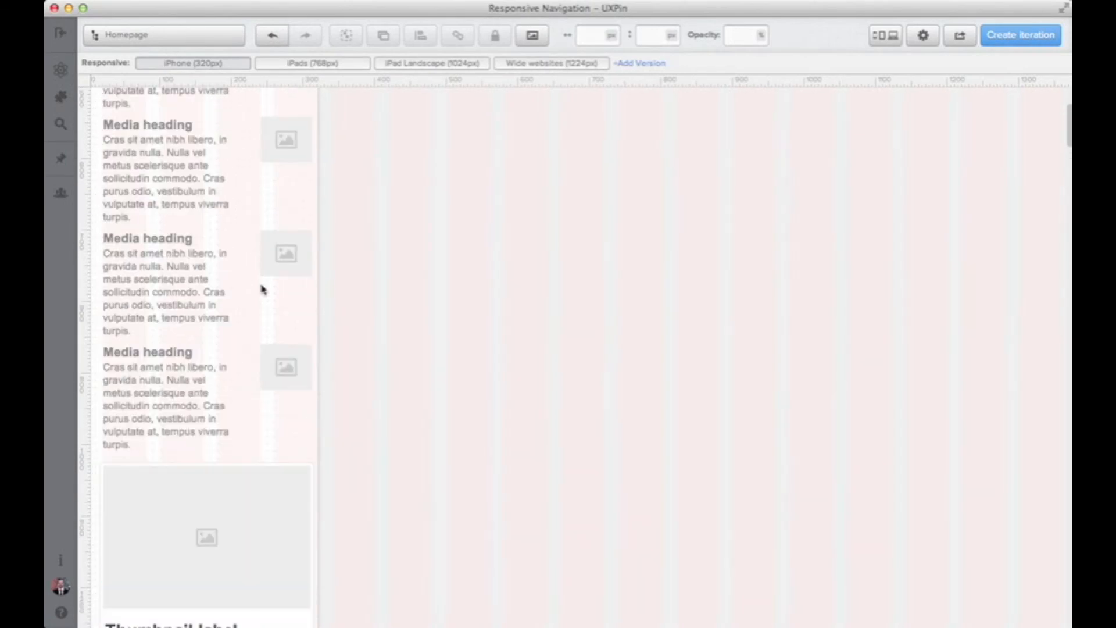
{"action": "left_click", "coordinate": [311, 63]}
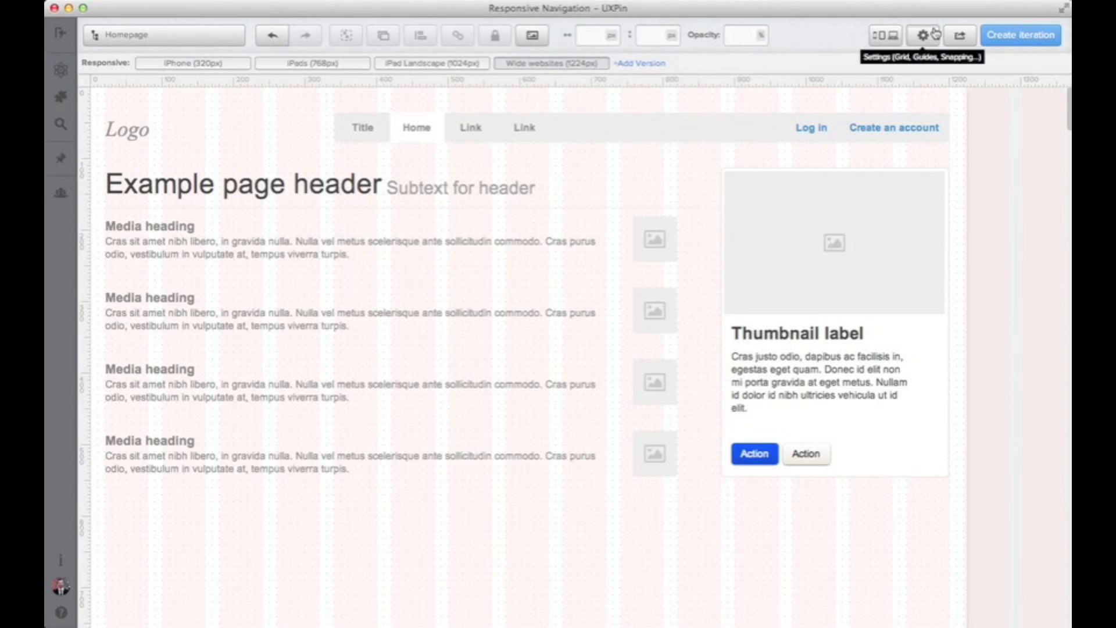
{"action": "left_click", "coordinate": [960, 35]}
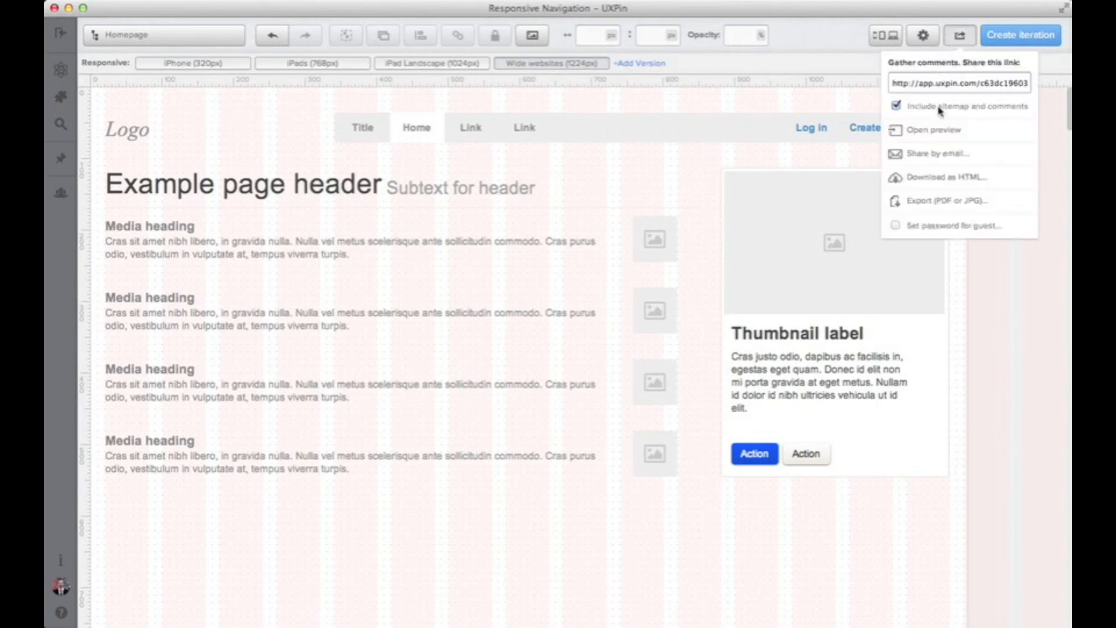
{"action": "left_click", "coordinate": [930, 129]}
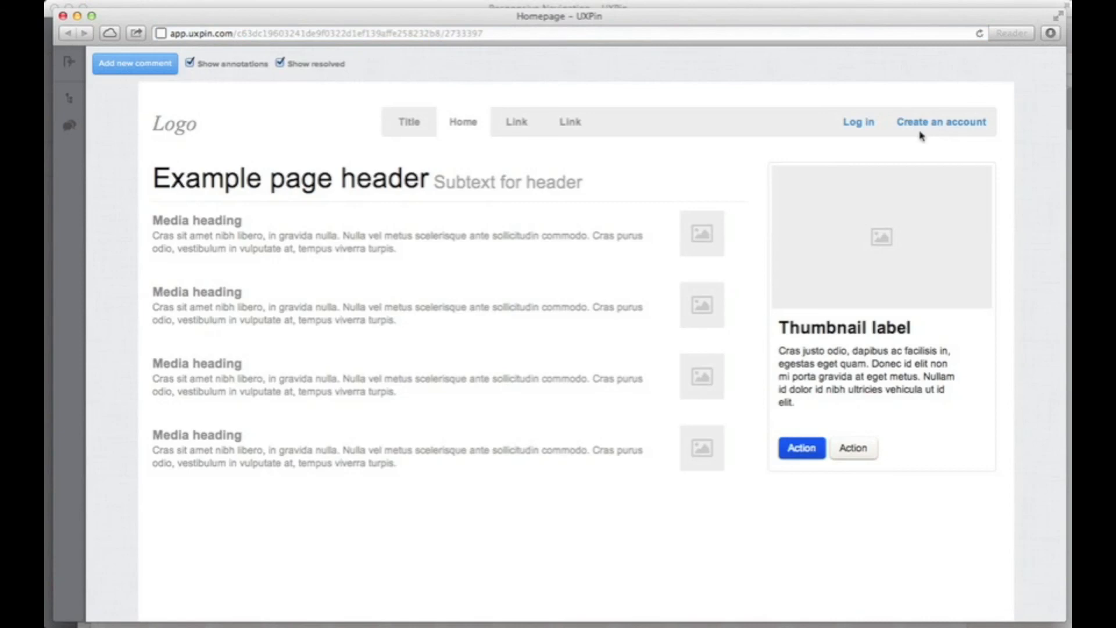
- Show the sitemap panel and preview the homepage at the iPhone breakpoint
{"action": "left_click", "coordinate": [68, 98]}
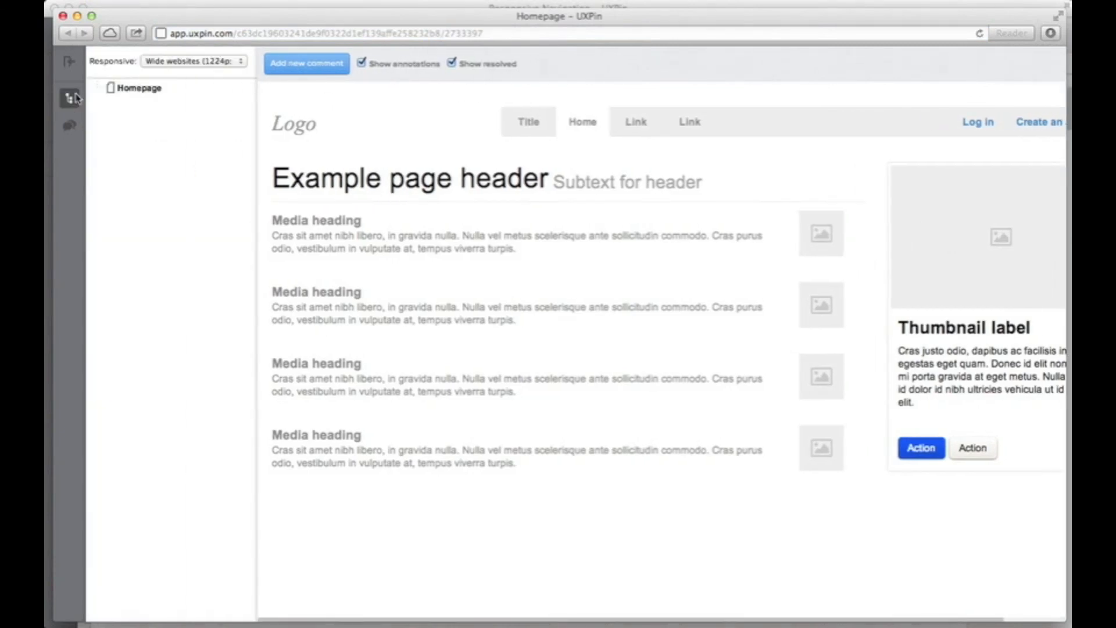
{"action": "left_click", "coordinate": [192, 61]}
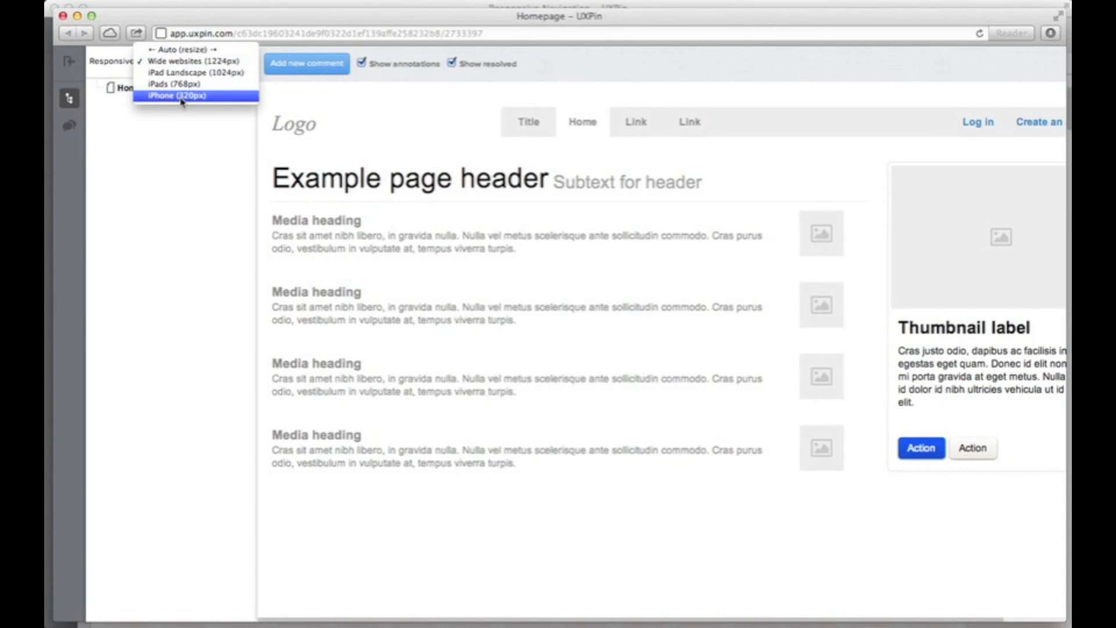
{"action": "left_click", "coordinate": [178, 94]}
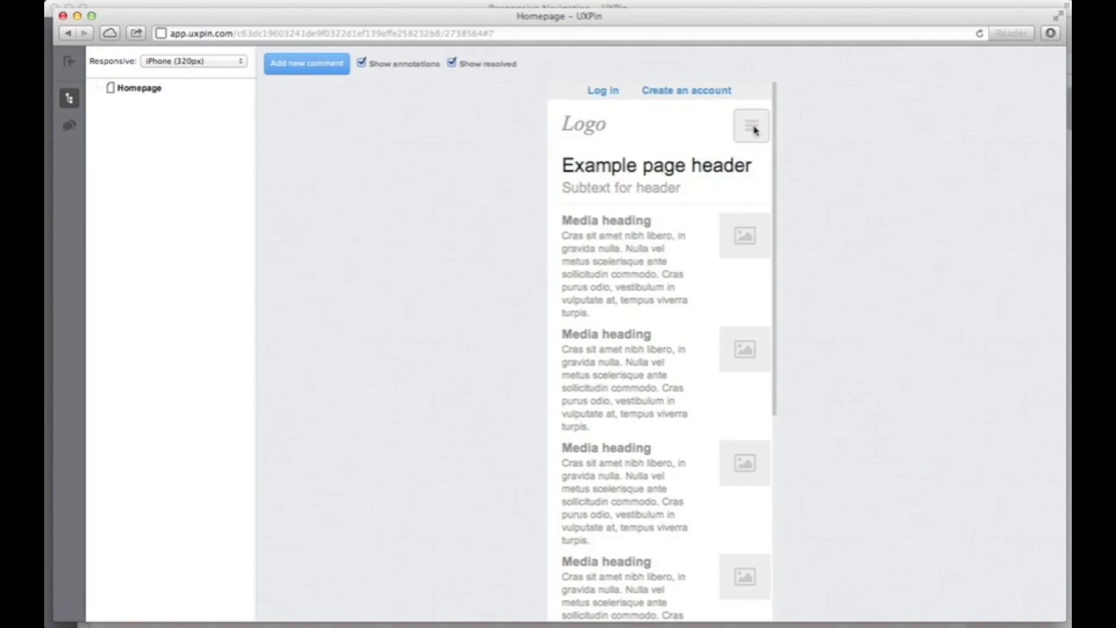
{"action": "mouse_move", "coordinate": [277, 103]}
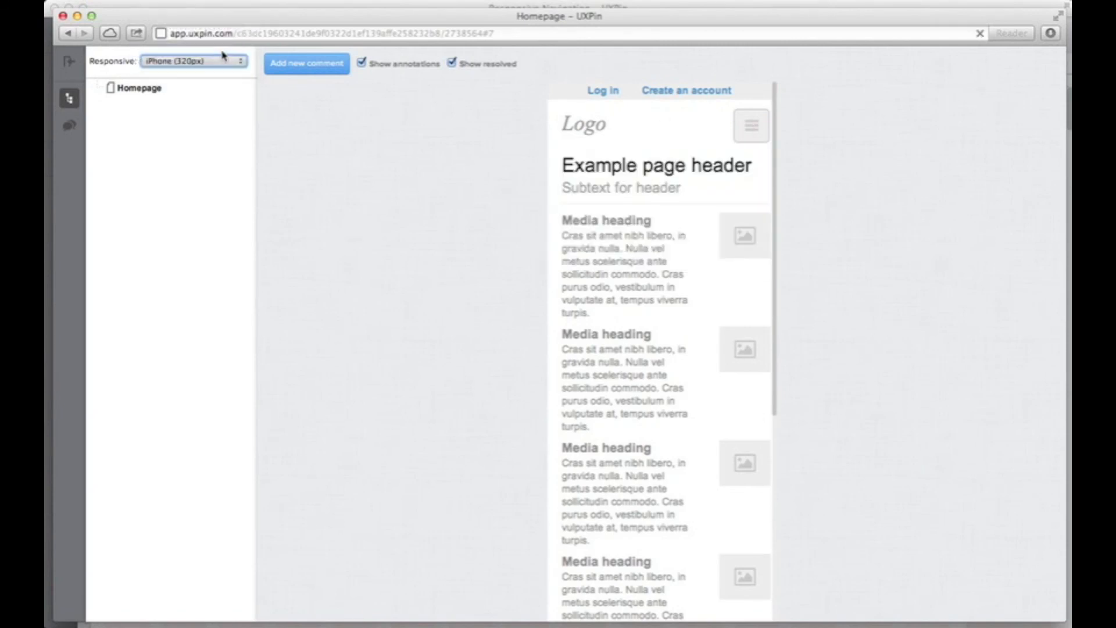
- Preview at iPad and iPad Landscape sizes, then return to the full-width layout
{"action": "left_click", "coordinate": [191, 62]}
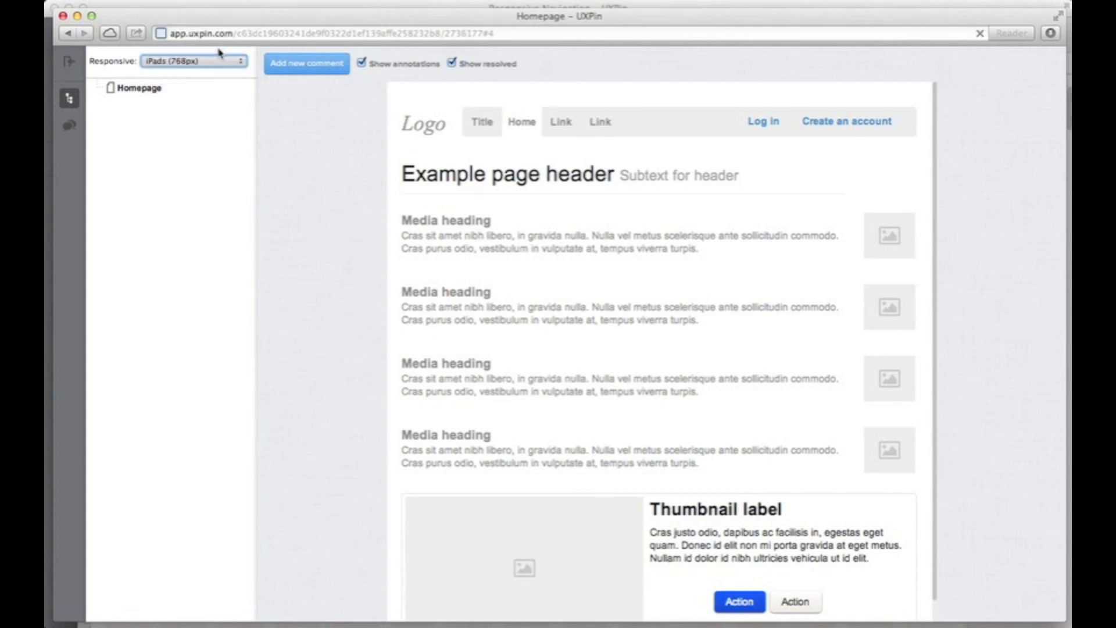
{"action": "left_click", "coordinate": [192, 62]}
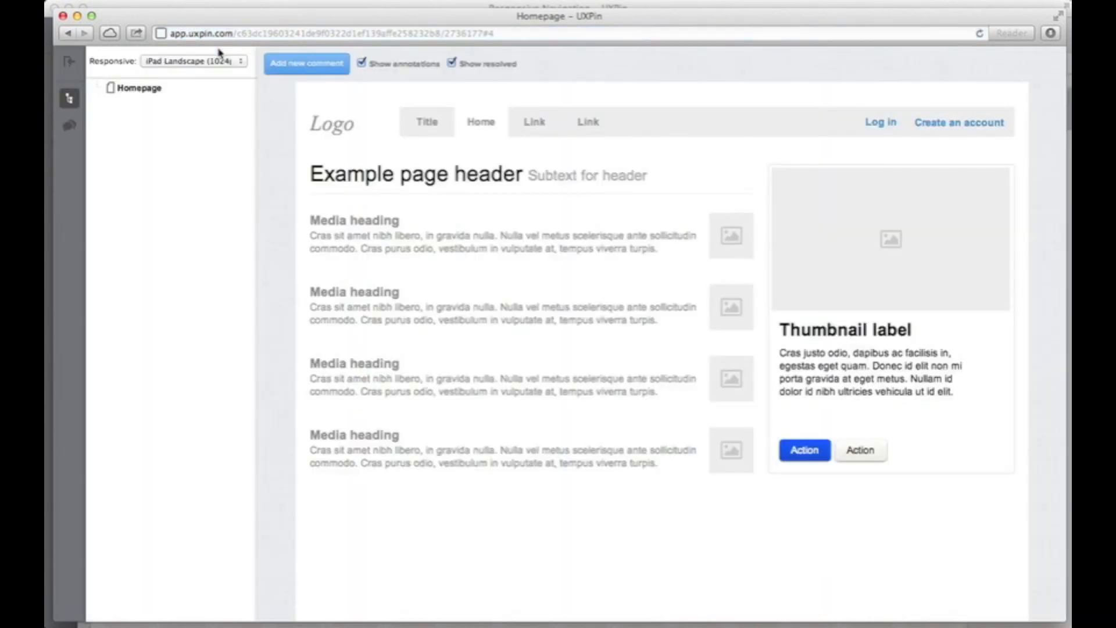
{"action": "left_click", "coordinate": [191, 61]}
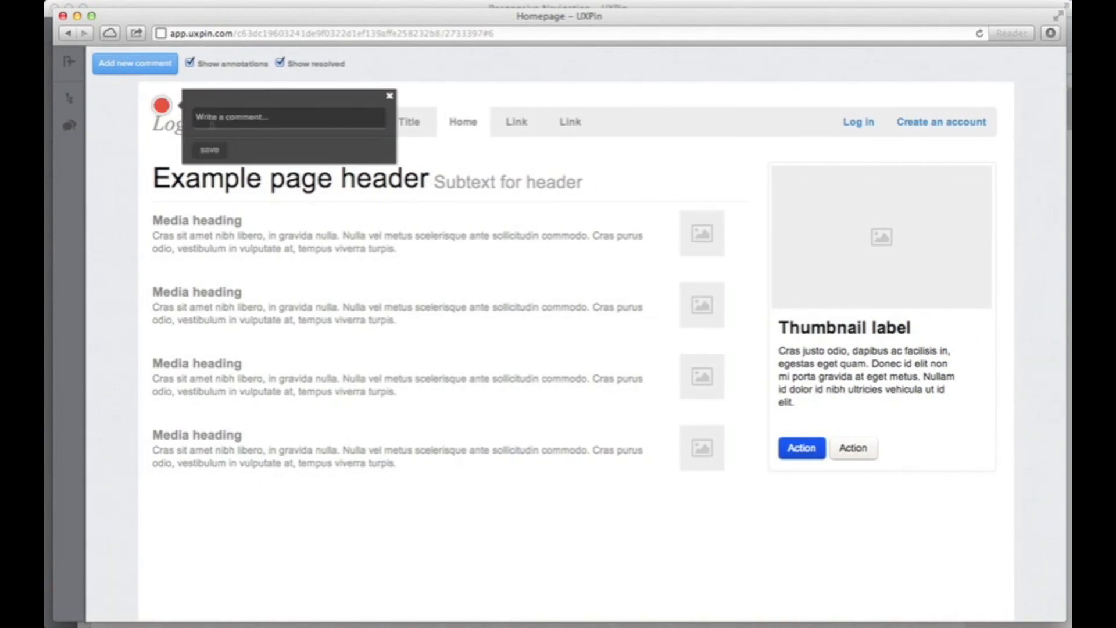
{"action": "type", "text": "Nice, huh?:)"}
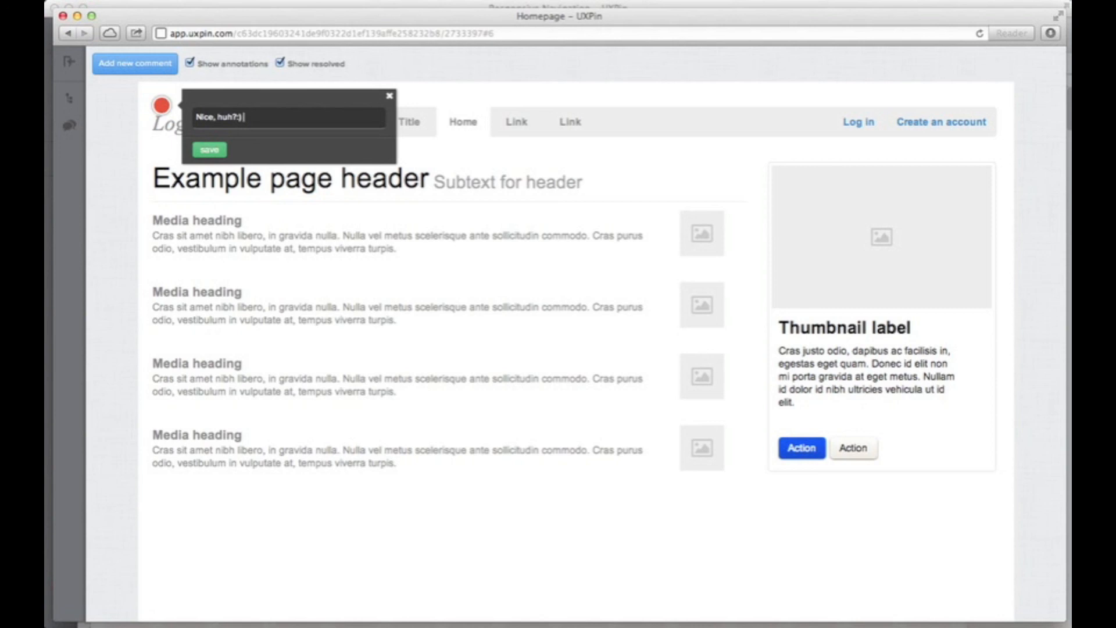
{"action": "type", "text": "http://"}
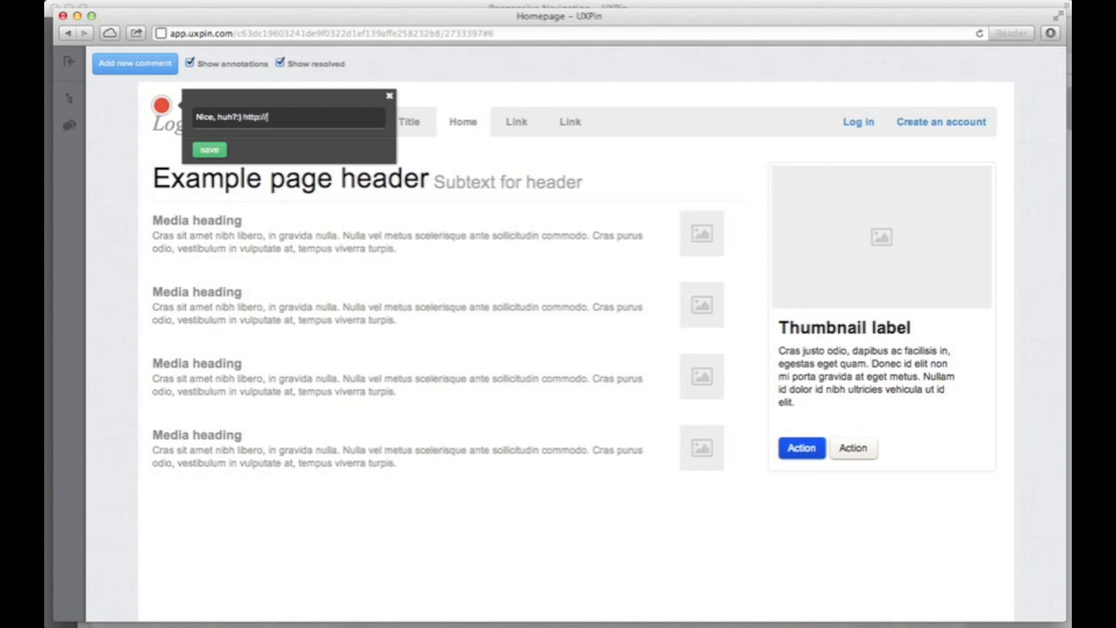
{"action": "type", "text": "uxpin.o"}
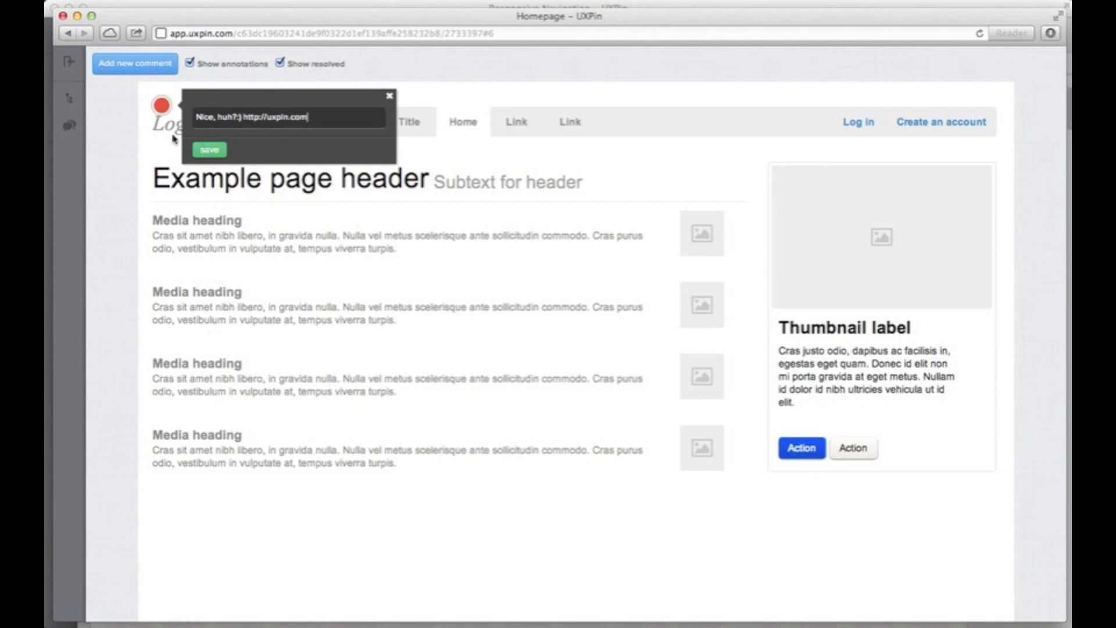
{"action": "left_click", "coordinate": [209, 150]}
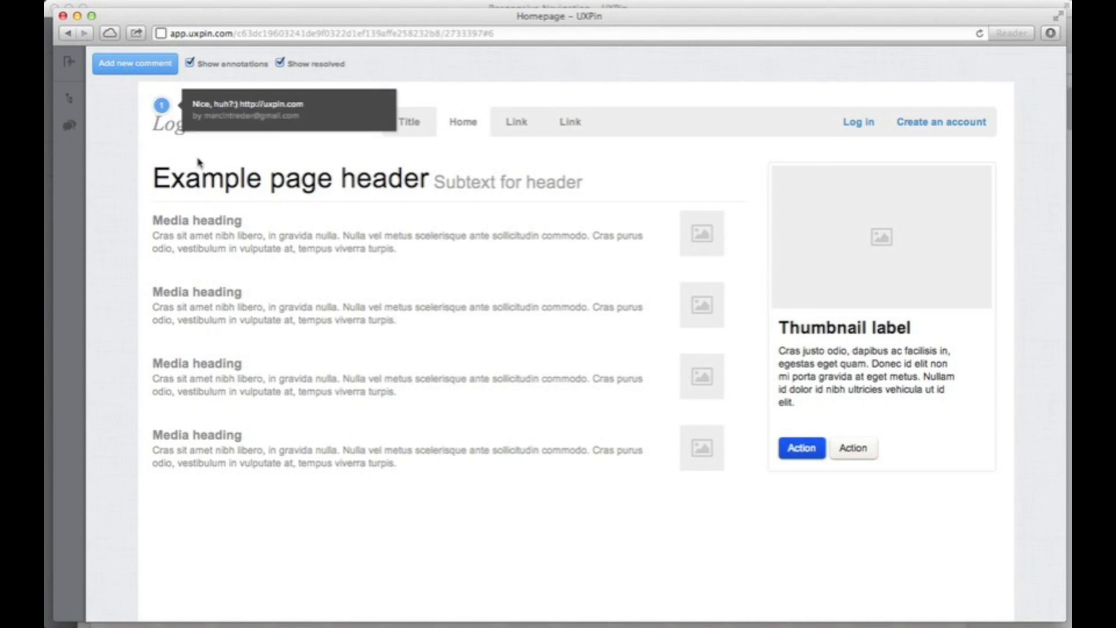